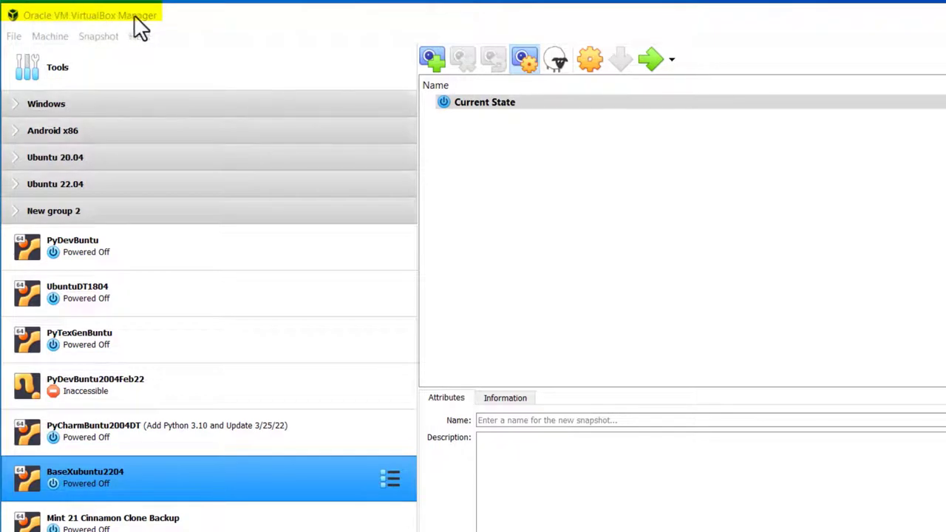
pyautogui.moveTo(195, 39)
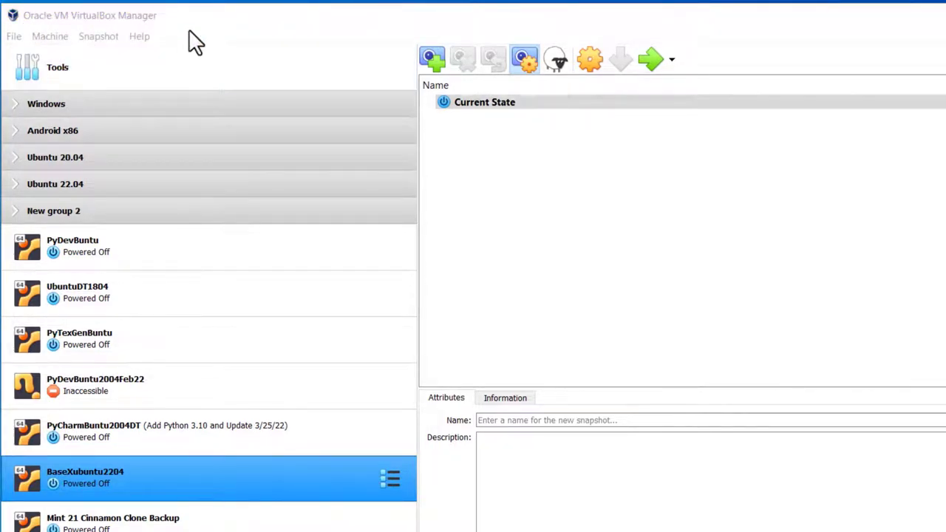
pyautogui.moveTo(183, 38)
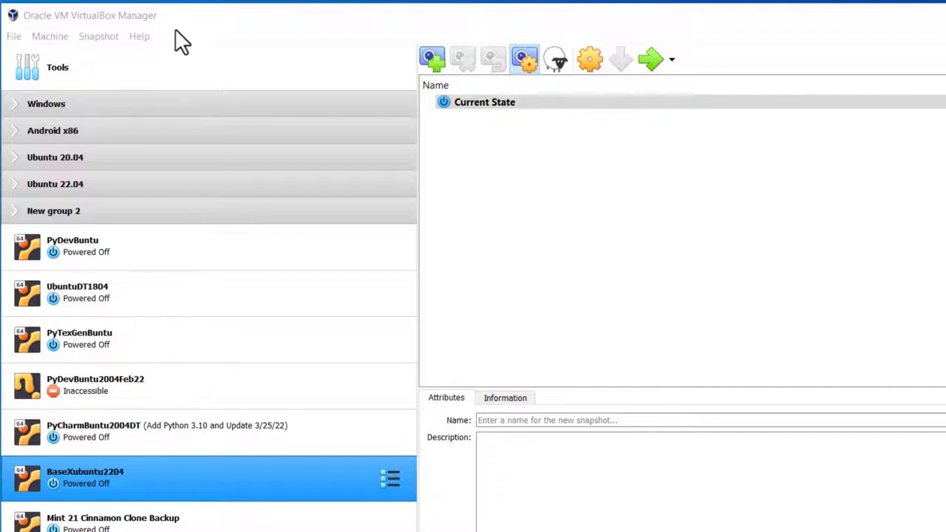
pyautogui.moveTo(50, 36)
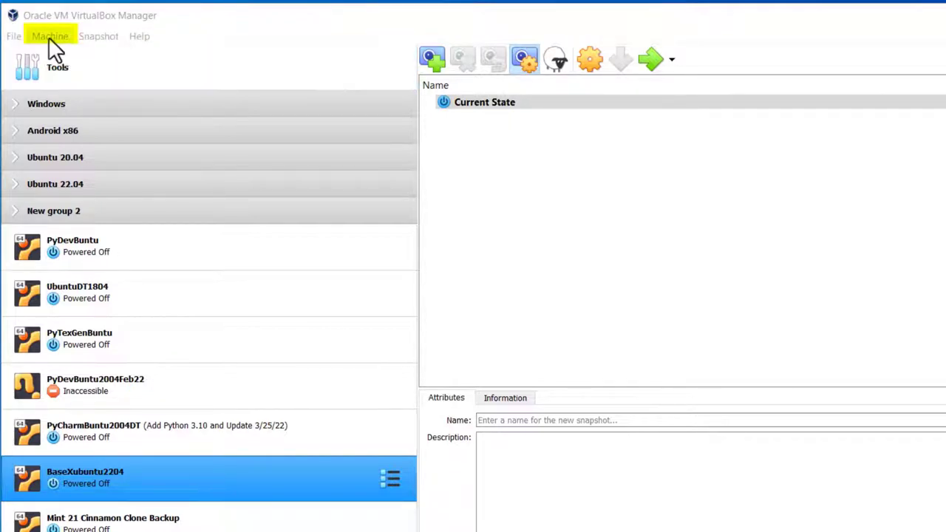
# Begin a new VM named Mint 21 Cinnamon, type Linux, version Ubuntu (64-bit).
pyautogui.click(50, 36)
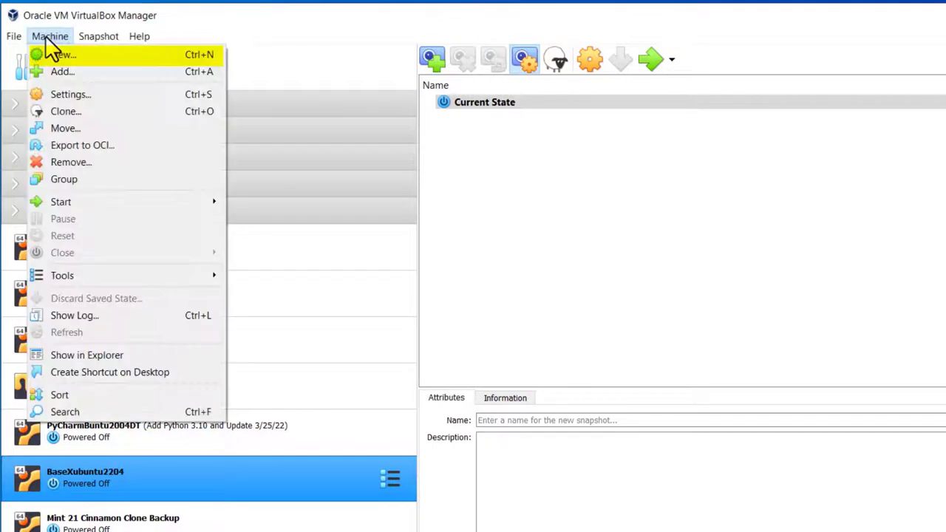
pyautogui.click(62, 55)
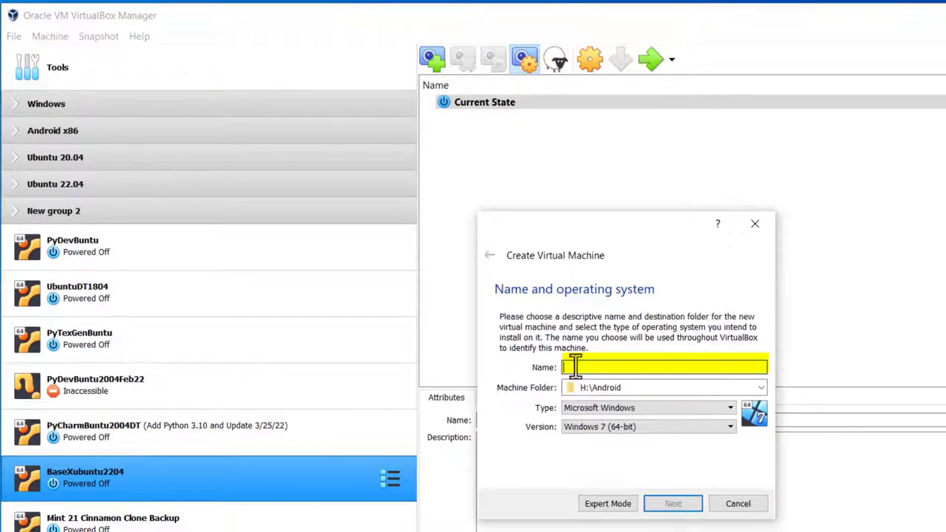
pyautogui.write('Mint 21 Cinnamon')
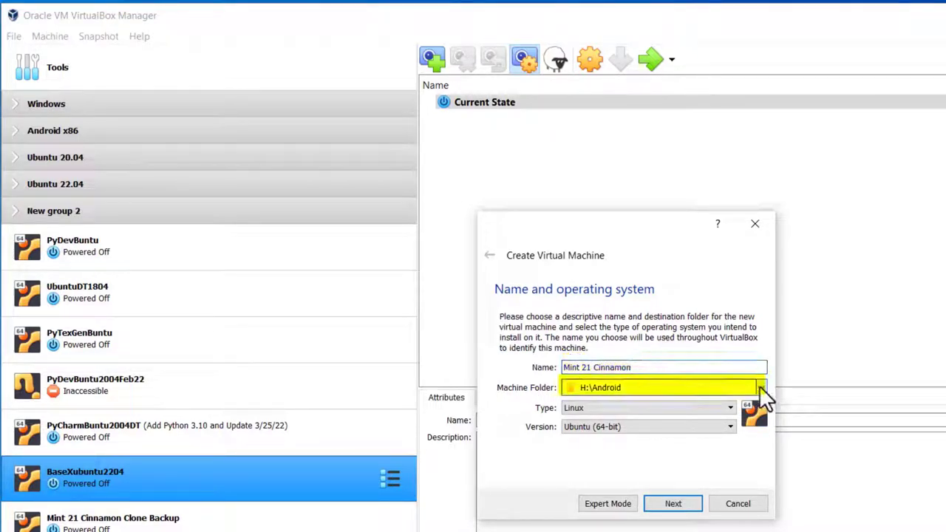
pyautogui.click(760, 388)
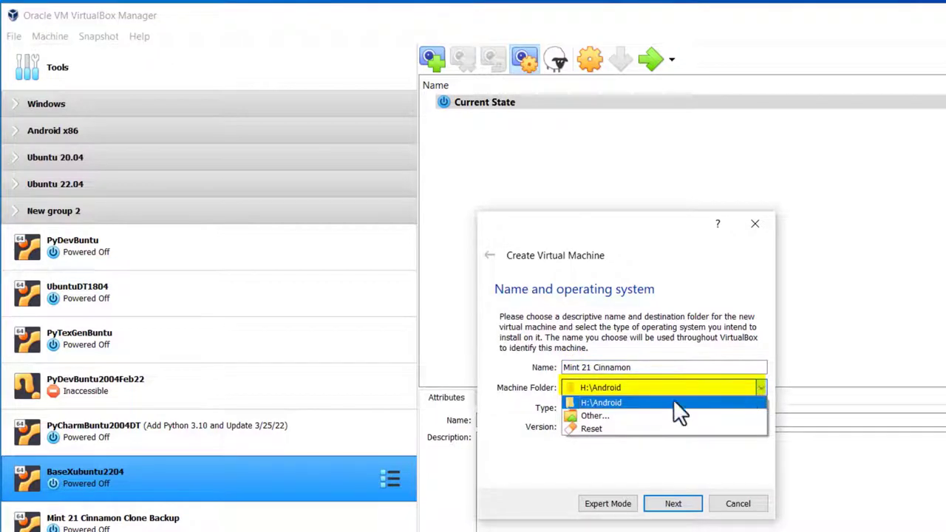
# Create folder Cinnamon21 inside H:\Mint and select it as the machine folder.
pyautogui.click(594, 415)
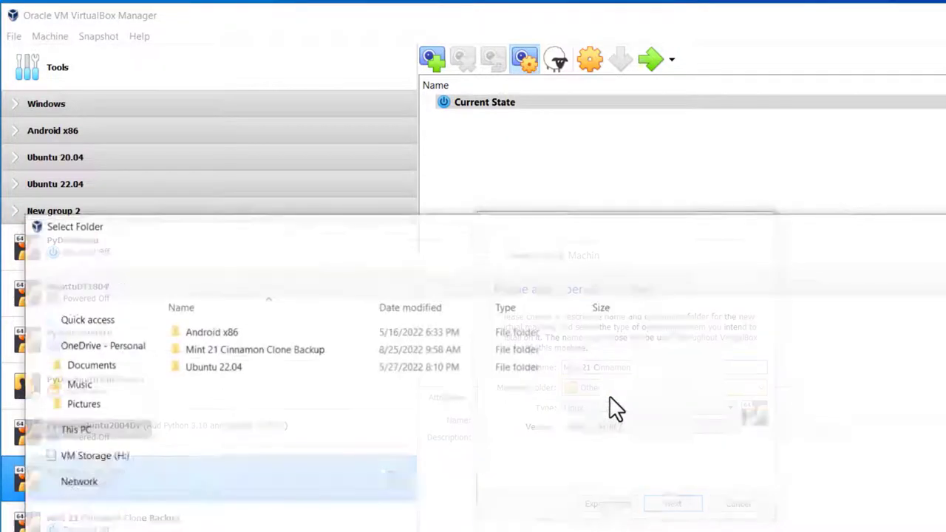
pyautogui.click(94, 455)
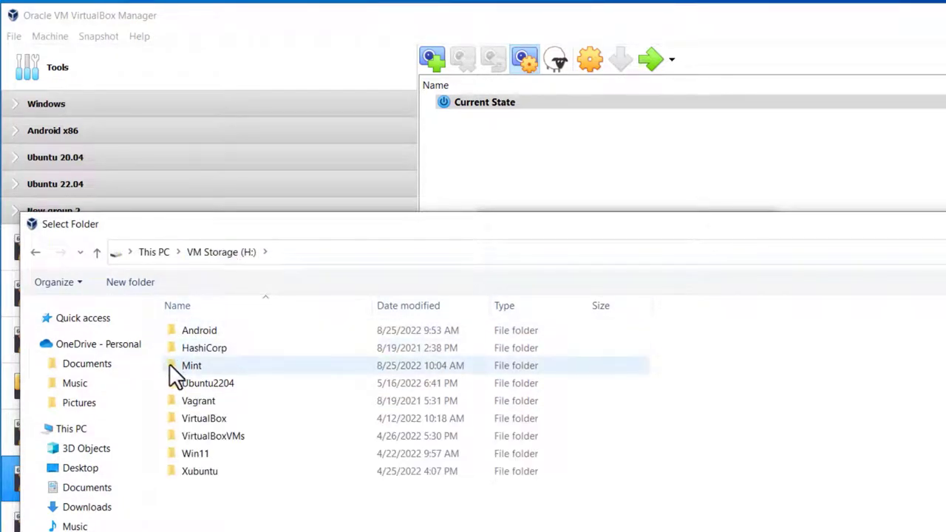
pyautogui.doubleClick(192, 365)
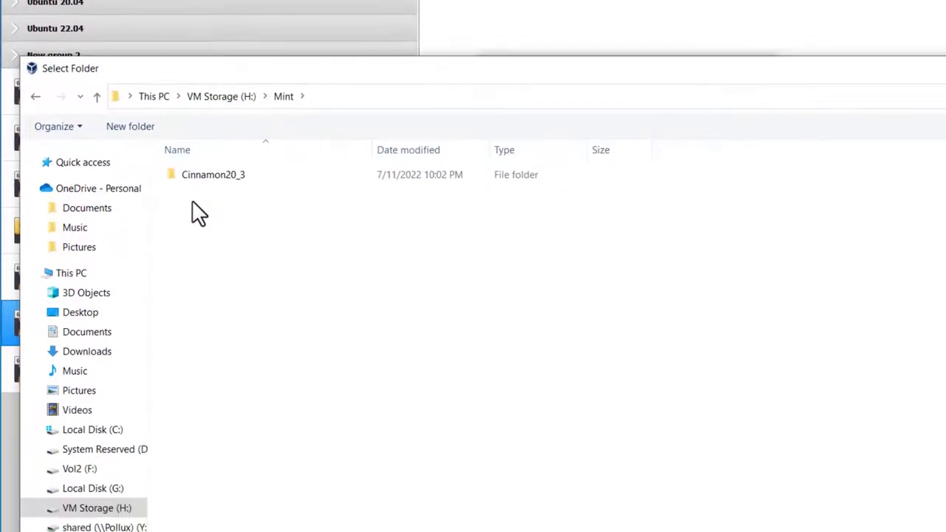
pyautogui.rightClick(199, 214)
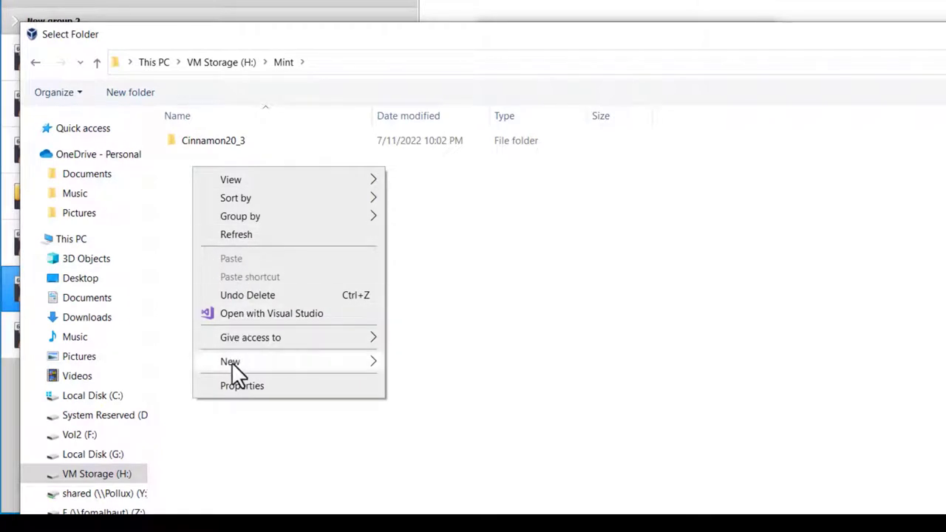
pyautogui.click(231, 360)
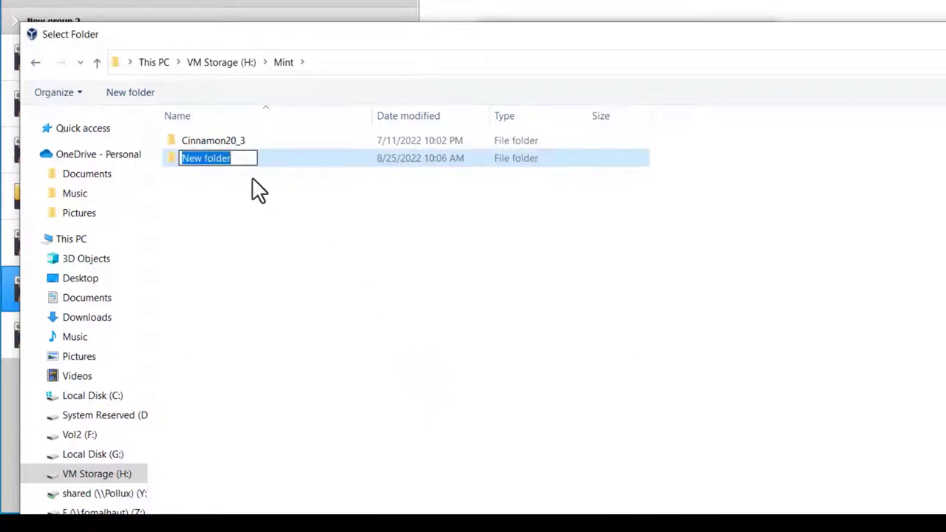
pyautogui.write('Cinna')
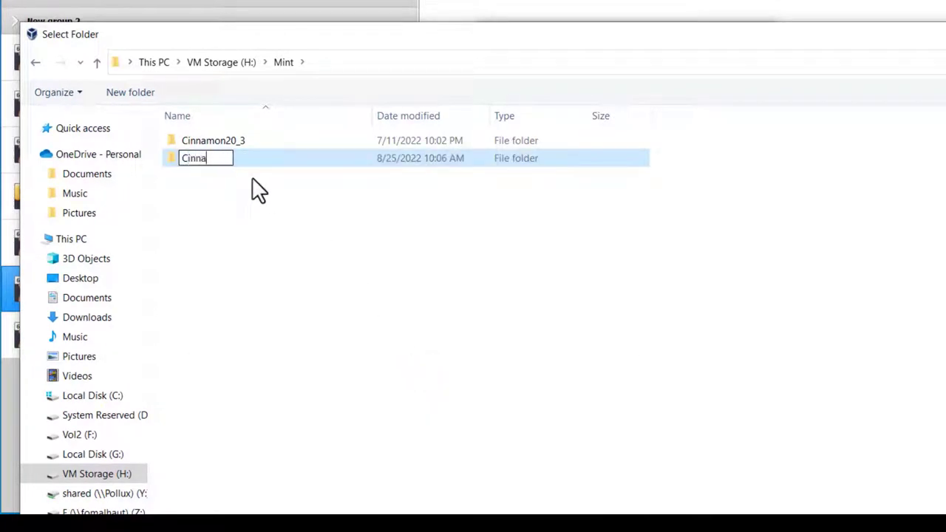
pyautogui.write('mon21')
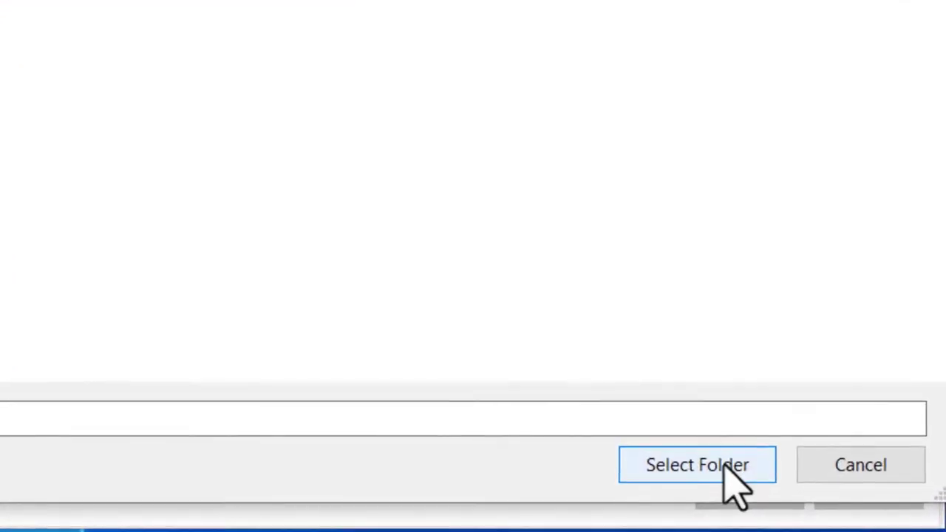
pyautogui.click(698, 464)
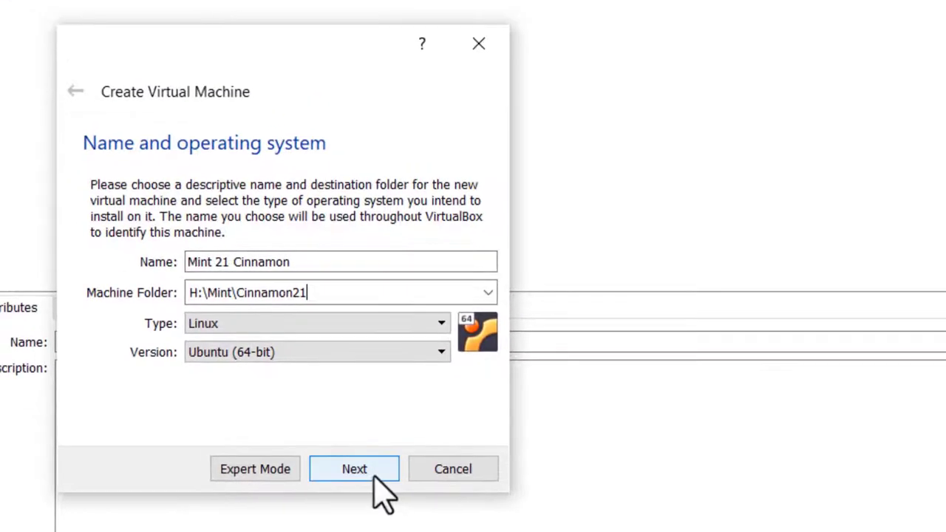
# Set the machine memory to 4096 MB and continue to the hard disk step.
pyautogui.click(354, 469)
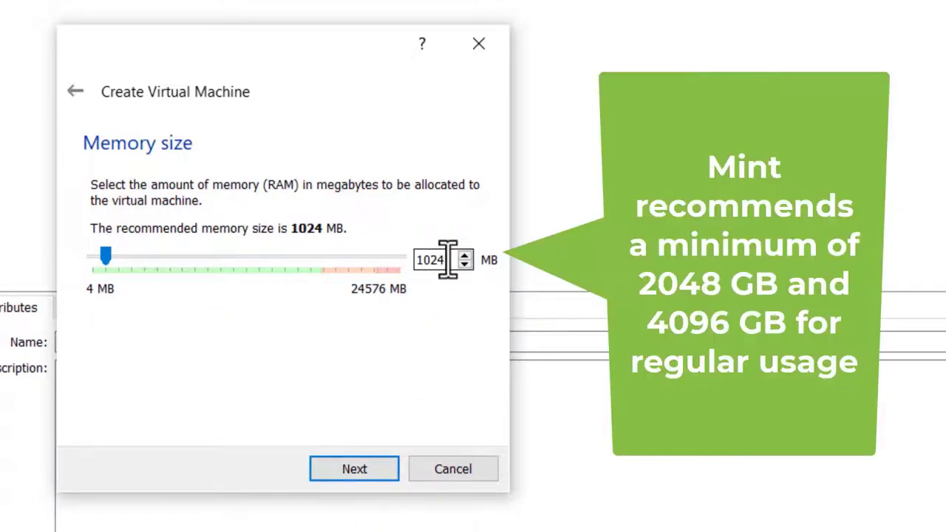
pyautogui.tripleClick(431, 260)
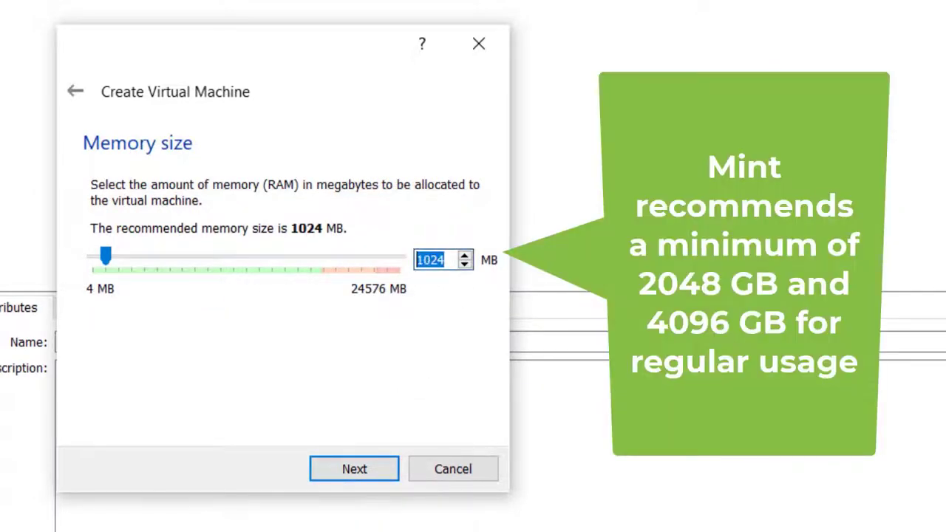
pyautogui.write('4')
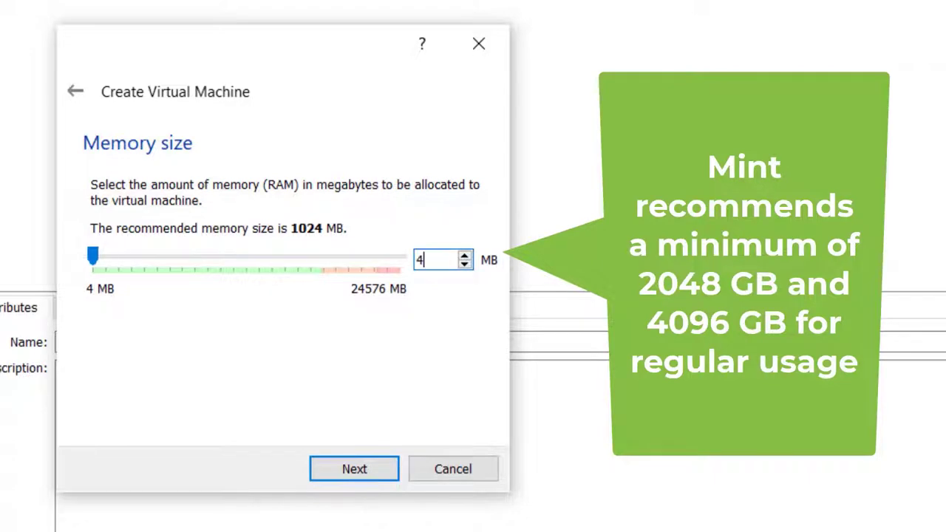
pyautogui.write('096')
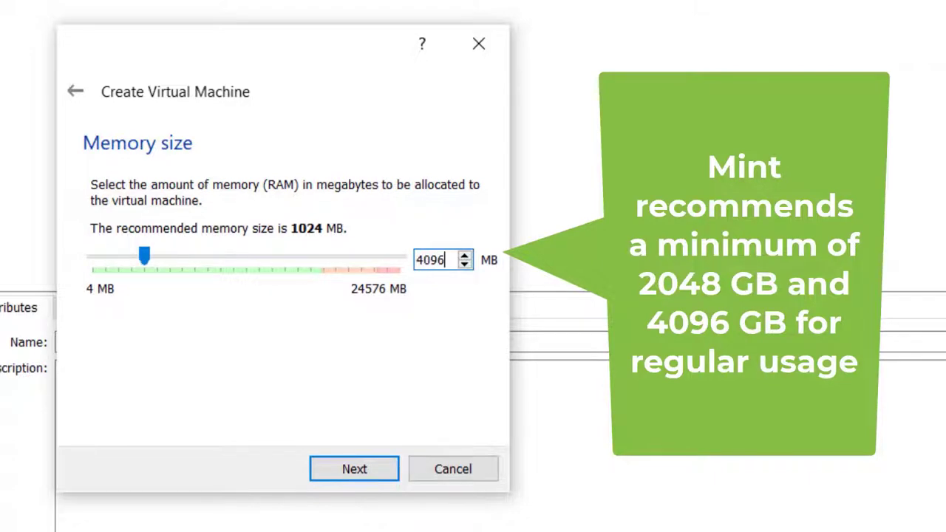
pyautogui.click(353, 469)
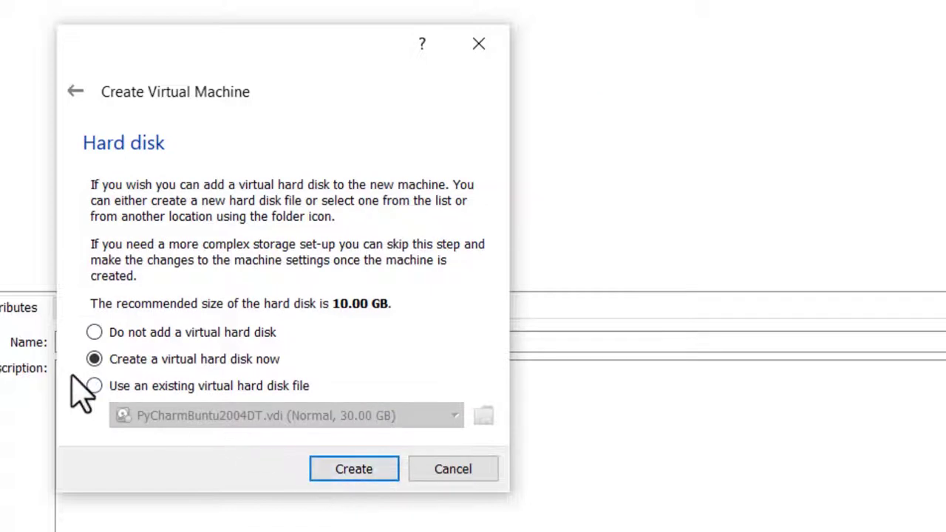
pyautogui.moveTo(337, 366)
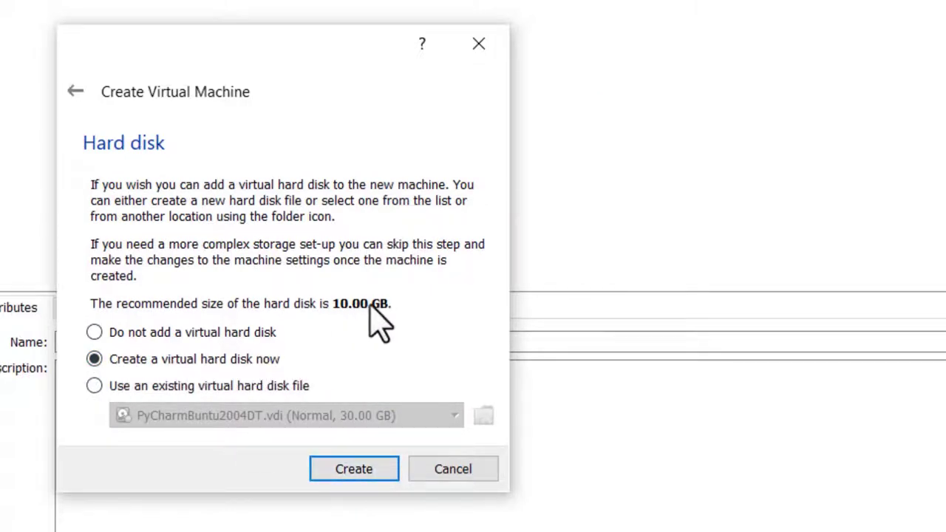
pyautogui.moveTo(431, 328)
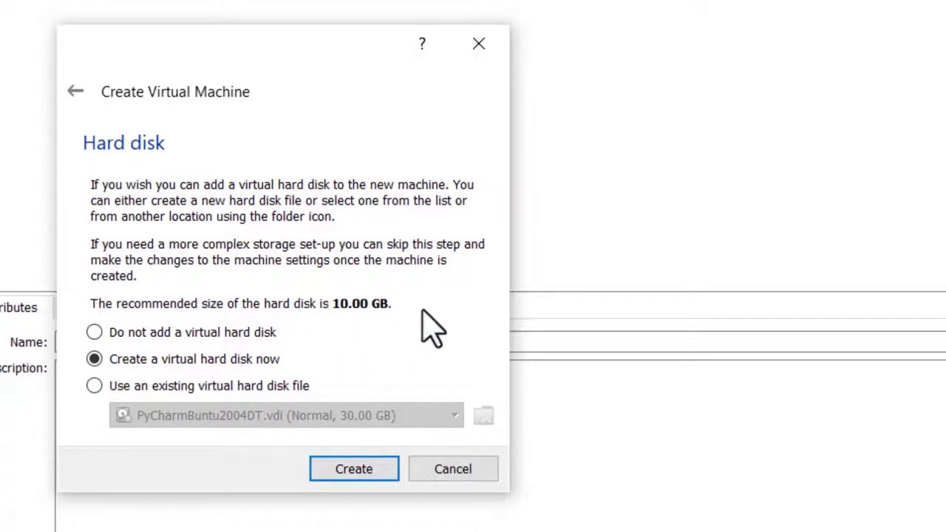
pyautogui.moveTo(337, 328)
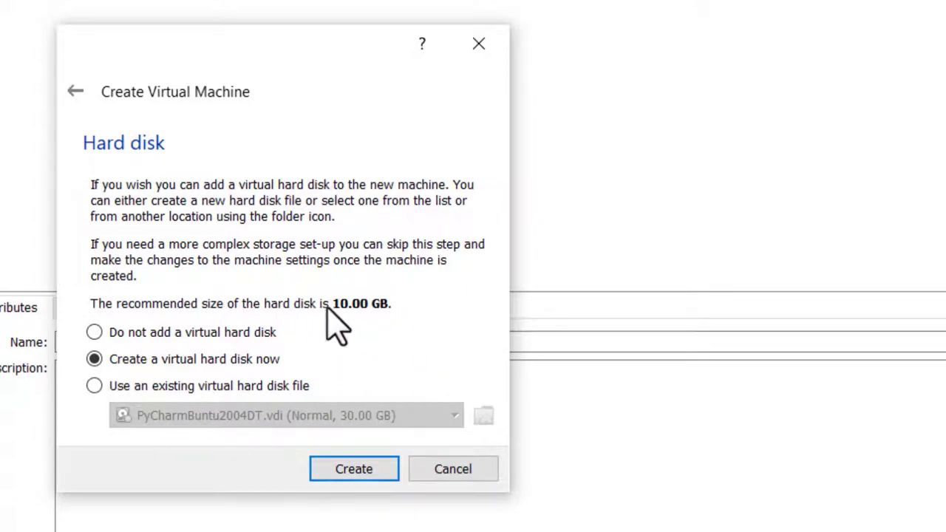
pyautogui.moveTo(402, 318)
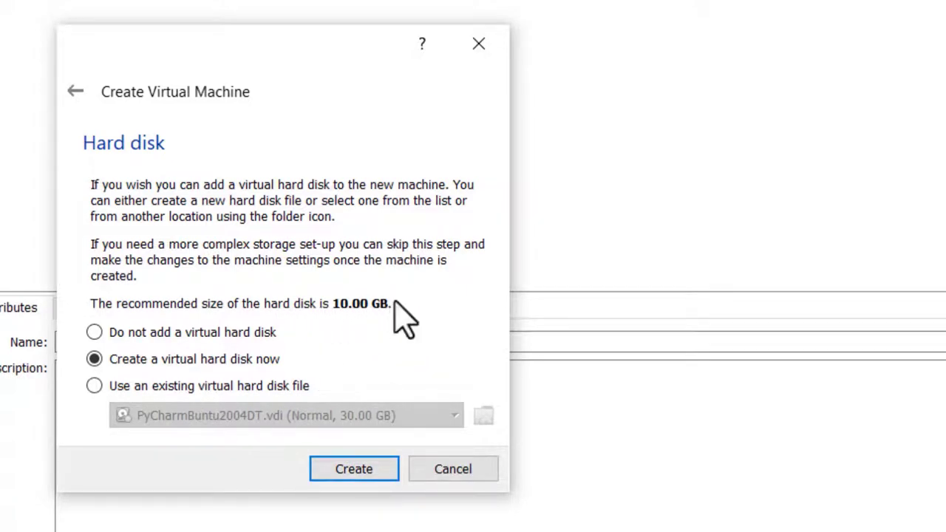
pyautogui.moveTo(362, 446)
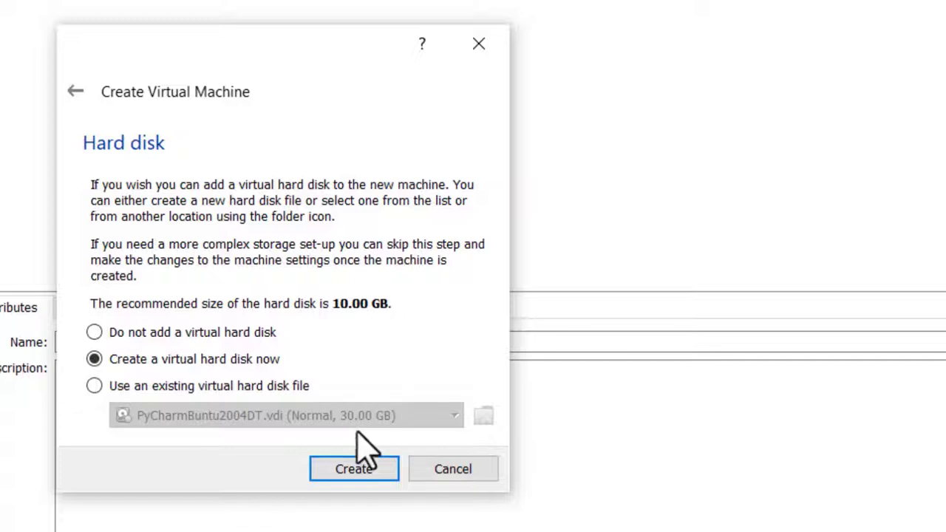
# Create a dynamically allocated 100 GB VDI disk to finish the Mint 21 Cinnamon machine.
pyautogui.click(353, 468)
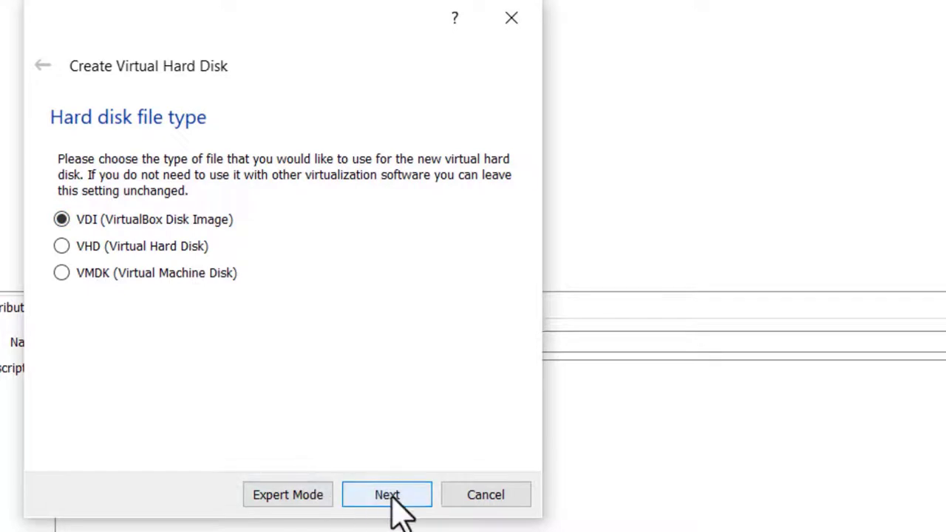
pyautogui.click(387, 494)
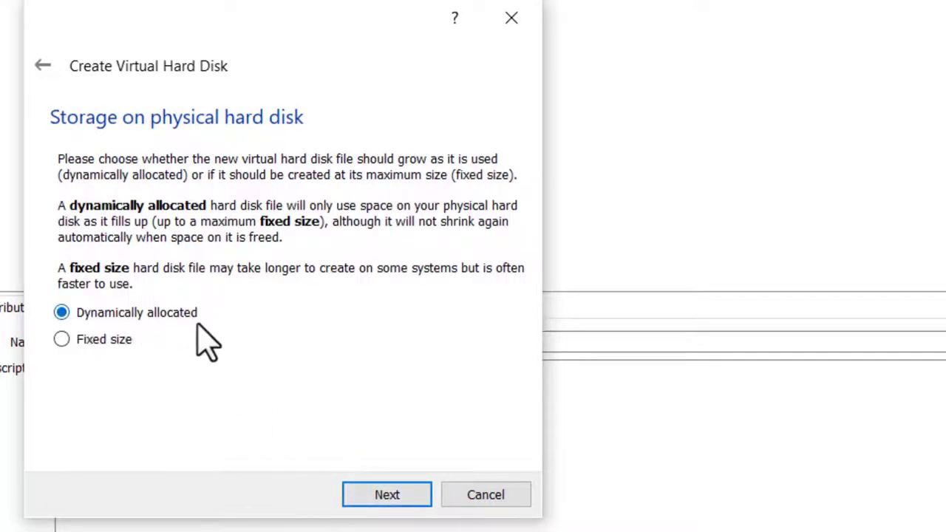
pyautogui.click(387, 494)
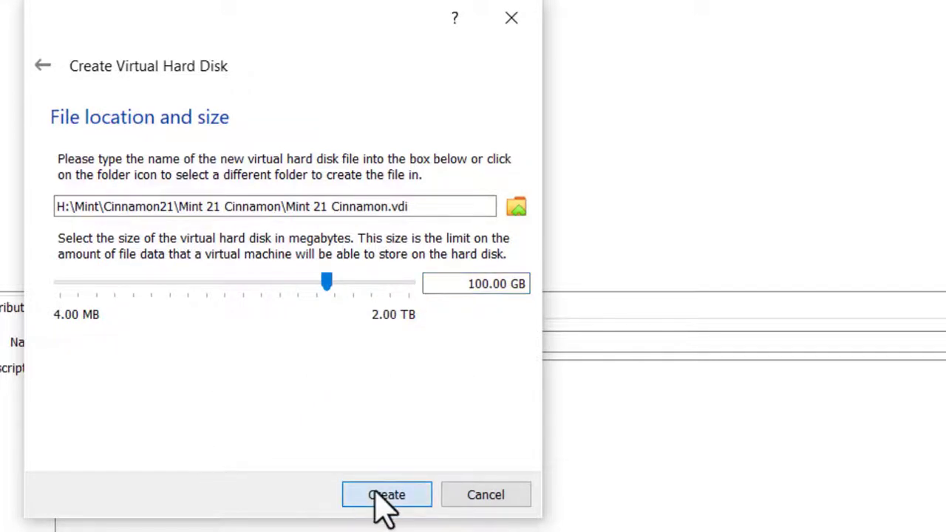
pyautogui.click(385, 494)
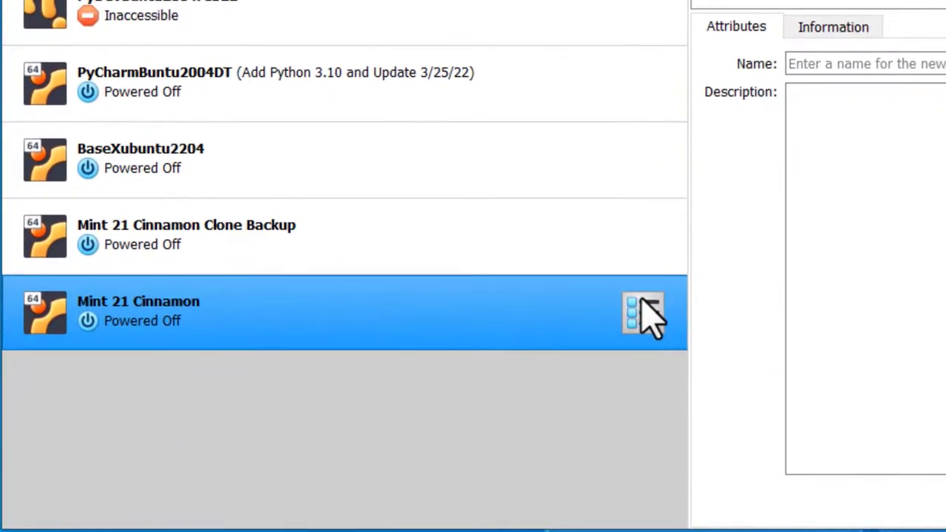
# In General > Advanced settings, make Shared Clipboard and Drag'n'Drop bidirectional and confirm.
pyautogui.click(635, 313)
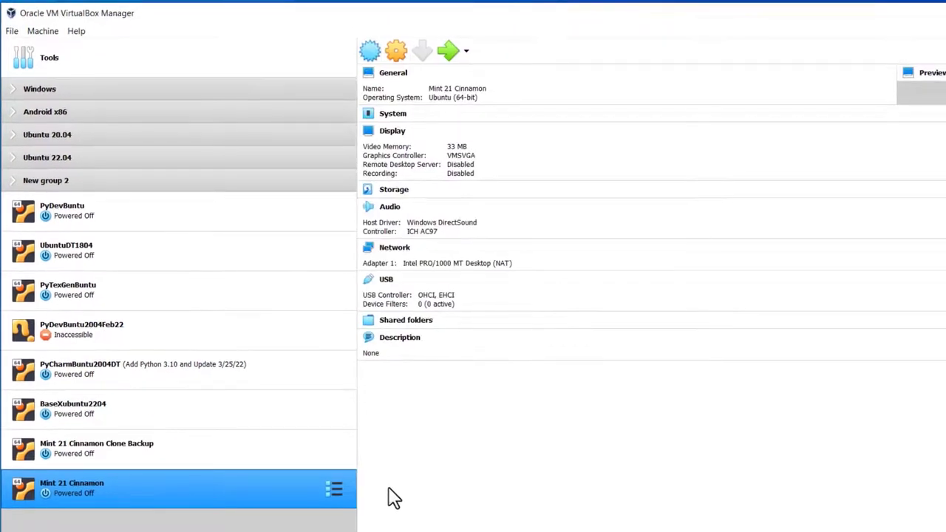
pyautogui.click(399, 72)
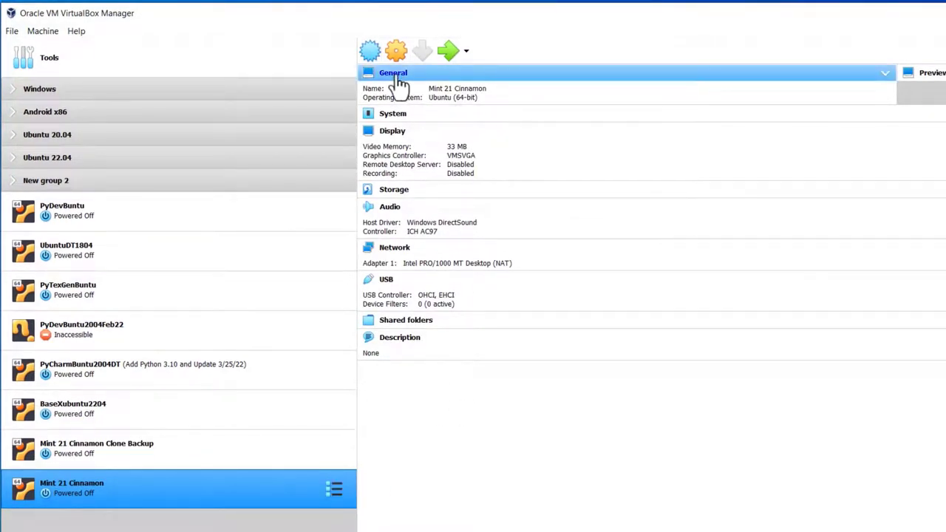
pyautogui.click(396, 50)
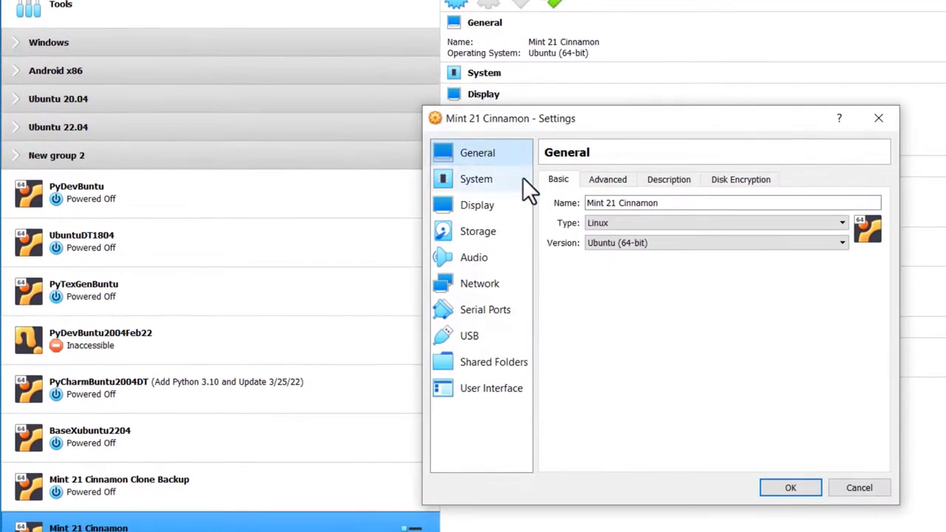
pyautogui.click(607, 179)
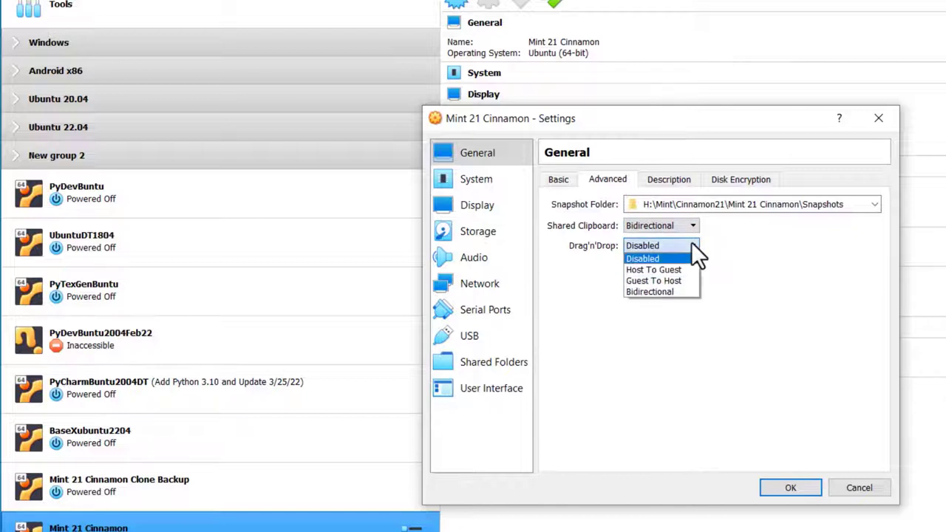
pyautogui.click(650, 291)
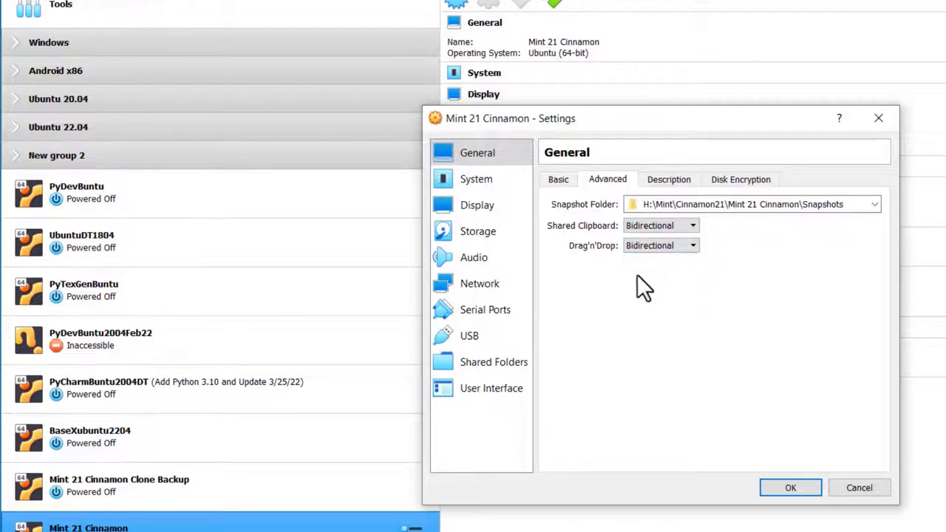
pyautogui.moveTo(727, 288)
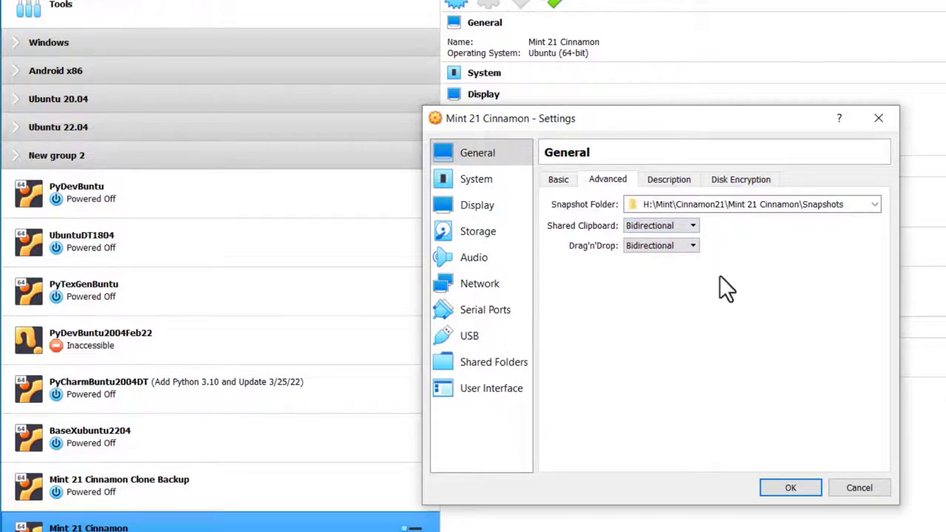
pyautogui.moveTo(800, 257)
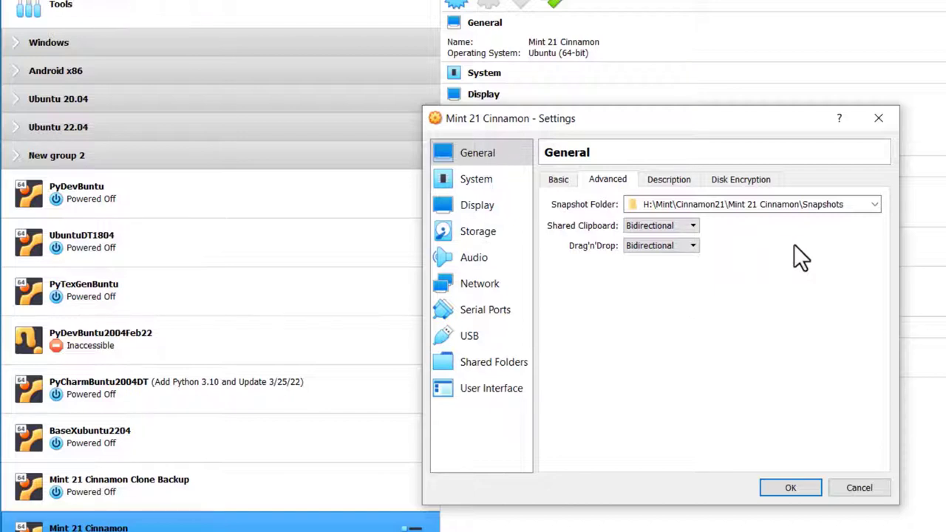
pyautogui.moveTo(783, 265)
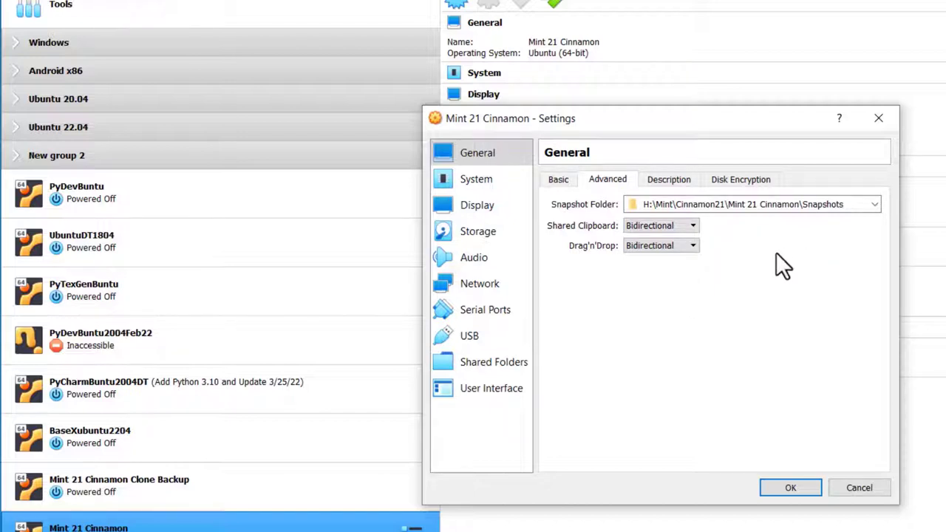
pyautogui.moveTo(739, 268)
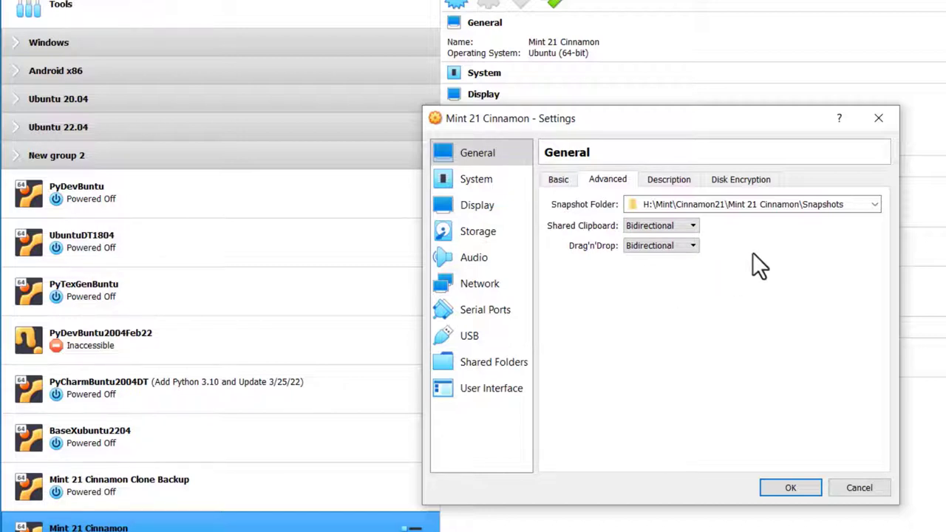
pyautogui.moveTo(751, 278)
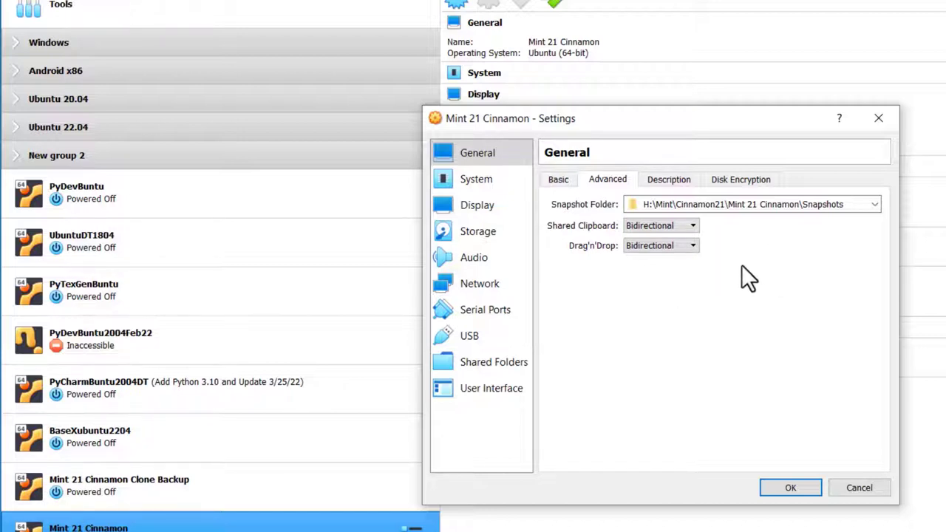
pyautogui.moveTo(789, 488)
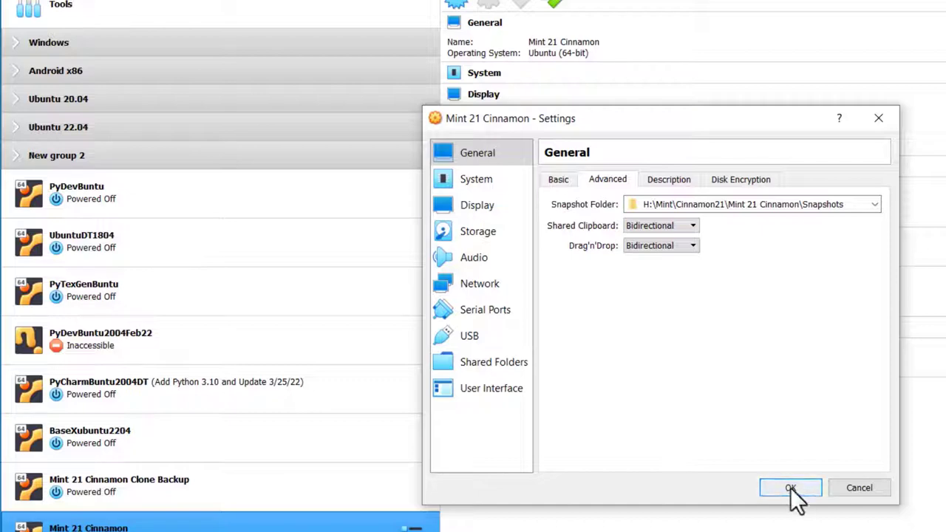
pyautogui.click(789, 488)
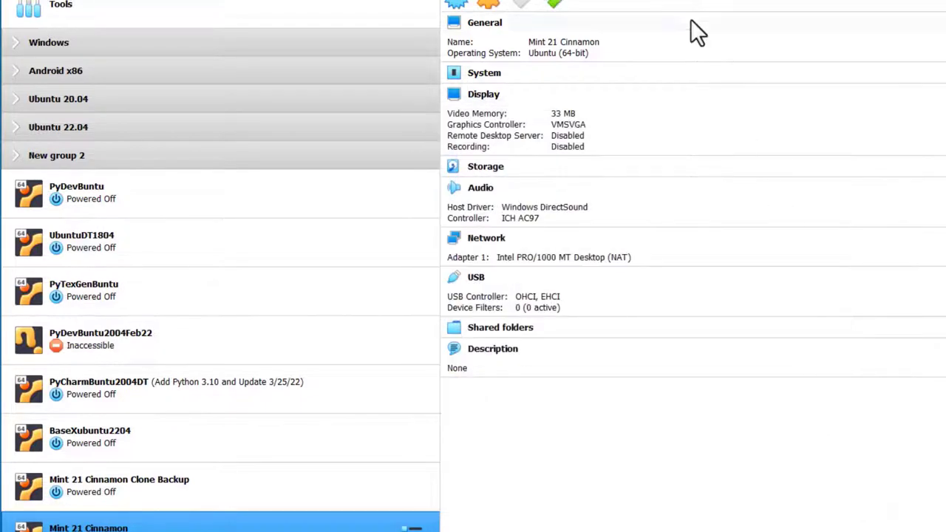
# In System > Processor settings, raise the processor count to 2 and confirm.
pyautogui.click(484, 72)
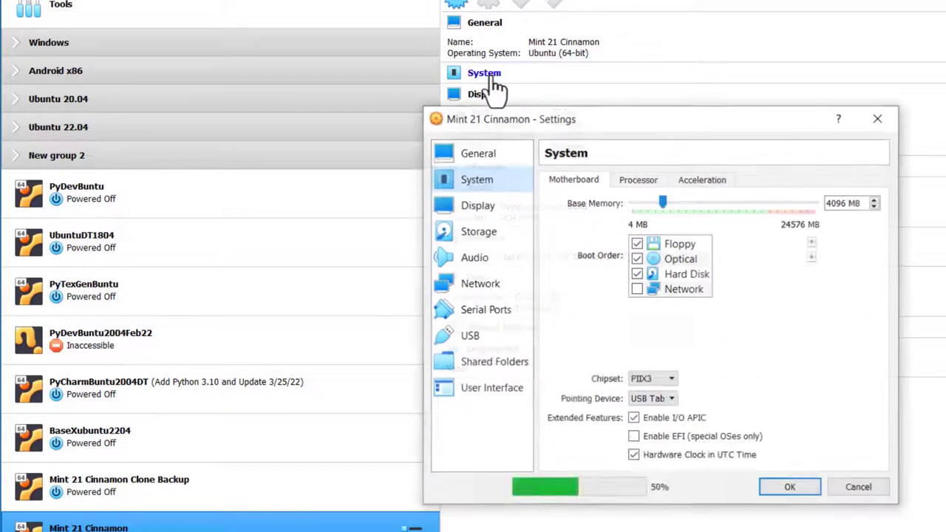
pyautogui.click(637, 180)
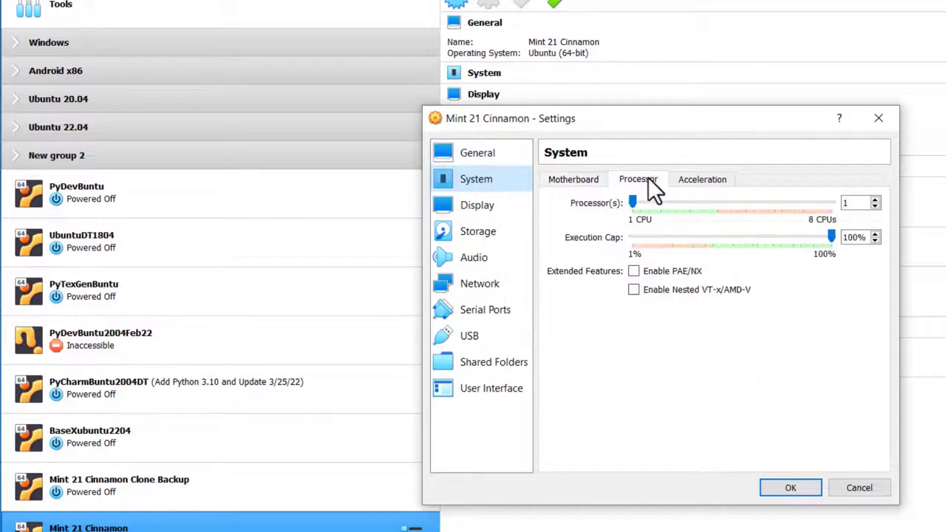
pyautogui.moveTo(632, 202); pyautogui.dragTo(661, 203)
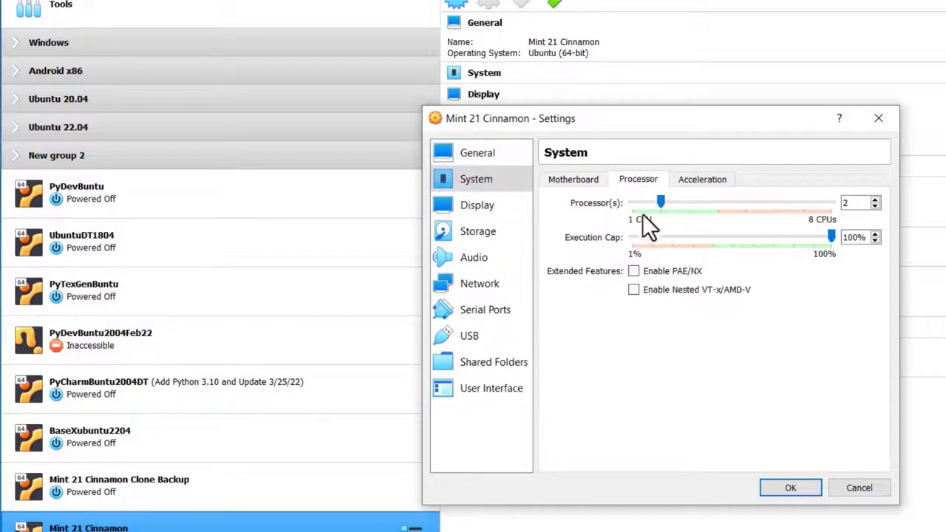
pyautogui.moveTo(658, 284)
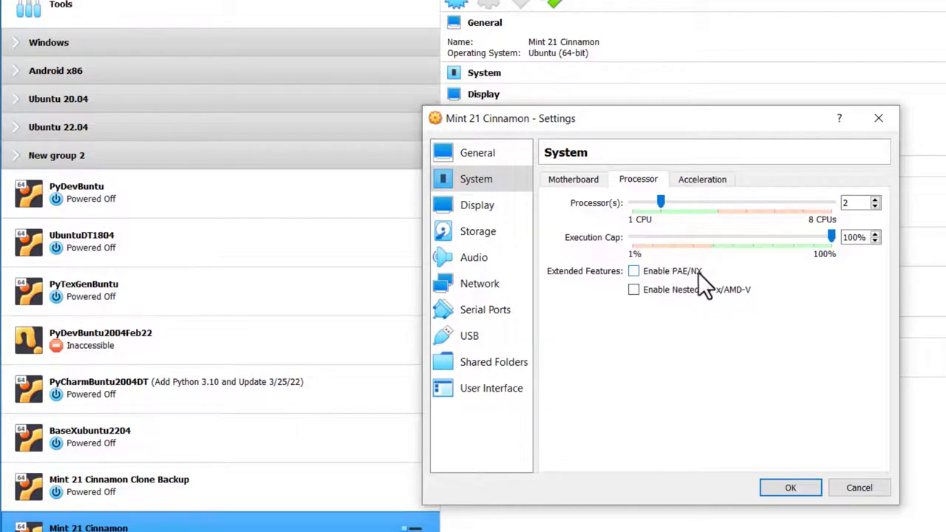
pyautogui.moveTo(694, 272)
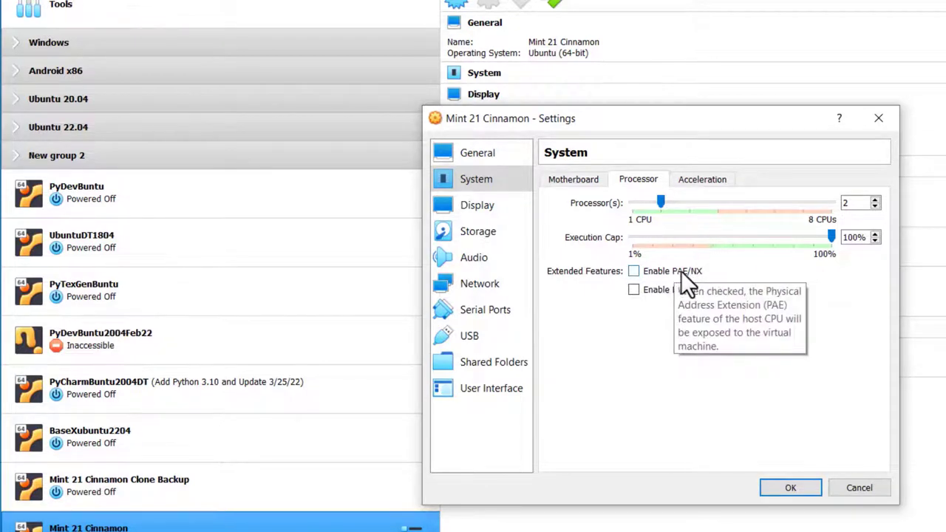
pyautogui.moveTo(702, 298)
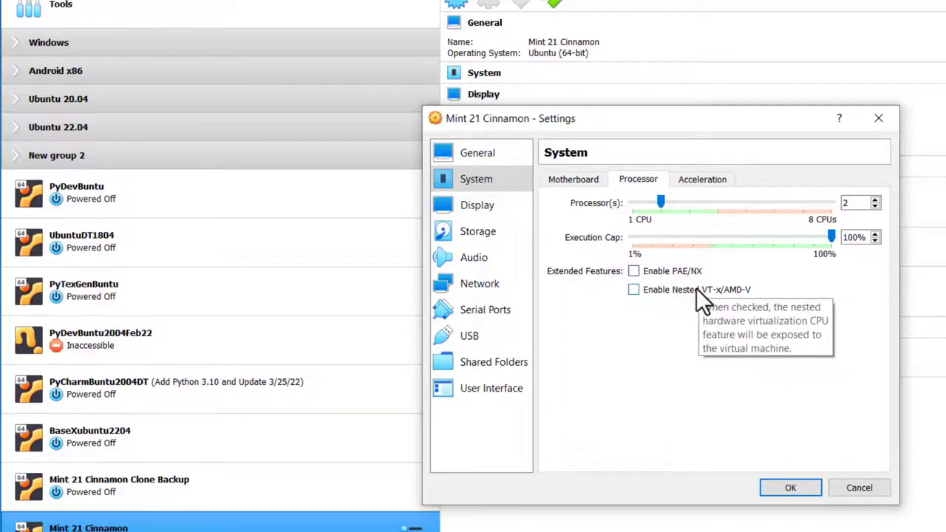
pyautogui.moveTo(813, 328)
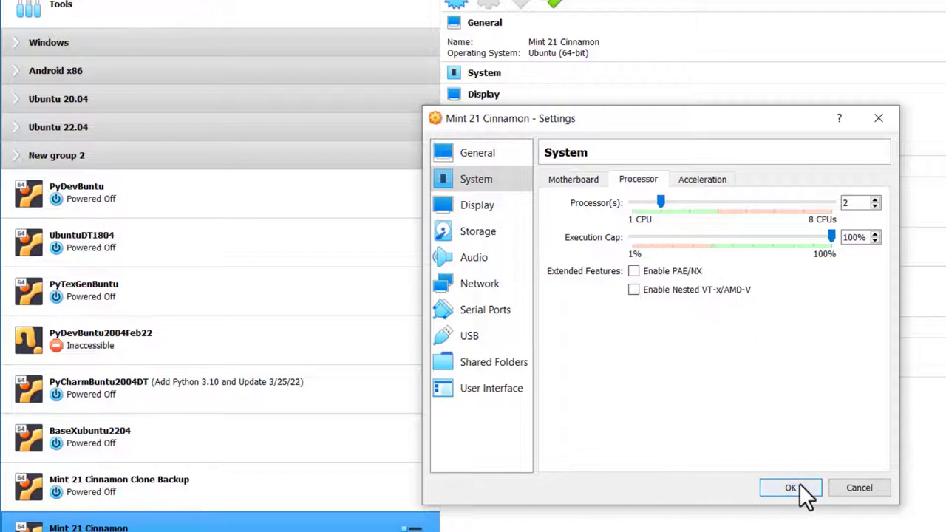
pyautogui.click(789, 487)
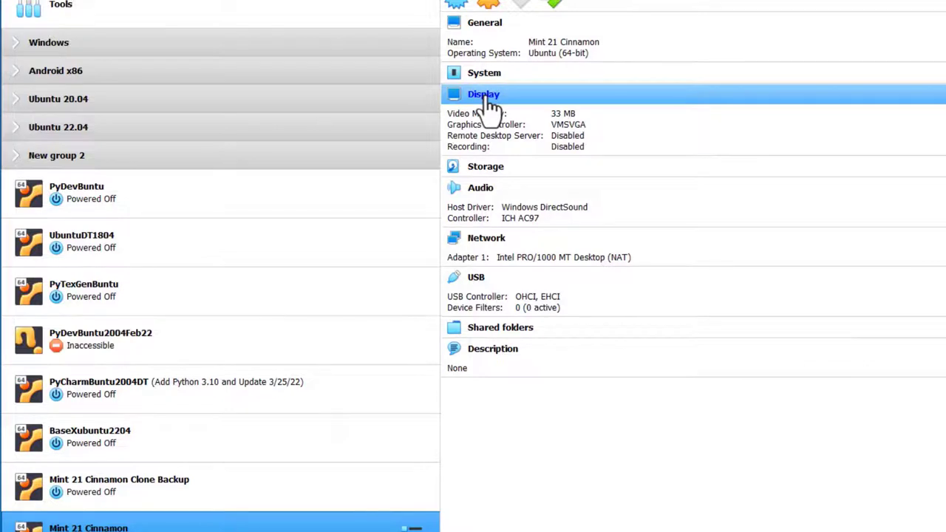
# In Display settings, set video memory to 128 MB, enable 3D acceleration and confirm.
pyautogui.click(483, 94)
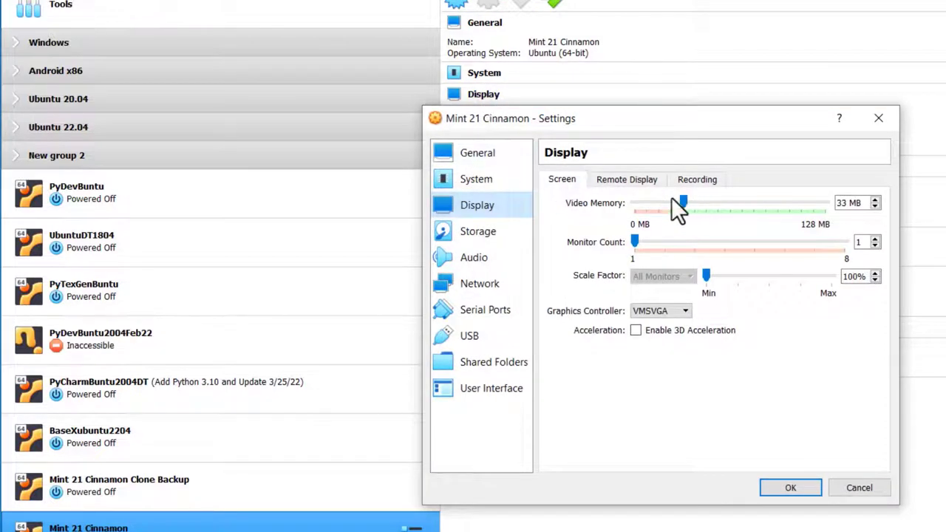
pyautogui.moveTo(681, 202); pyautogui.dragTo(820, 203)
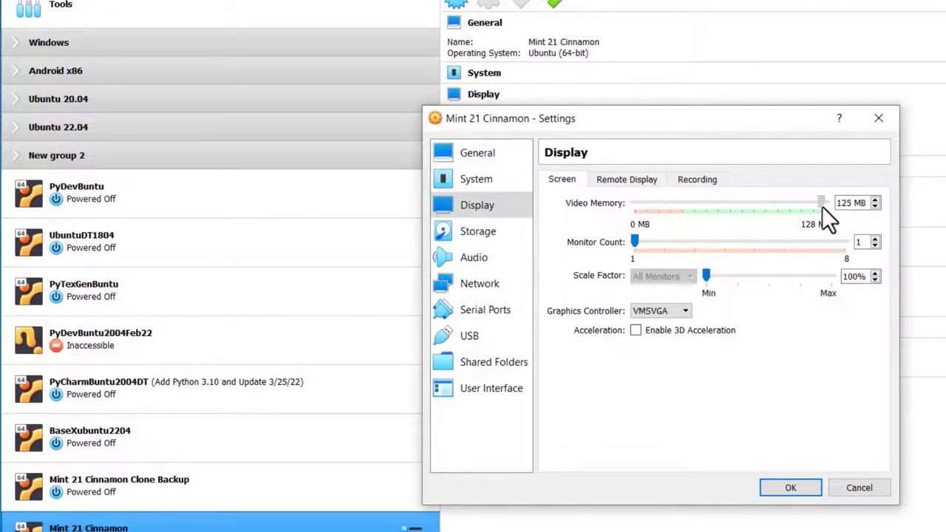
pyautogui.moveTo(820, 201); pyautogui.dragTo(825, 201)
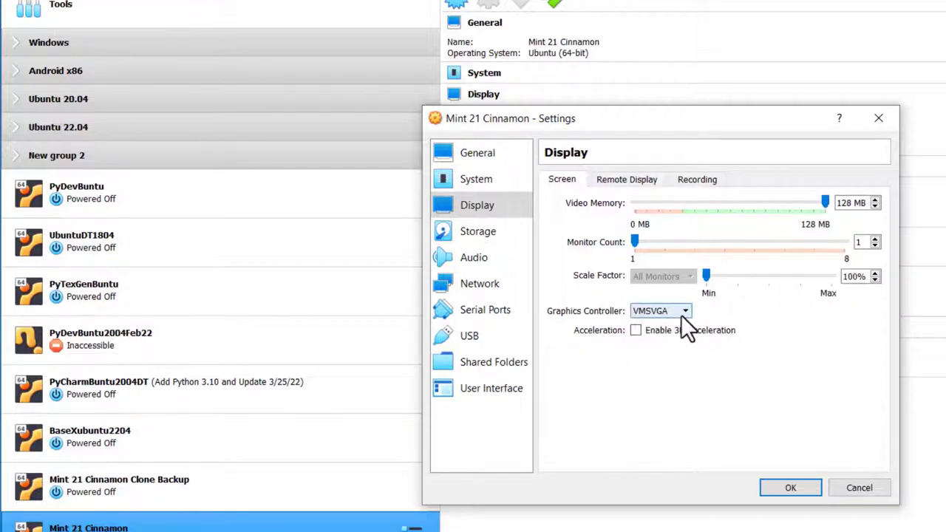
pyautogui.click(635, 331)
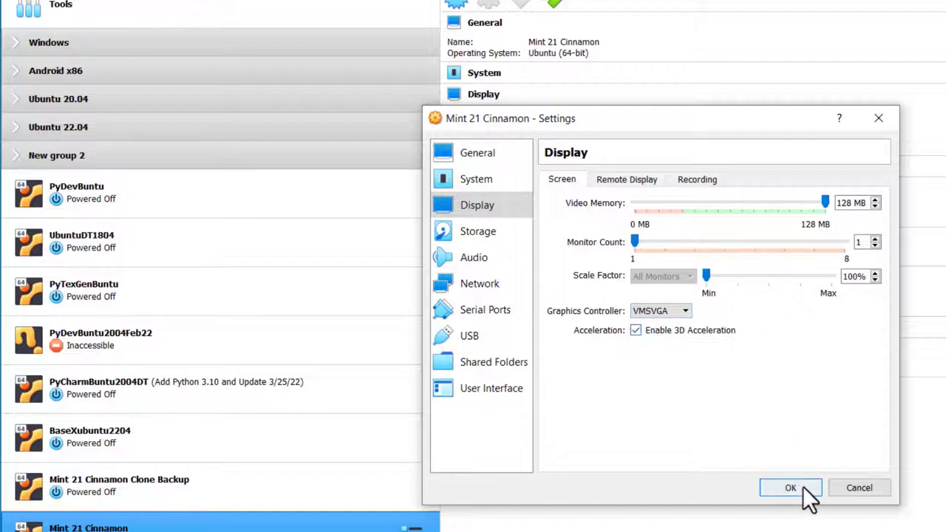
pyautogui.click(789, 488)
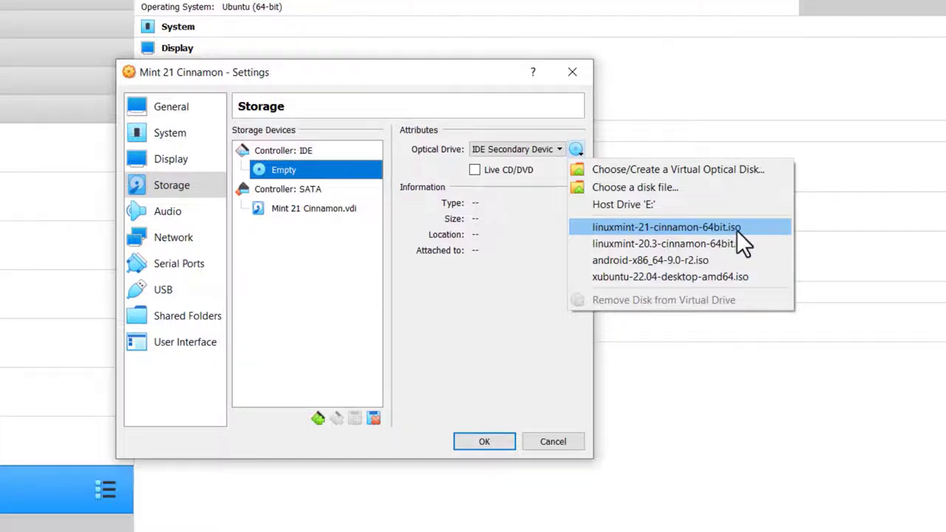
pyautogui.moveTo(694, 227)
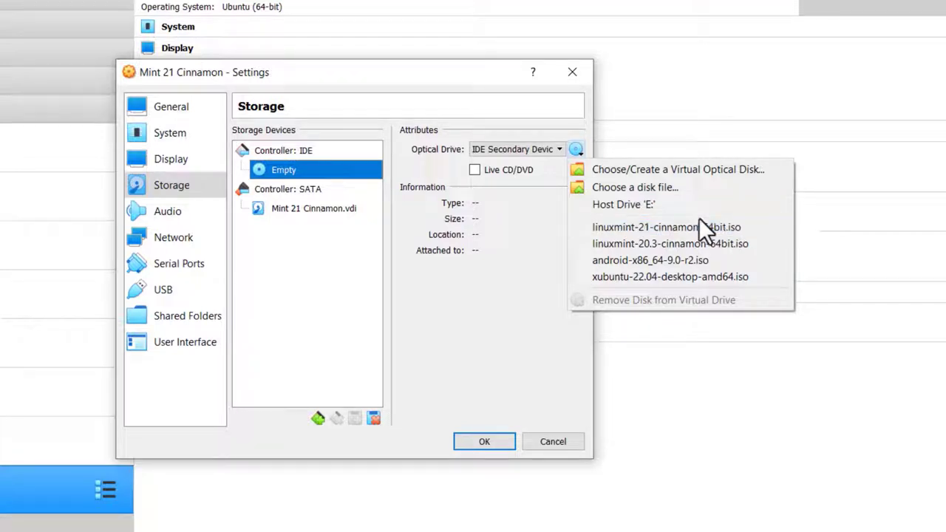
pyautogui.moveTo(668, 187)
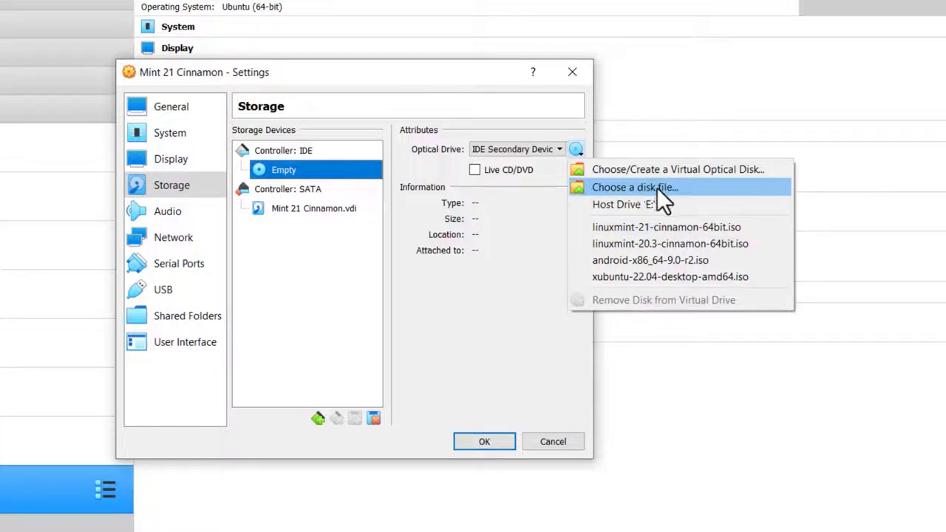
pyautogui.moveTo(717, 234)
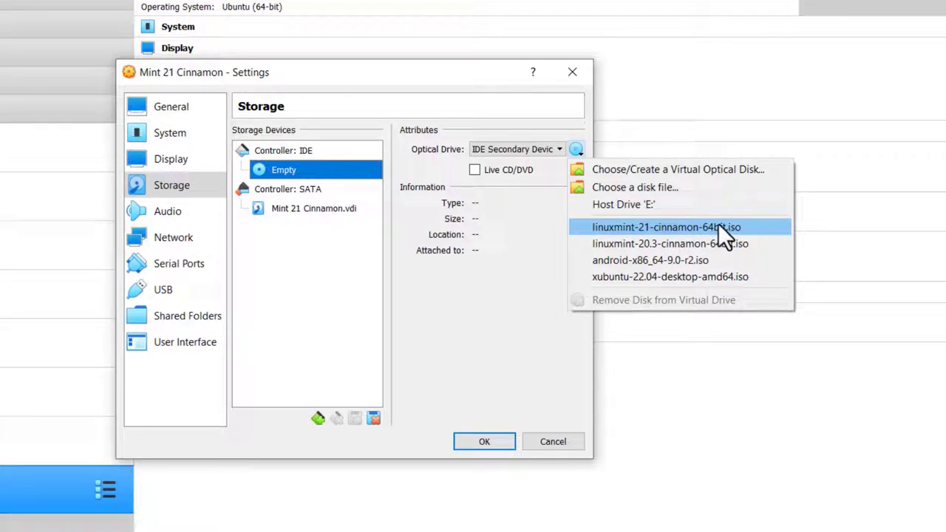
# Attach linuxmint-21-cinnamon-64bit.iso to the empty optical drive and confirm.
pyautogui.click(665, 228)
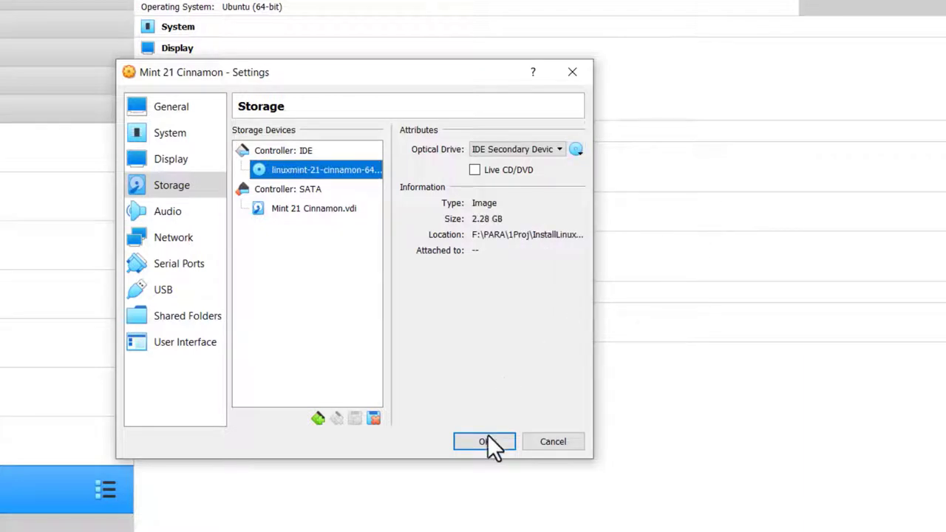
pyautogui.click(484, 440)
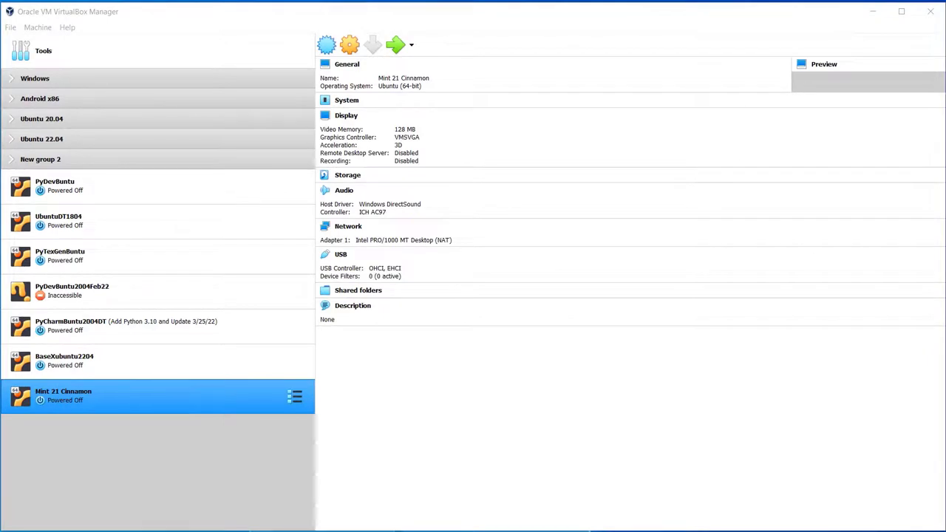
pyautogui.moveTo(146, 446)
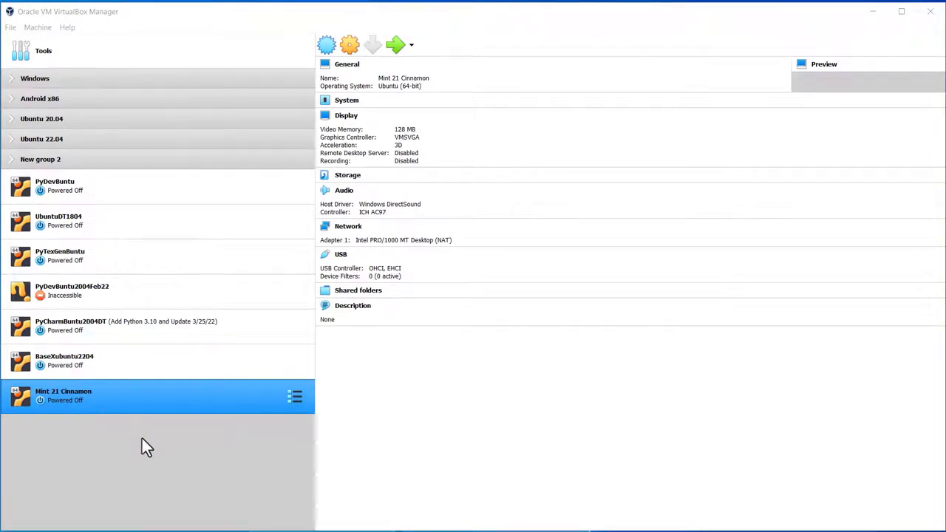
pyautogui.moveTo(175, 402)
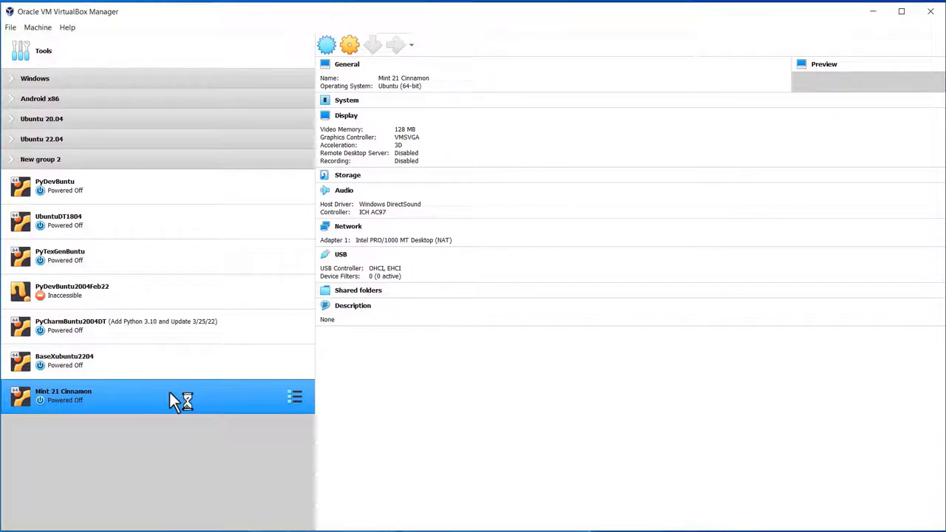
# Start the Mint 21 Cinnamon VM and boot the live session from GRUB.
pyautogui.click(396, 45)
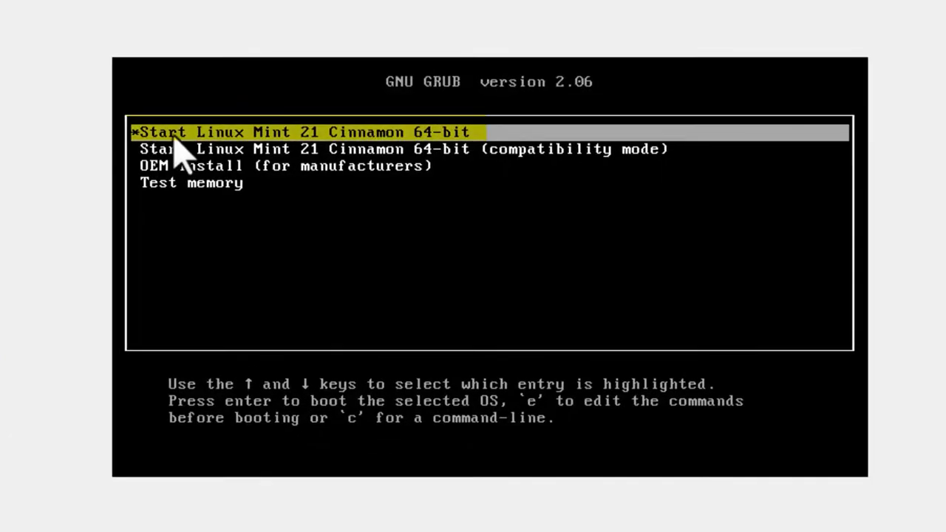
pyautogui.moveTo(357, 160)
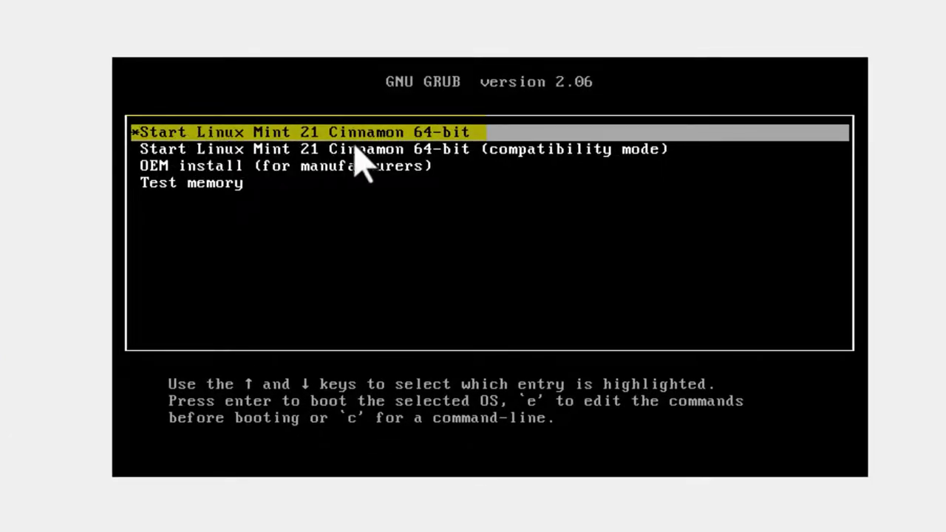
pyautogui.moveTo(475, 159)
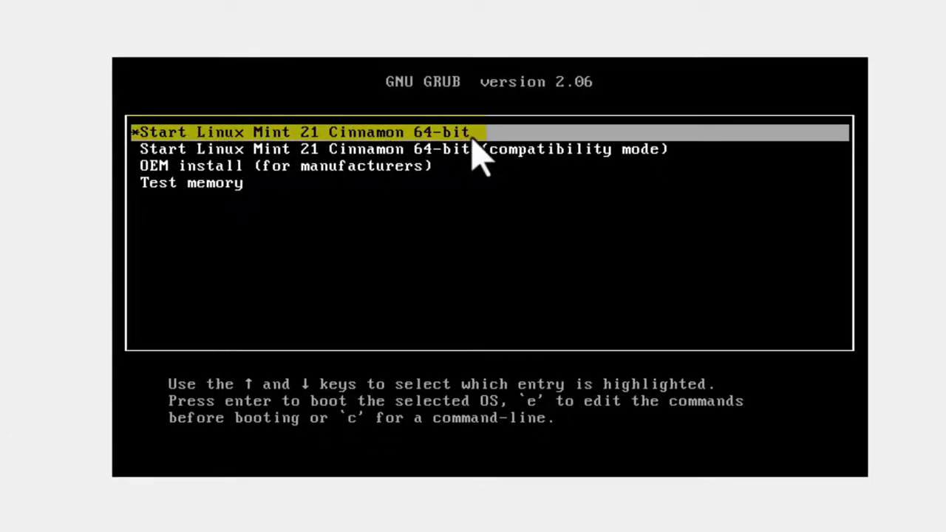
pyautogui.press('Return')
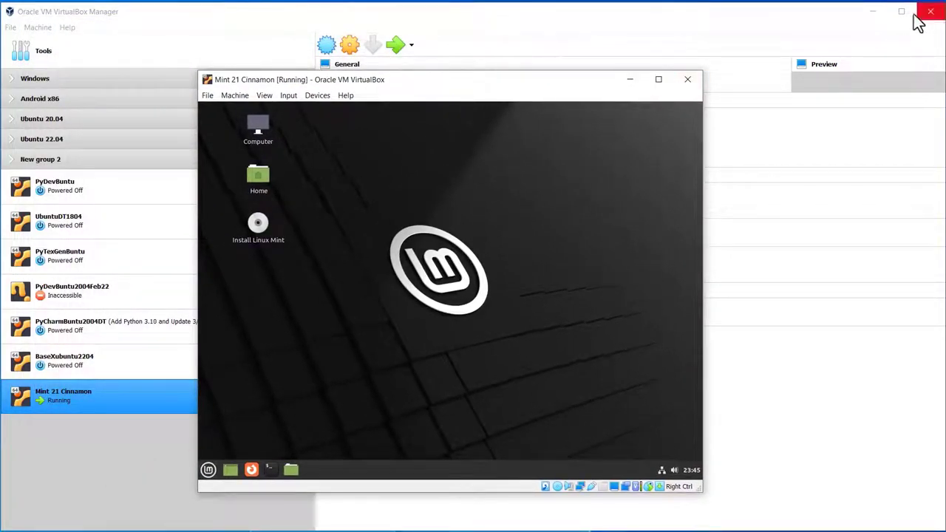
# Launch Install Linux Mint from the live desktop, reaching the Welcome page with English.
pyautogui.click(931, 11)
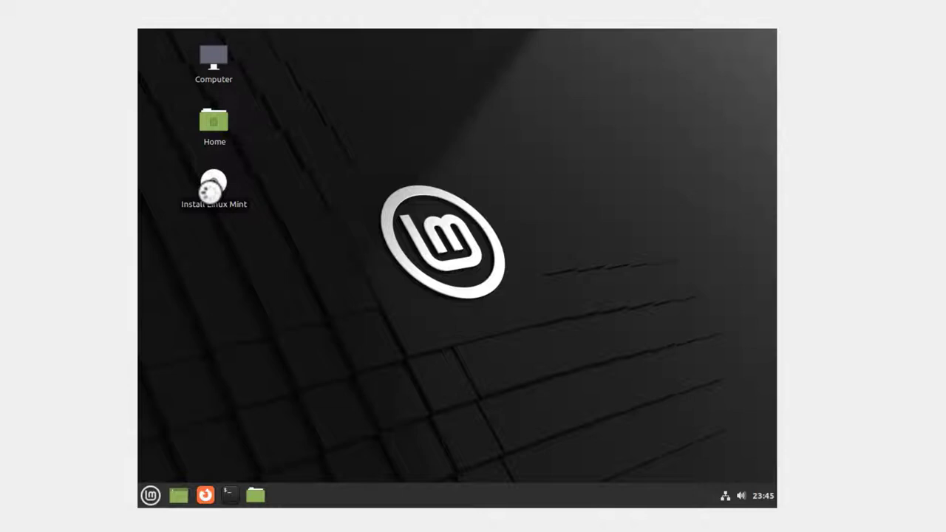
pyautogui.doubleClick(213, 185)
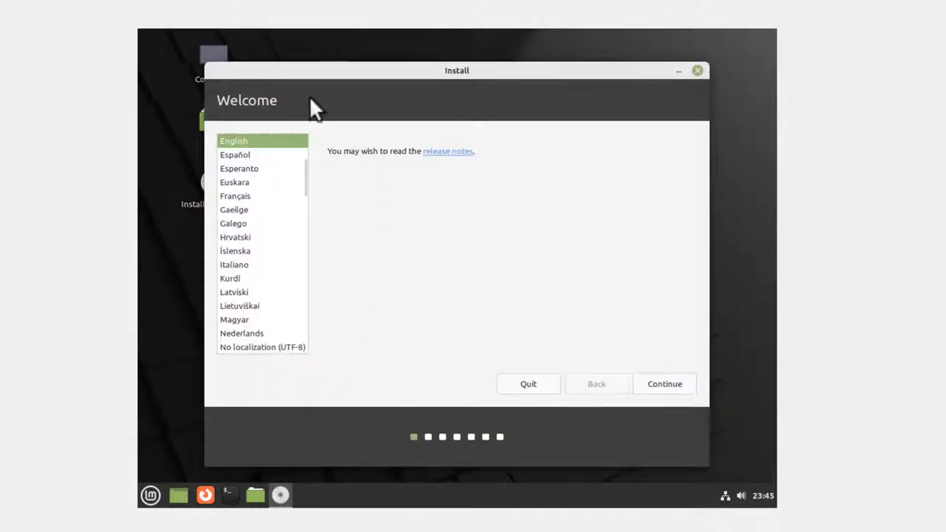
pyautogui.moveTo(239, 174)
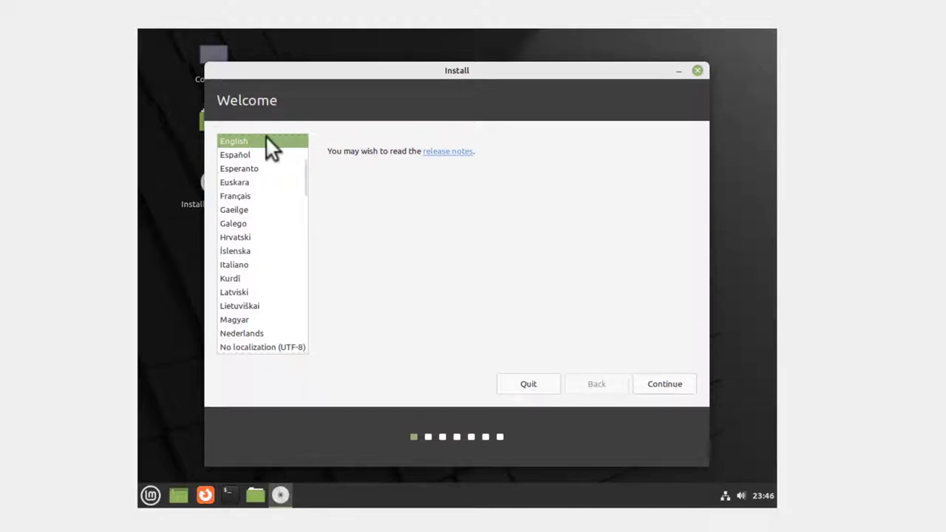
pyautogui.moveTo(647, 387)
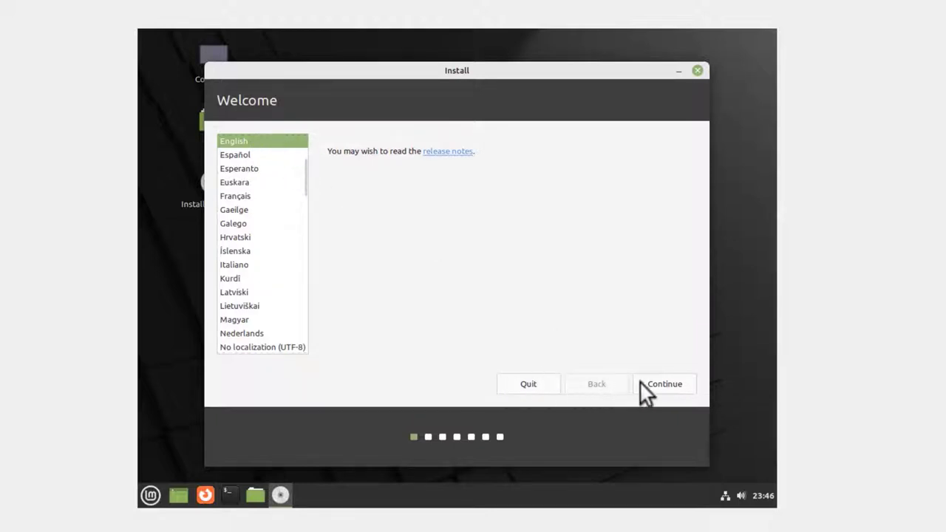
# Accept English and the English (US) keyboard layout, then tick Install multimedia codecs.
pyautogui.click(663, 384)
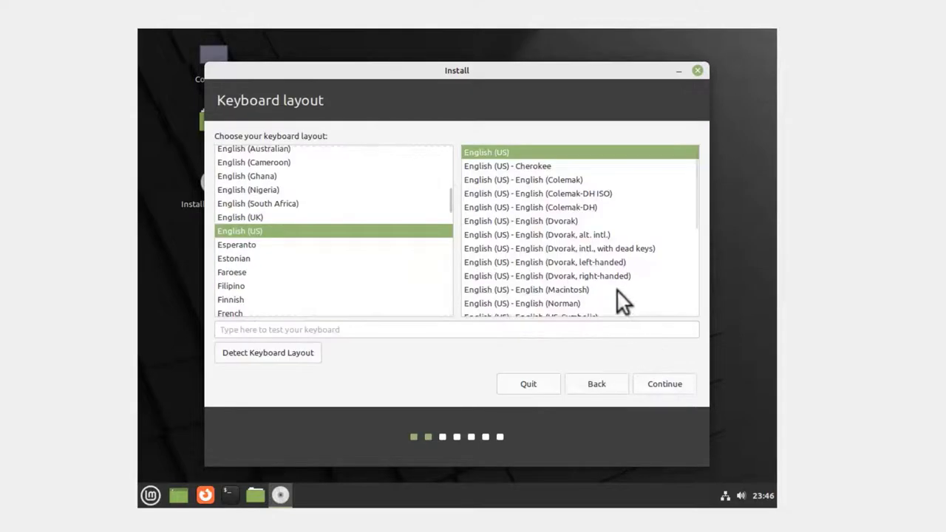
pyautogui.moveTo(237, 230)
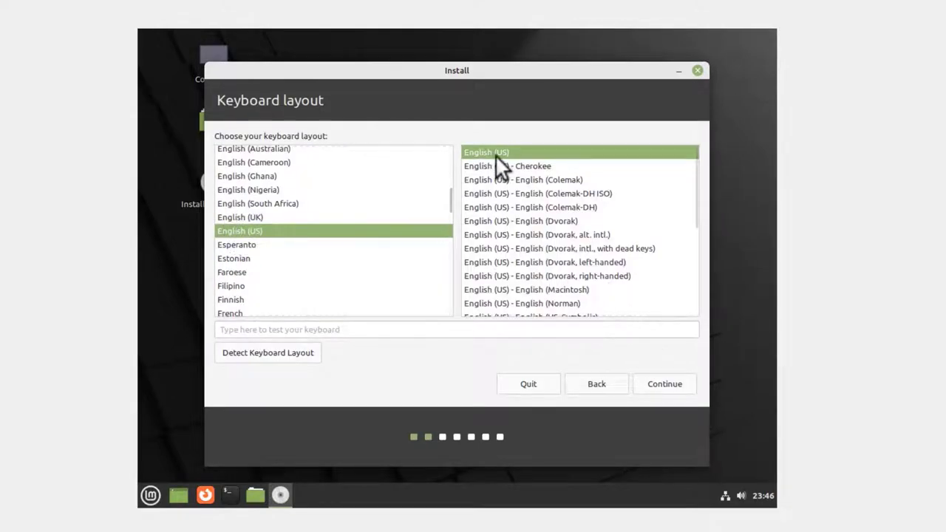
pyautogui.moveTo(591, 387)
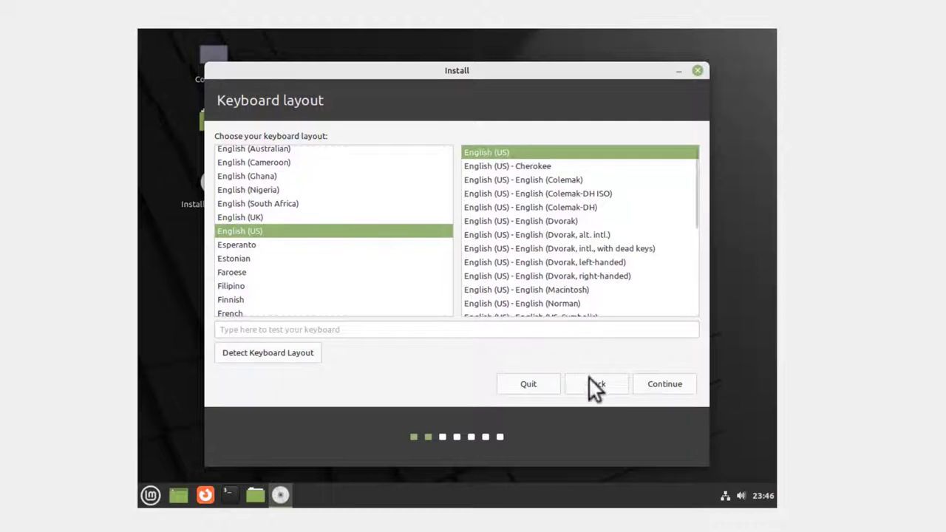
pyautogui.click(663, 385)
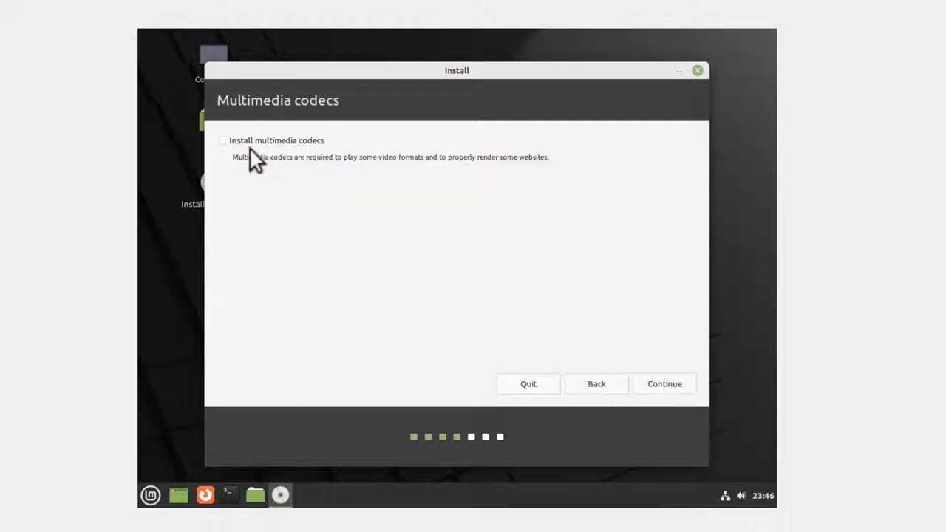
pyautogui.moveTo(297, 151)
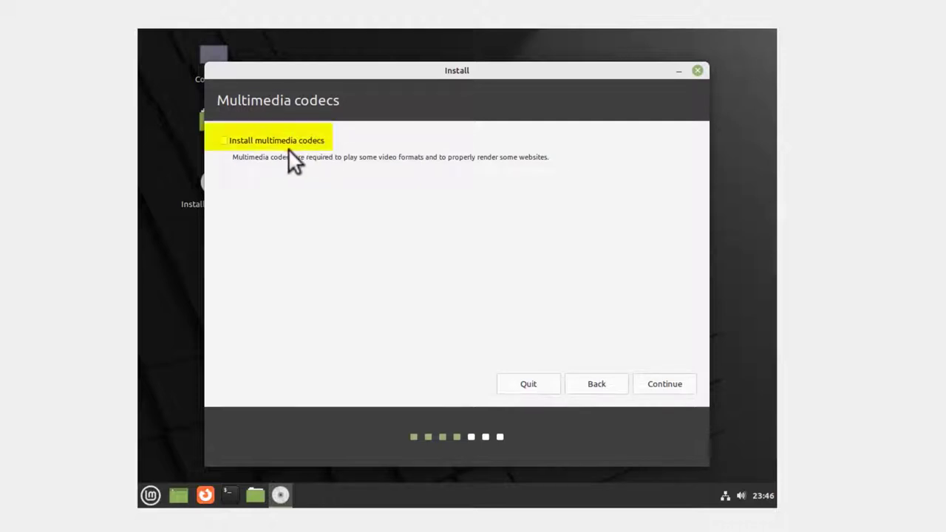
pyautogui.click(223, 139)
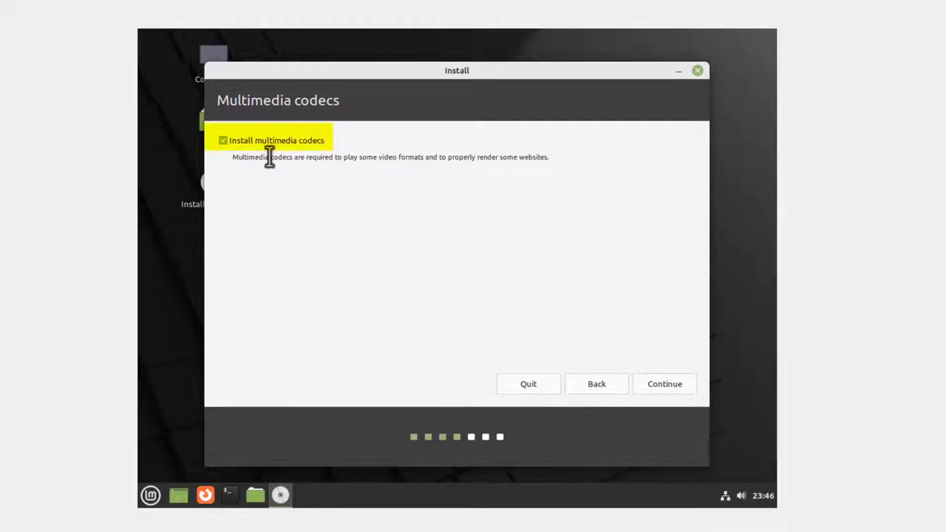
pyautogui.moveTo(280, 180)
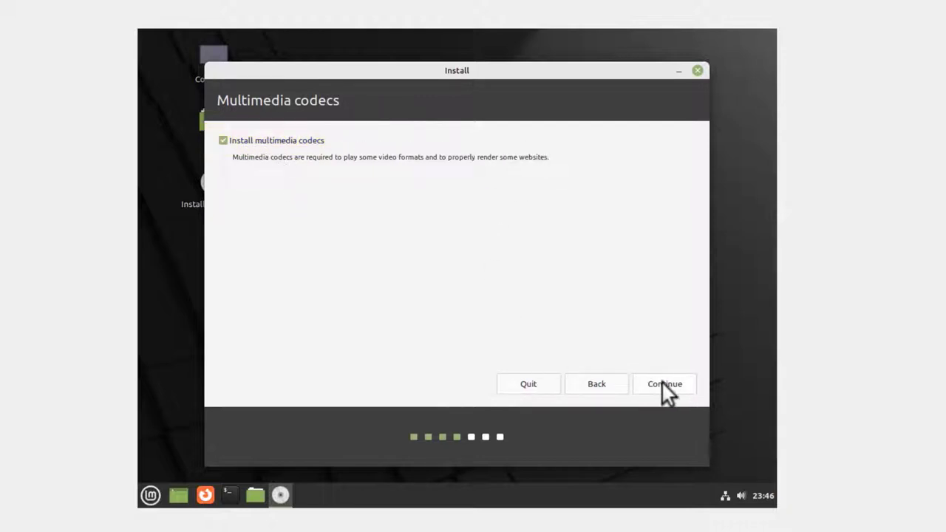
# Choose 'Erase disk and install Linux Mint', start the install and confirm writing partition changes.
pyautogui.click(663, 384)
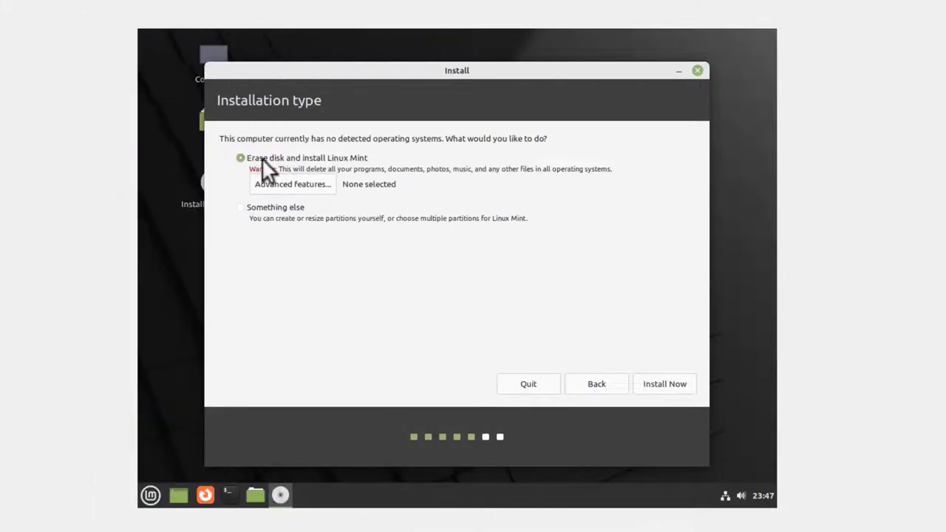
pyautogui.moveTo(368, 170)
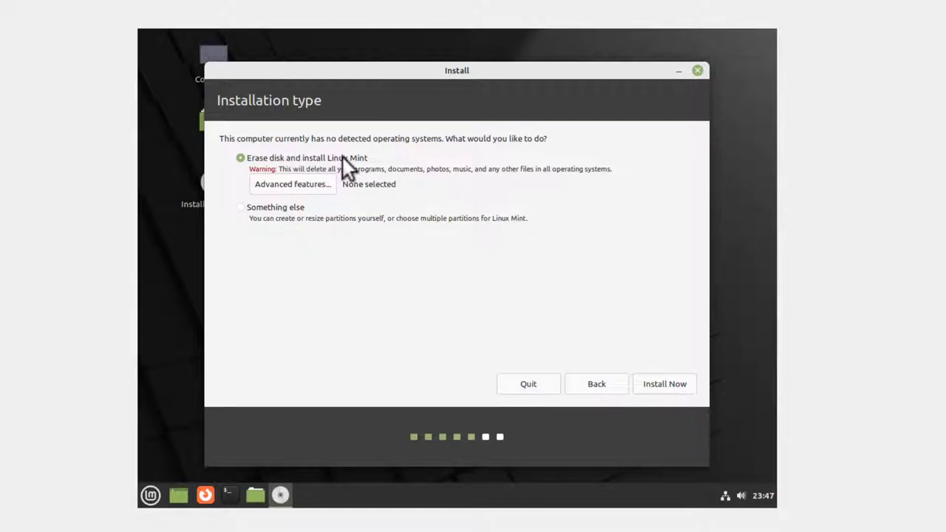
pyautogui.moveTo(377, 166)
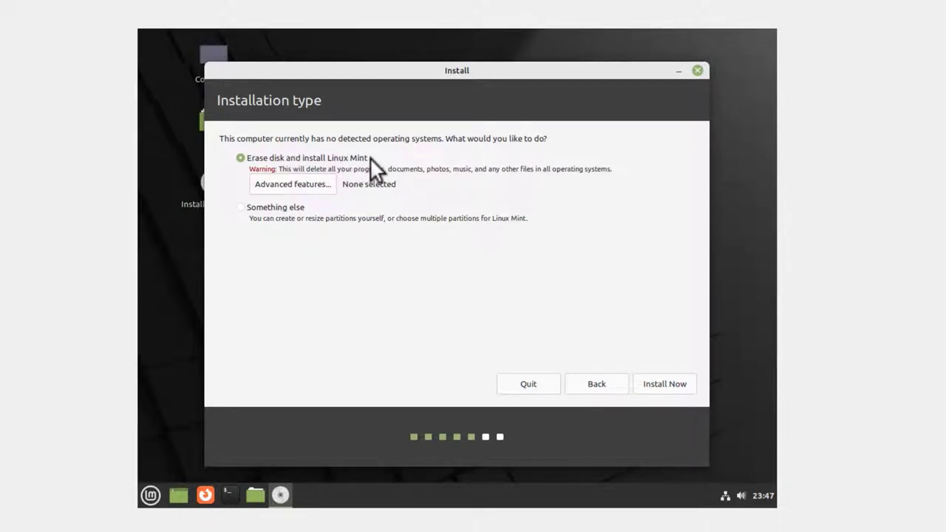
pyautogui.moveTo(277, 192)
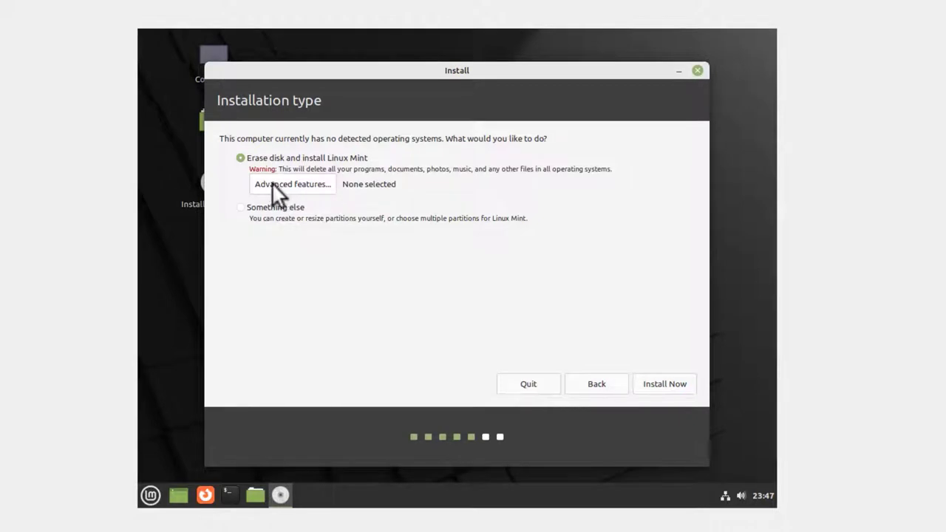
pyautogui.moveTo(257, 234)
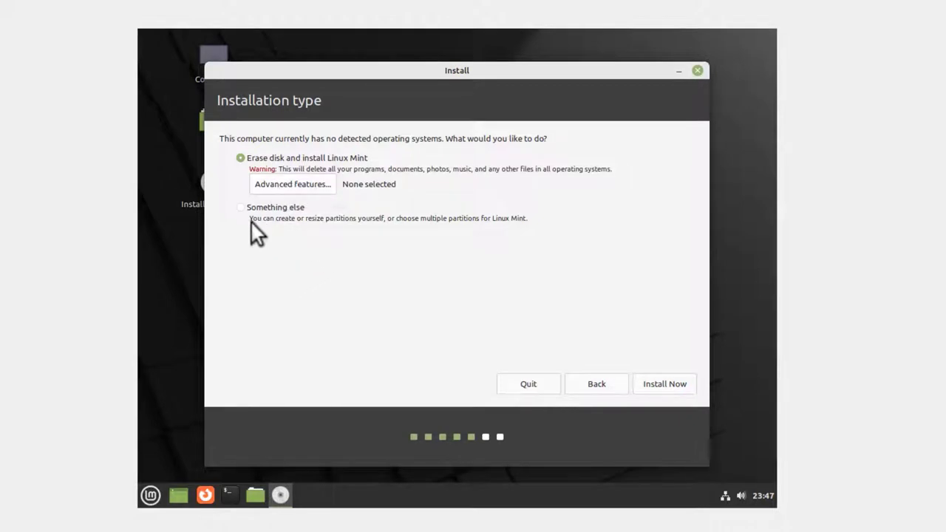
pyautogui.moveTo(360, 224)
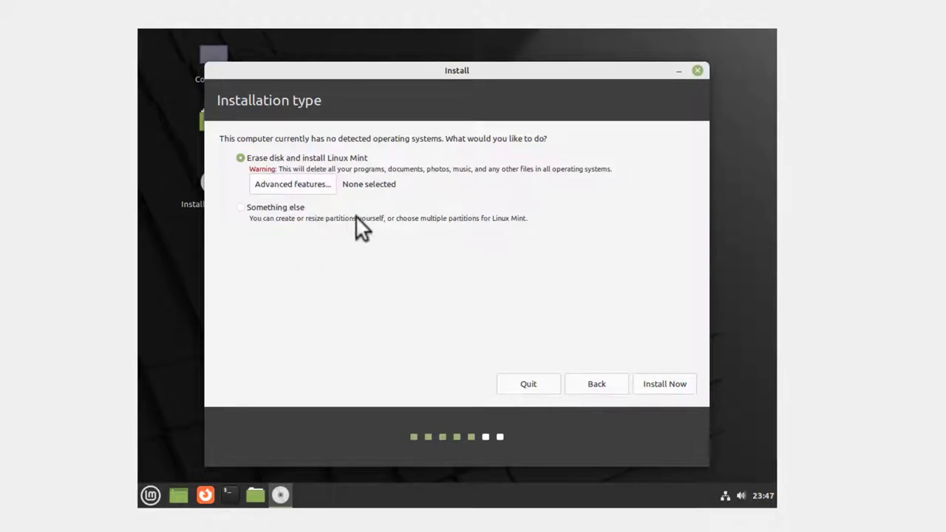
pyautogui.click(662, 384)
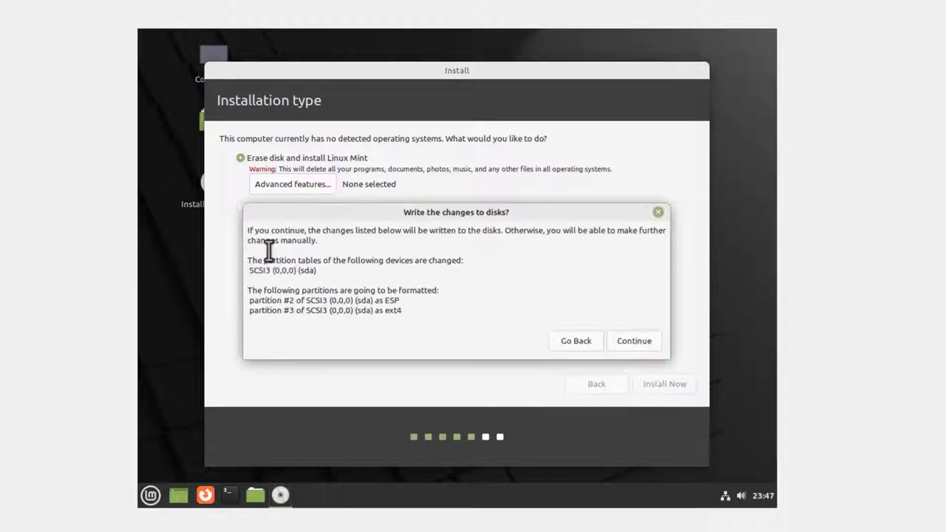
pyautogui.moveTo(414, 242)
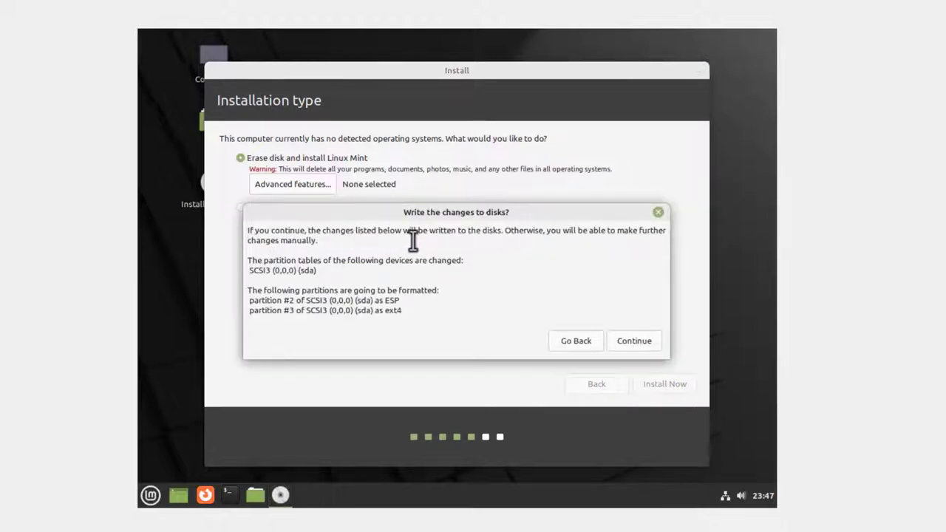
pyautogui.moveTo(505, 244)
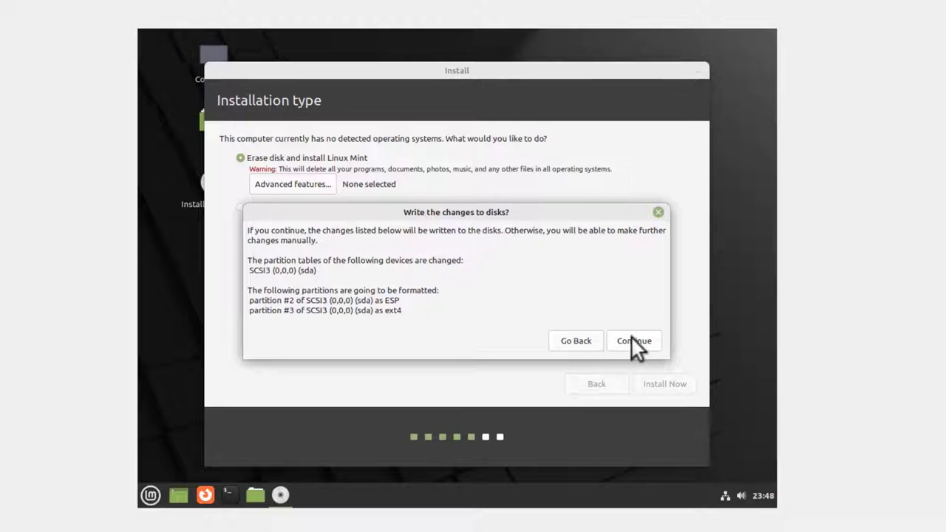
pyautogui.click(633, 340)
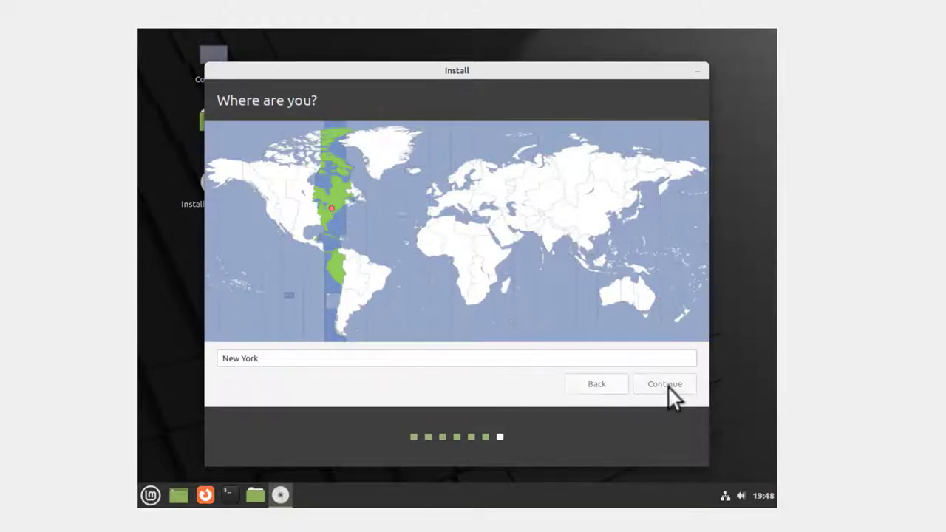
# Accept the New York time zone and enter the account name and computer name mint21cinn.
pyautogui.click(663, 384)
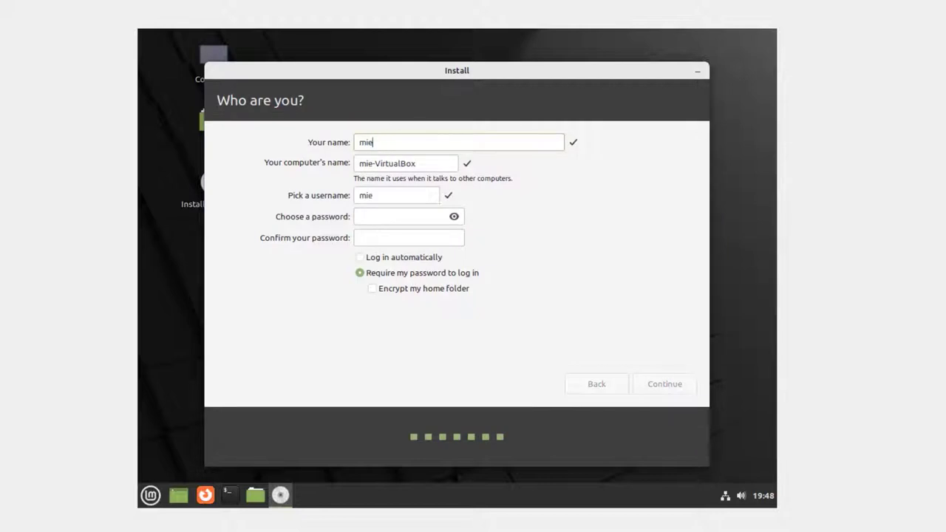
pyautogui.press('BackSpace')
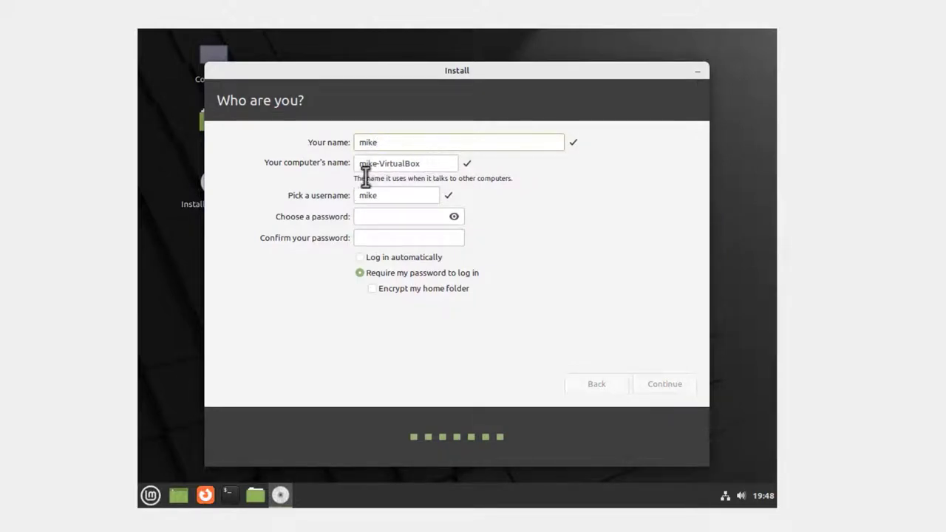
pyautogui.doubleClick(387, 162)
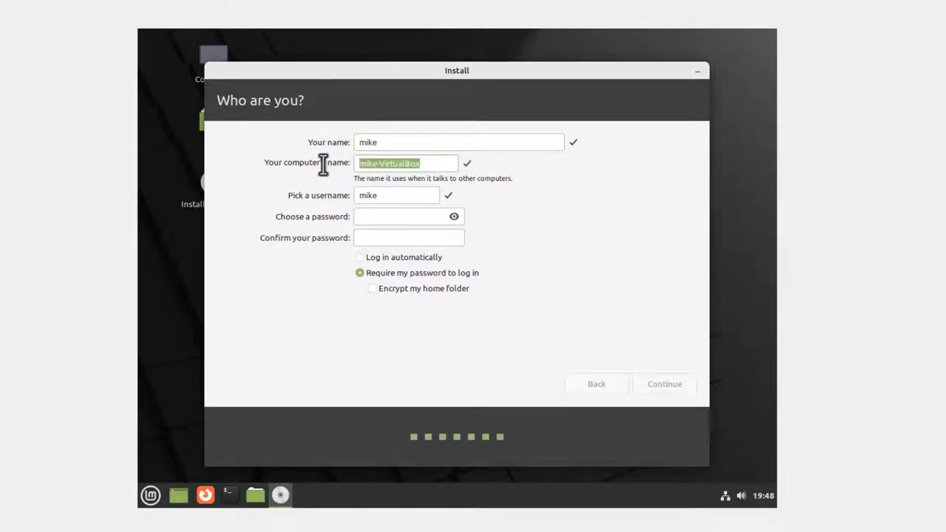
pyautogui.write('mint21cinn')
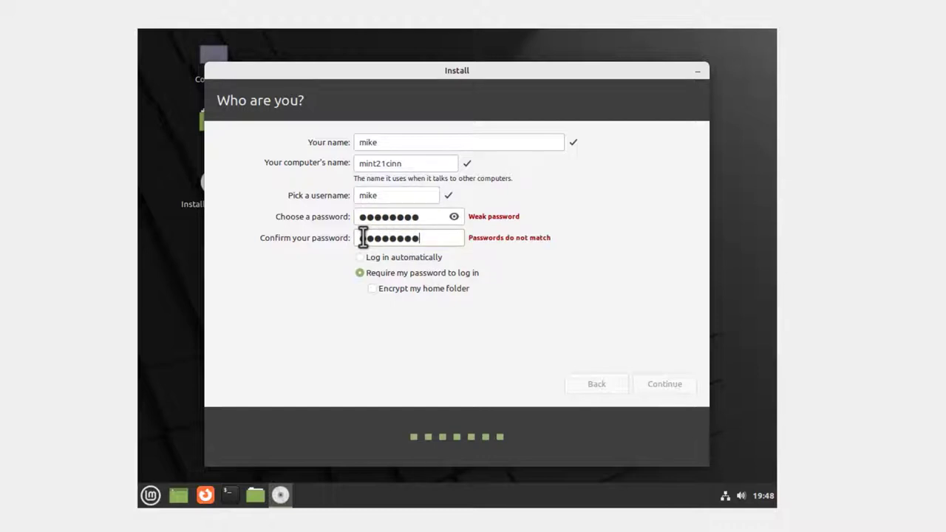
pyautogui.moveTo(603, 222)
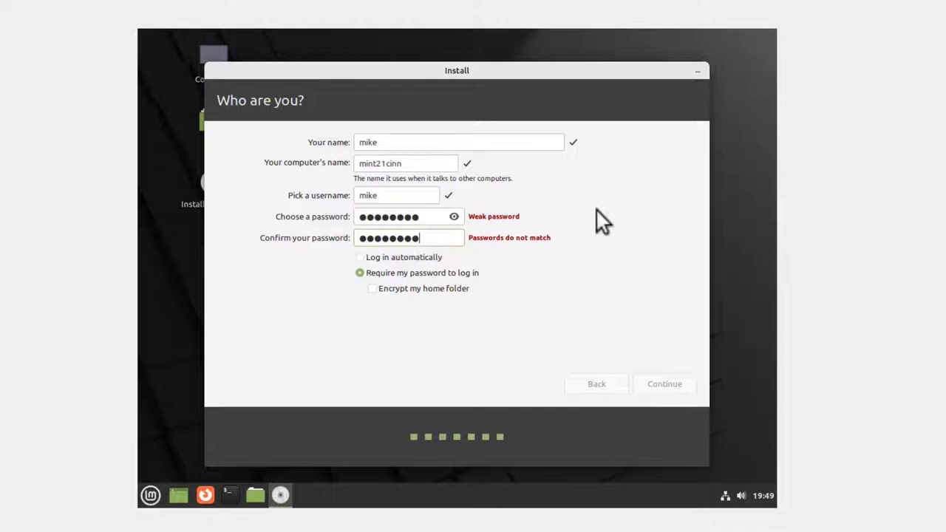
pyautogui.moveTo(569, 235)
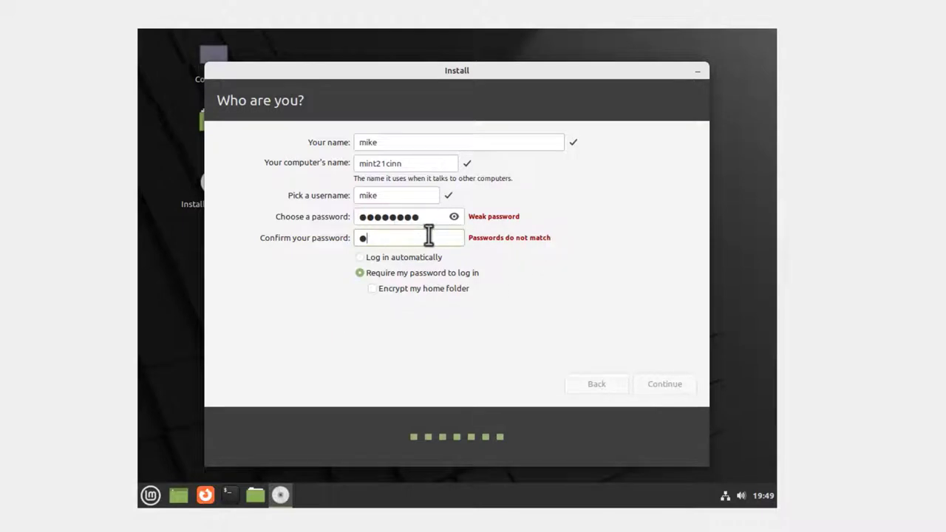
# Submit the account details and browse the feature slideshow while files are copied.
pyautogui.click(663, 384)
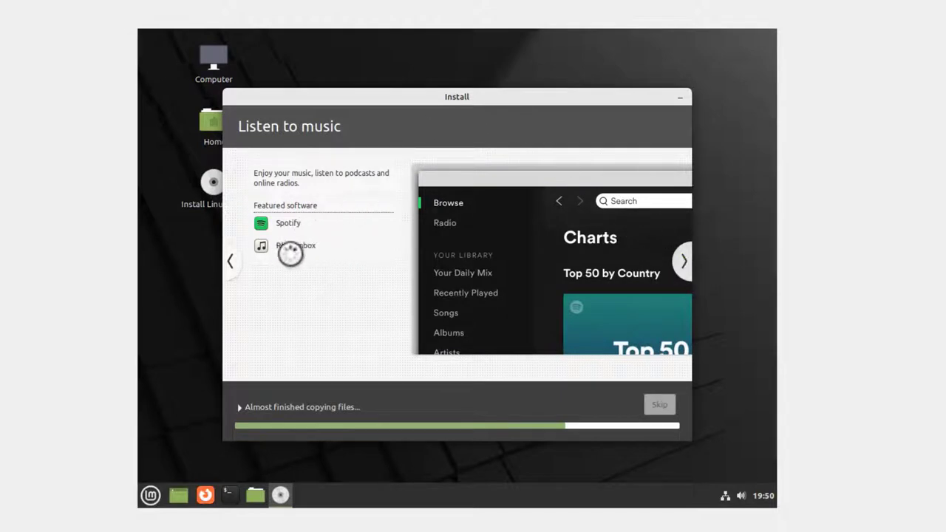
pyautogui.click(682, 260)
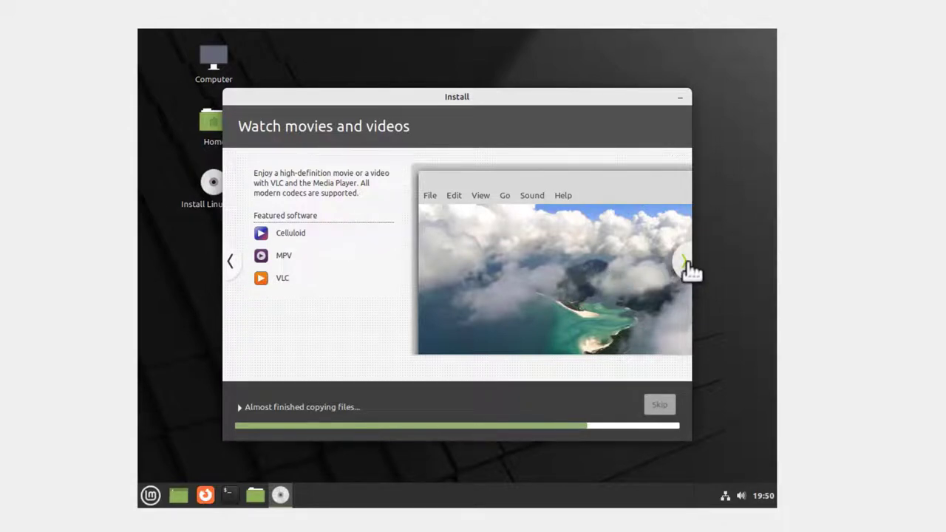
pyautogui.click(683, 260)
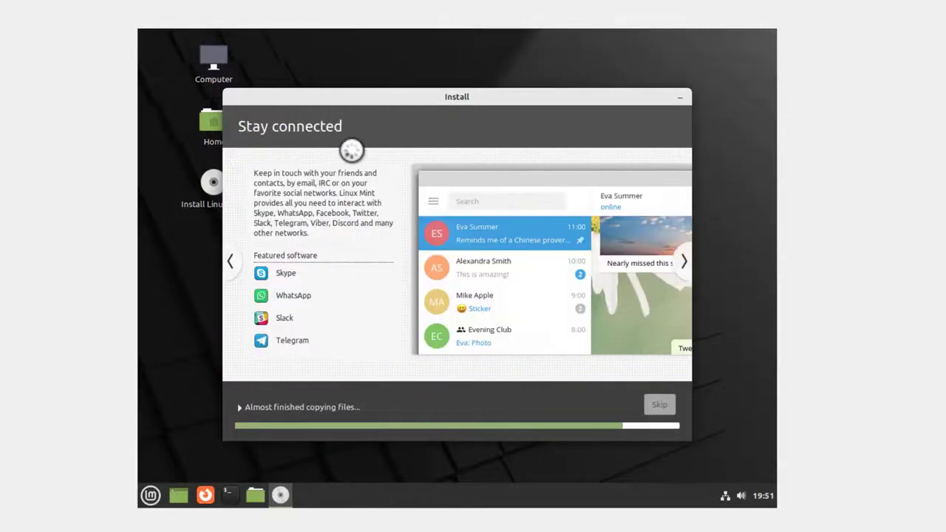
pyautogui.moveTo(268, 275)
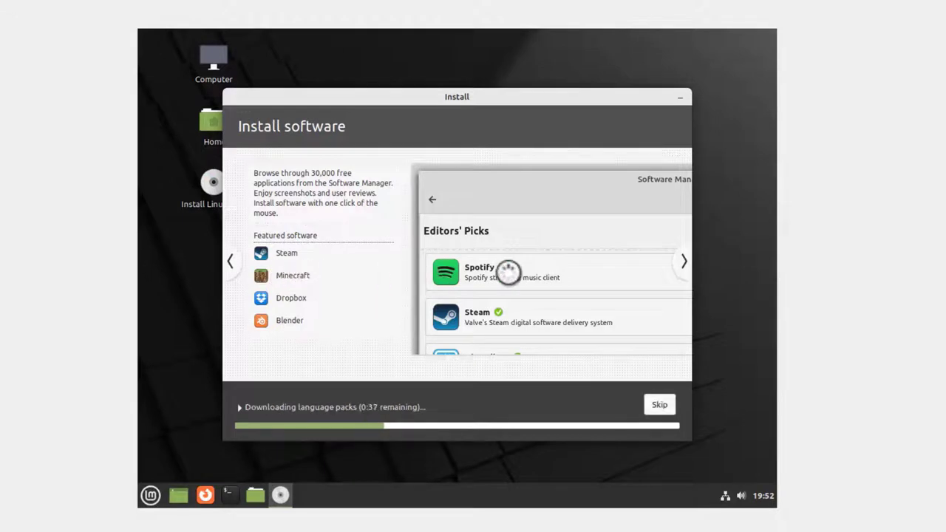
pyautogui.click(682, 260)
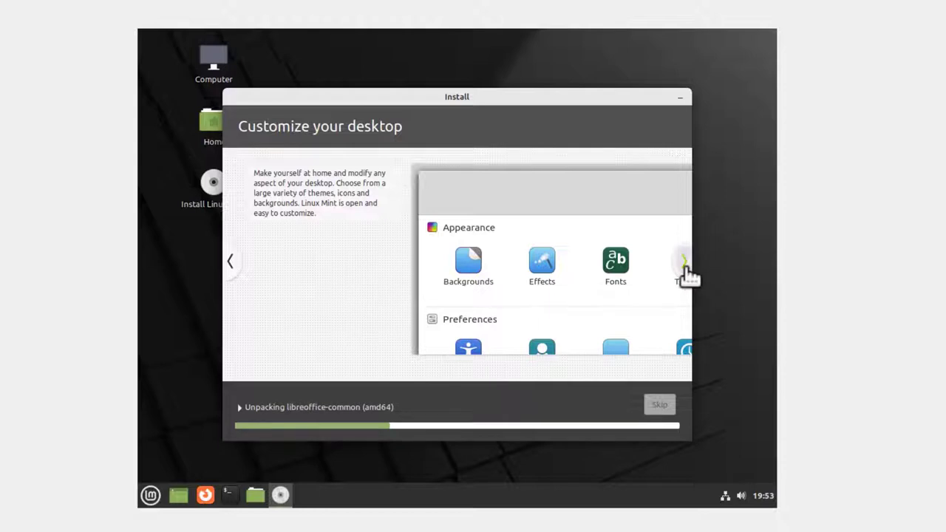
pyautogui.moveTo(687, 269)
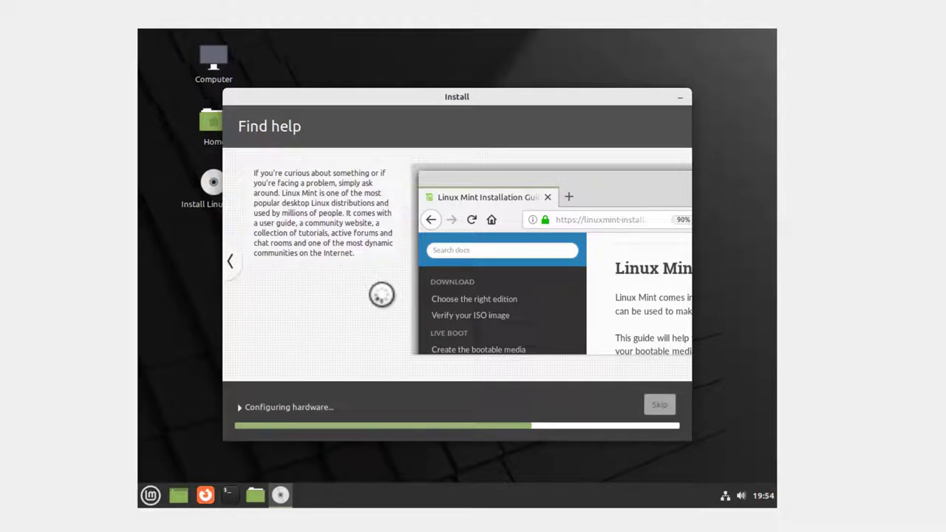
pyautogui.moveTo(487, 398)
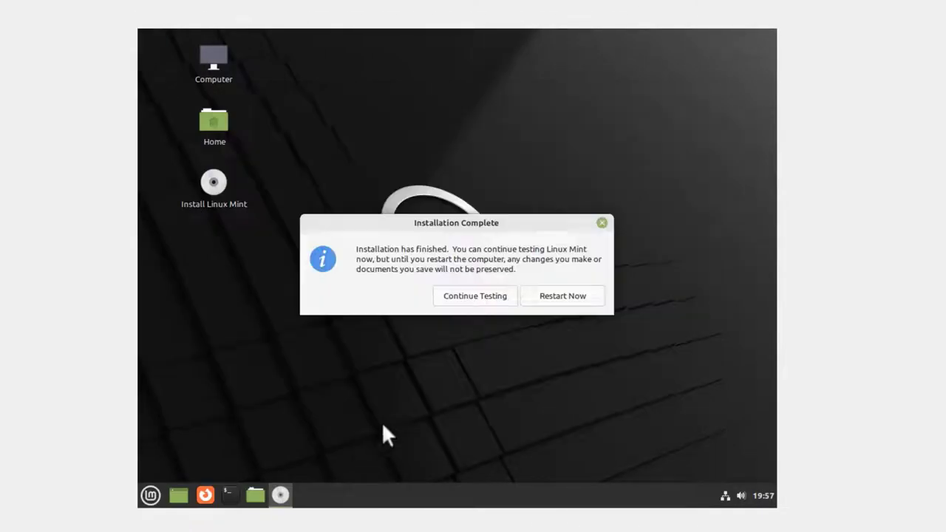
pyautogui.moveTo(366, 408)
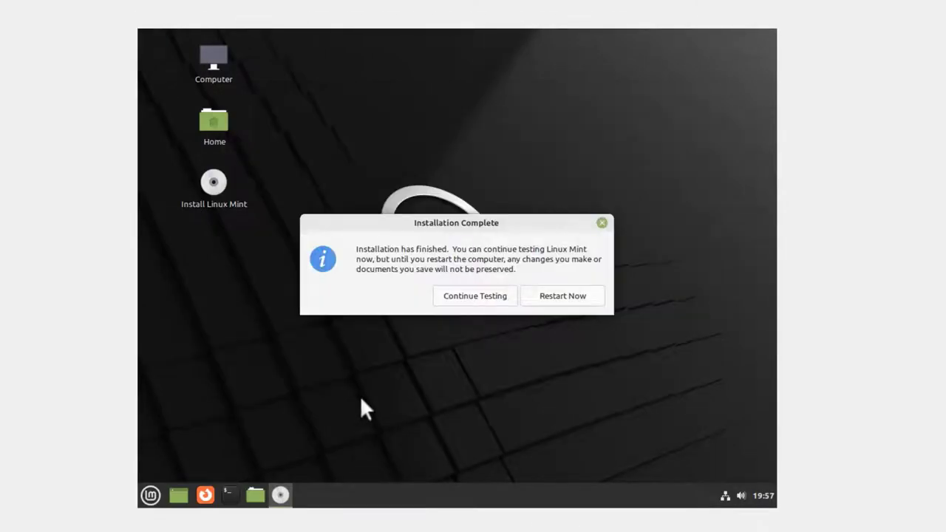
pyautogui.moveTo(337, 419)
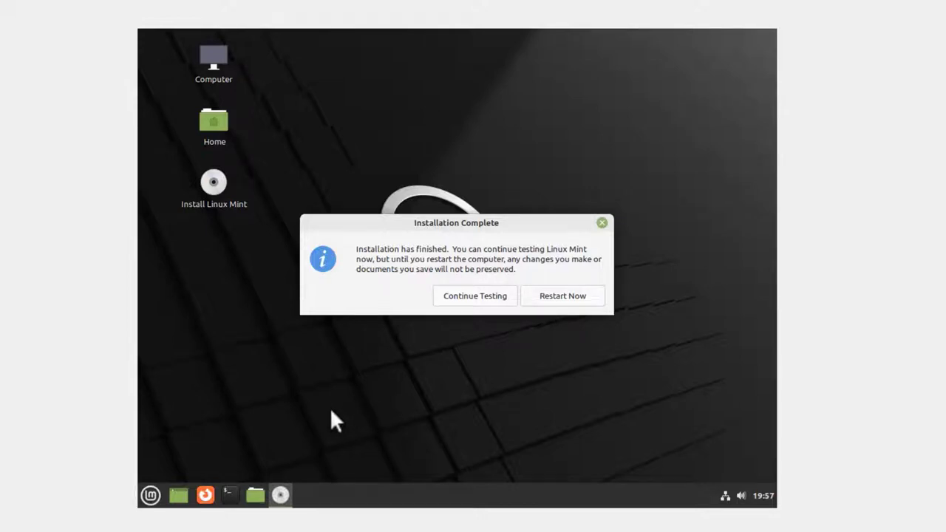
pyautogui.moveTo(432, 378)
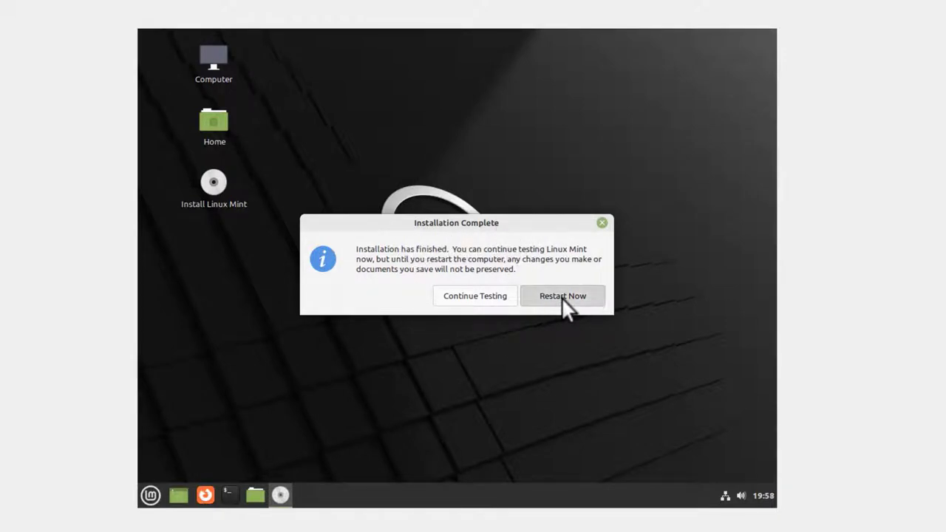
# Choose Restart Now in the Installation Complete dialog.
pyautogui.click(561, 296)
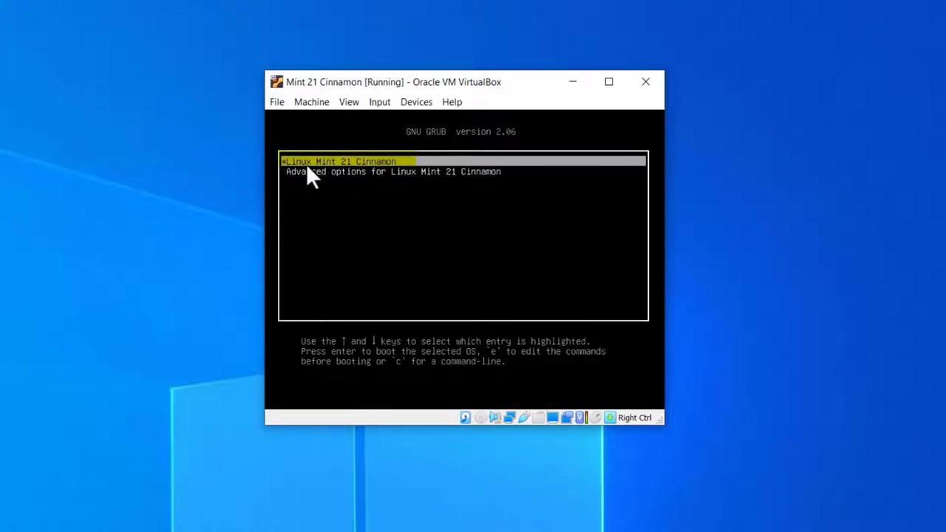
pyautogui.moveTo(378, 164)
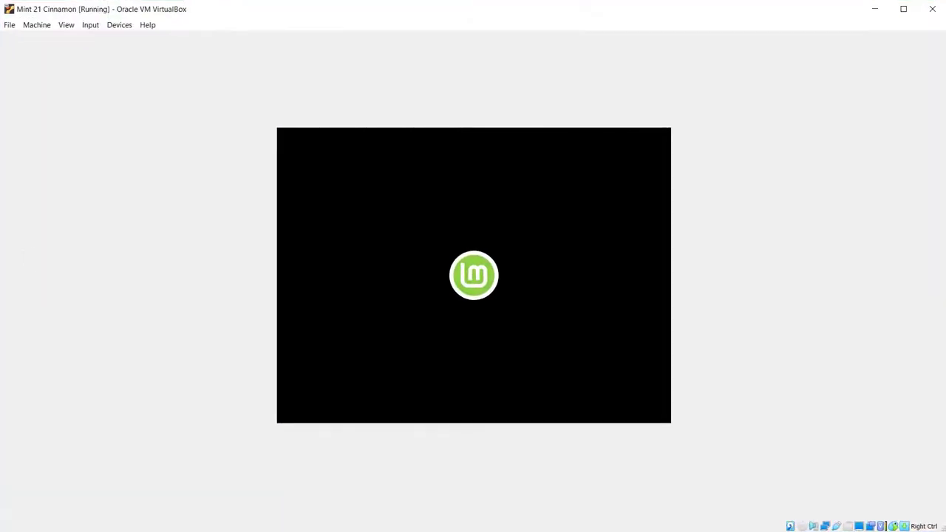
pyautogui.moveTo(709, 299)
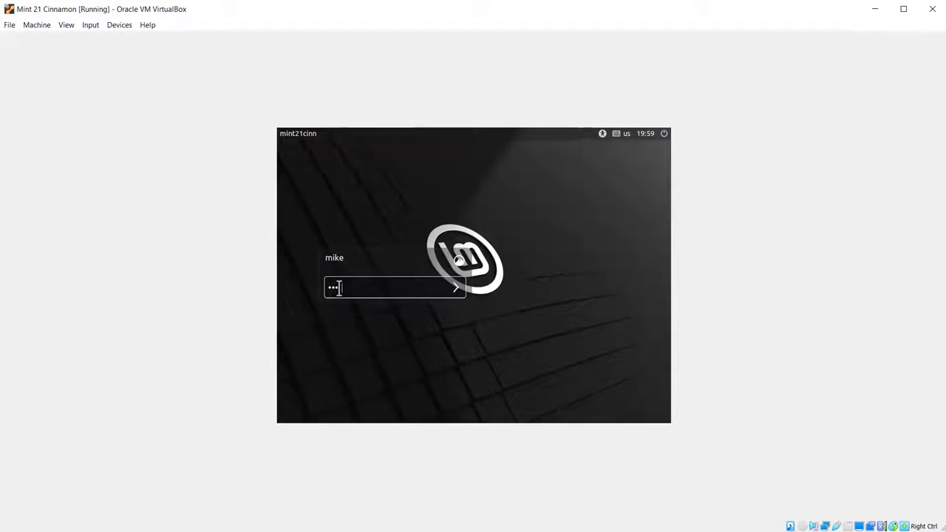
# Log in to the freshly booted Linux Mint 21 Cinnamon with the password.
pyautogui.press('Return')
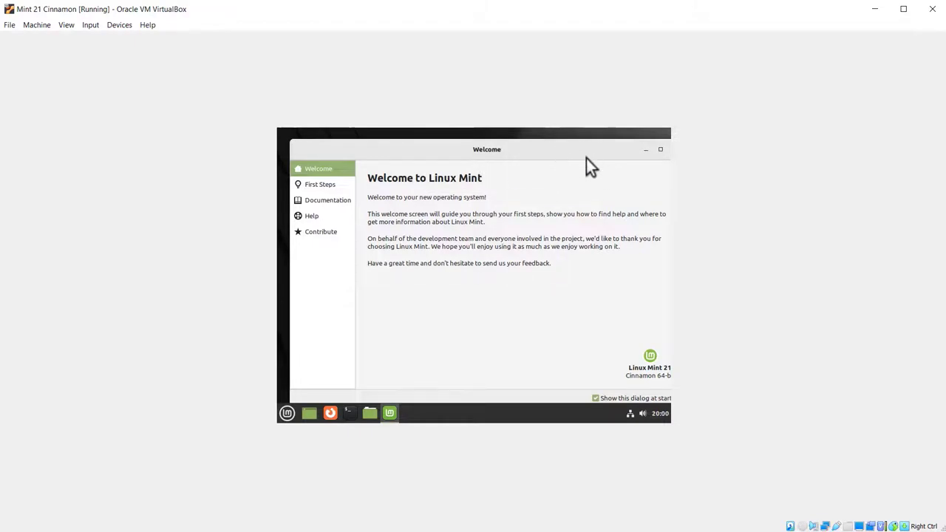
pyautogui.moveTo(358, 234)
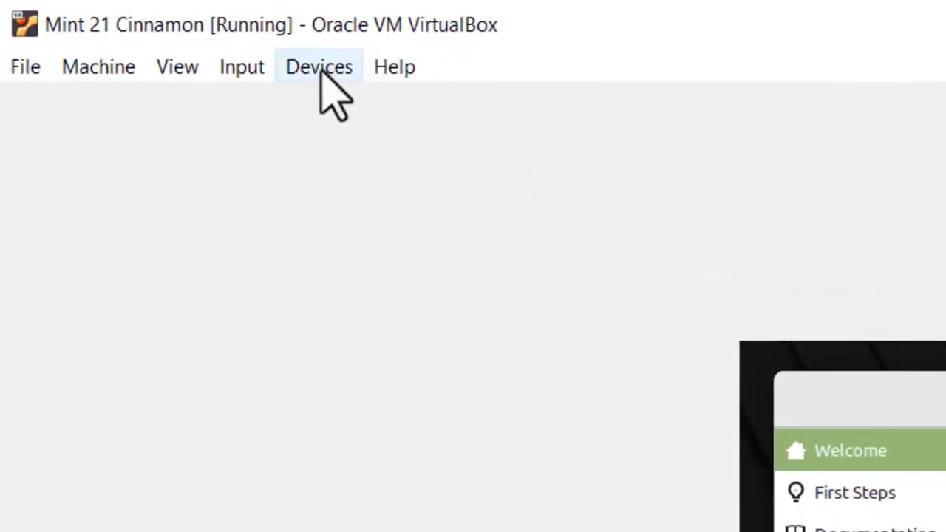
# Insert the Guest Additions CD image, run and authenticate its installer, then close the finished output.
pyautogui.click(320, 66)
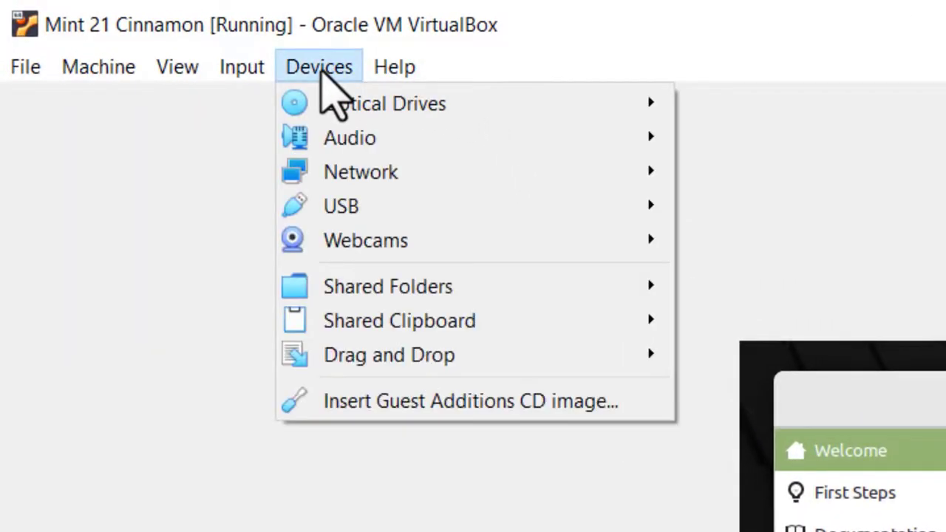
pyautogui.moveTo(362, 400)
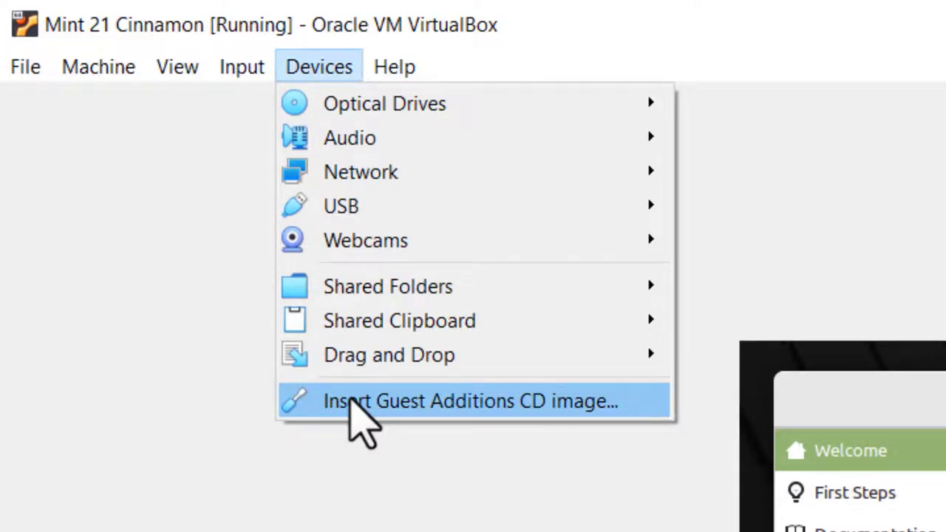
pyautogui.click(470, 400)
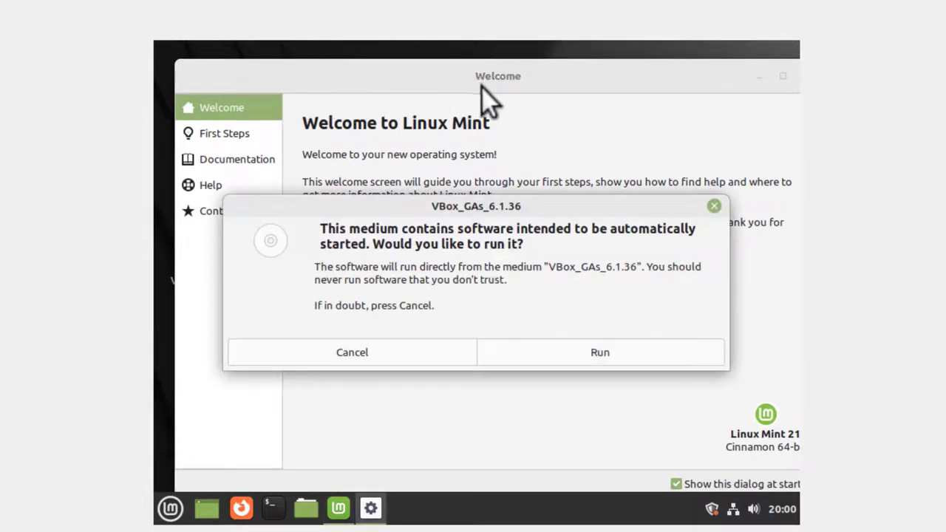
pyautogui.moveTo(564, 240)
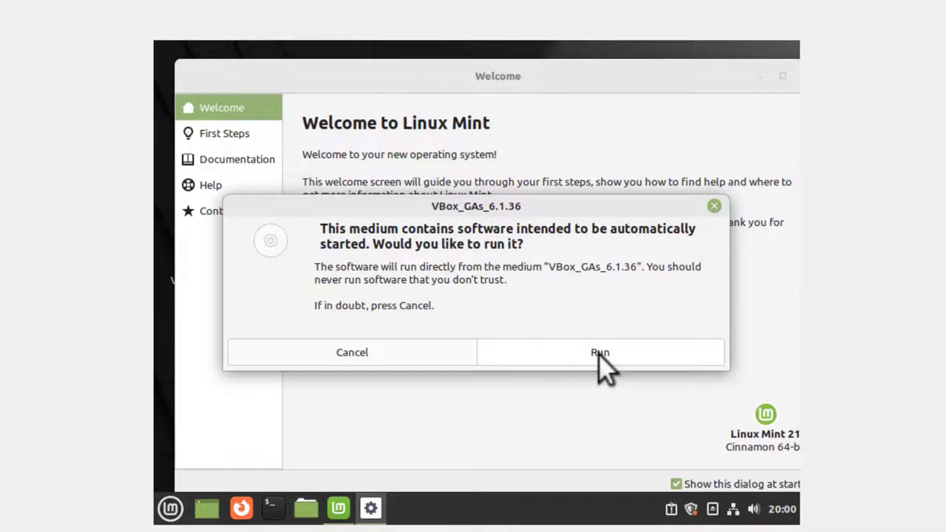
pyautogui.click(600, 352)
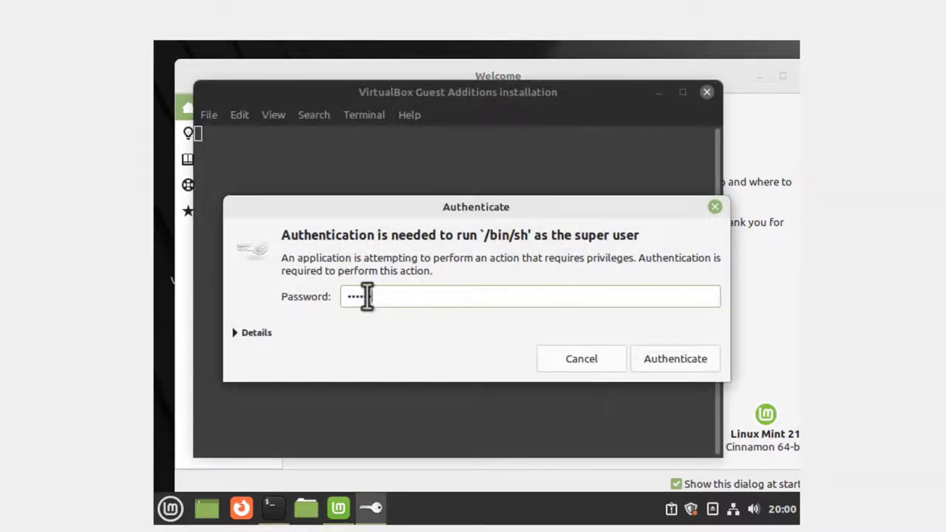
pyautogui.click(674, 359)
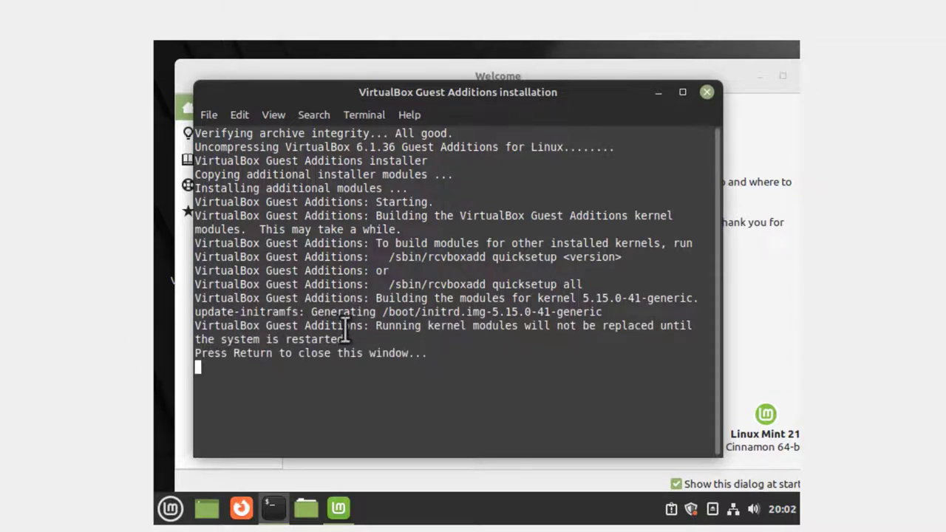
pyautogui.moveTo(504, 328)
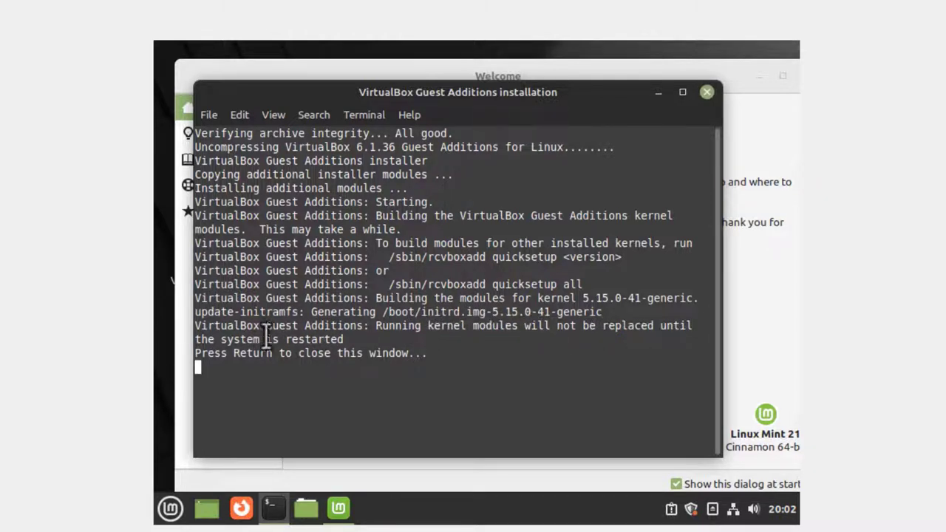
pyautogui.moveTo(381, 359)
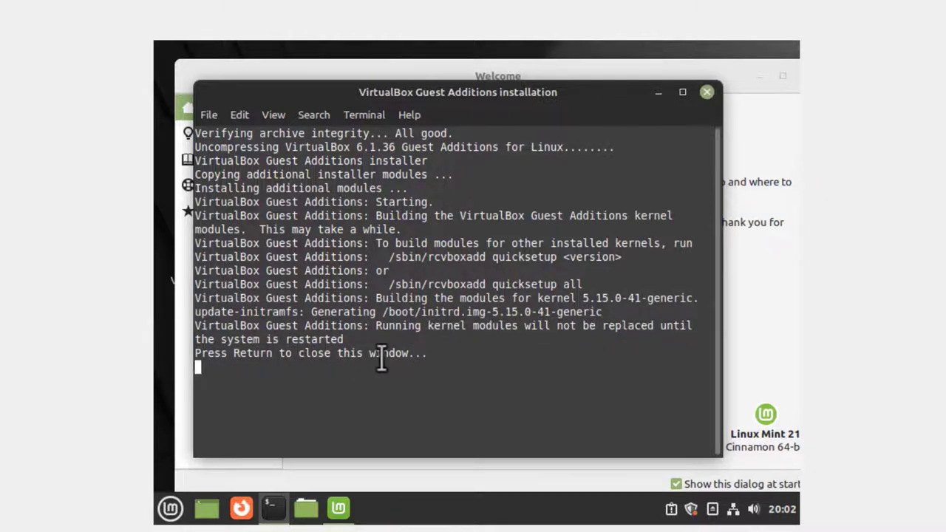
pyautogui.moveTo(436, 355)
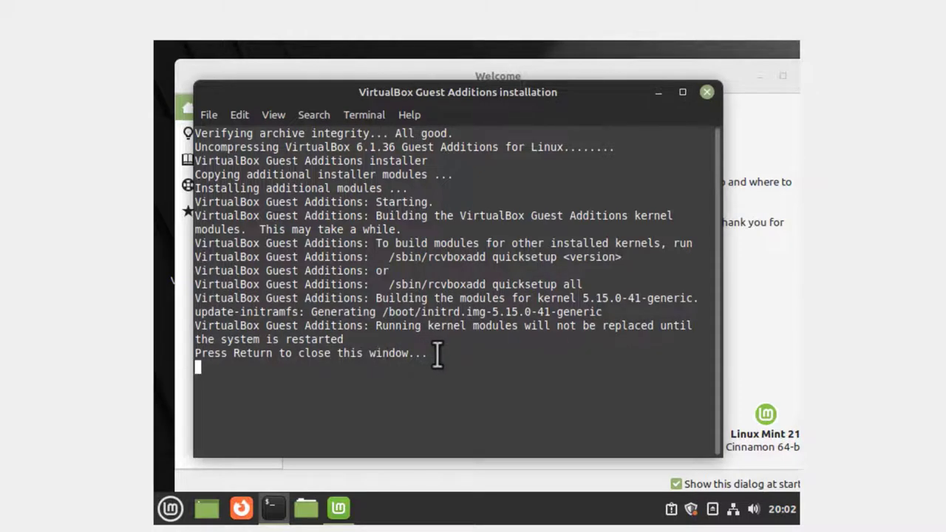
pyautogui.press('Return')
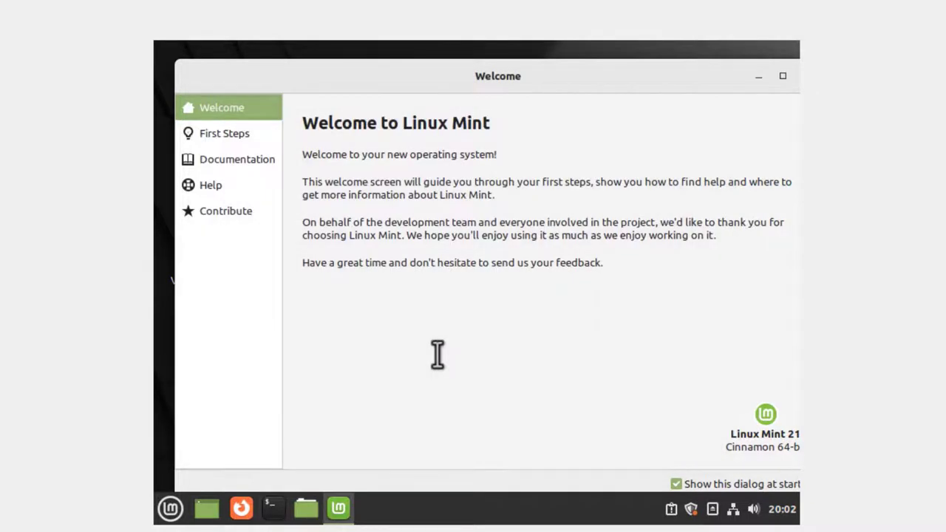
pyautogui.moveTo(171, 508)
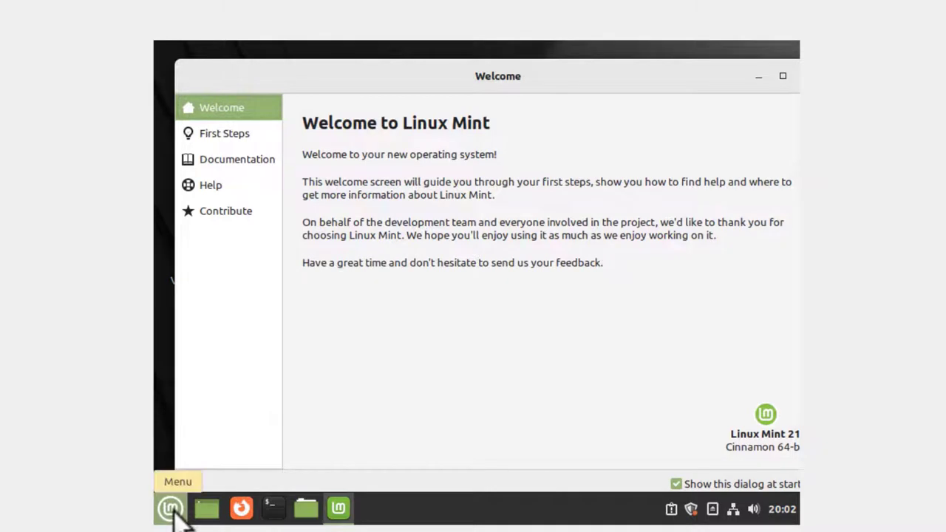
# Restart the system from the menu's Quit options, enlarge the VM window and sign back in.
pyautogui.click(172, 508)
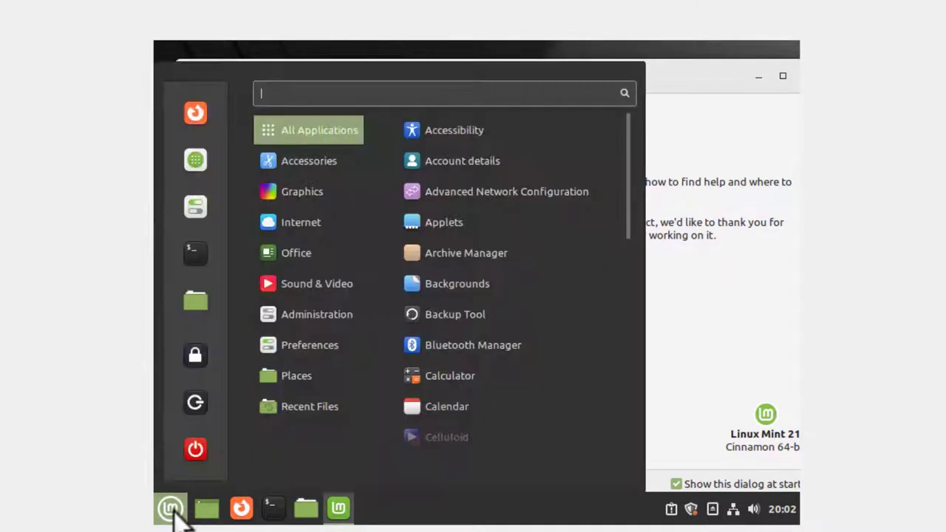
pyautogui.moveTo(195, 449)
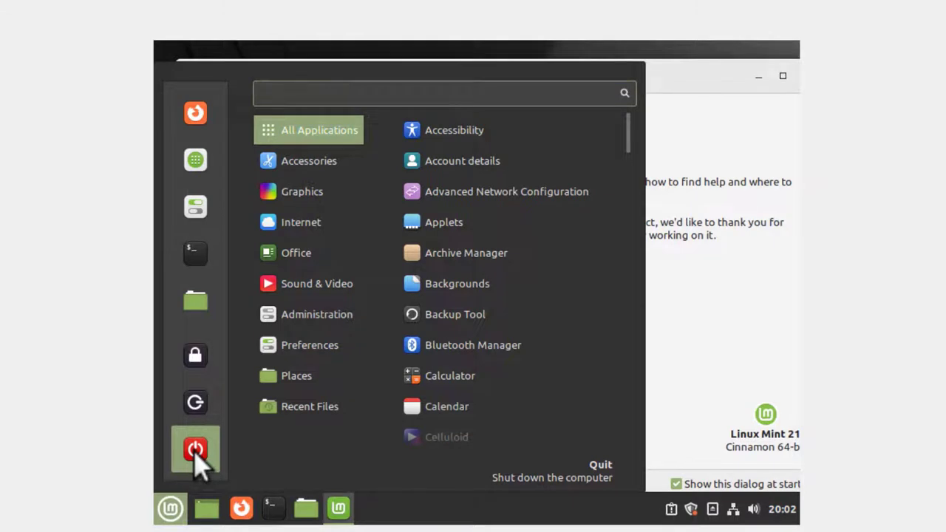
pyautogui.click(195, 449)
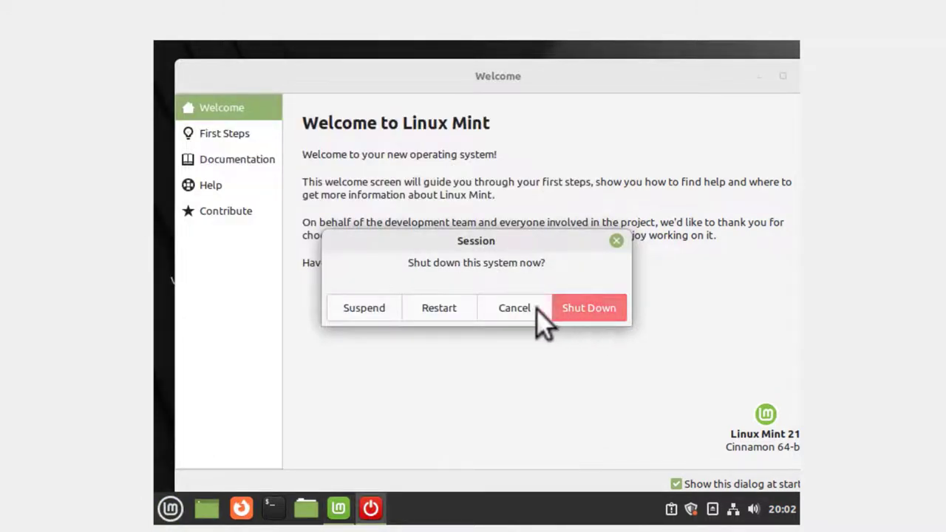
pyautogui.click(588, 308)
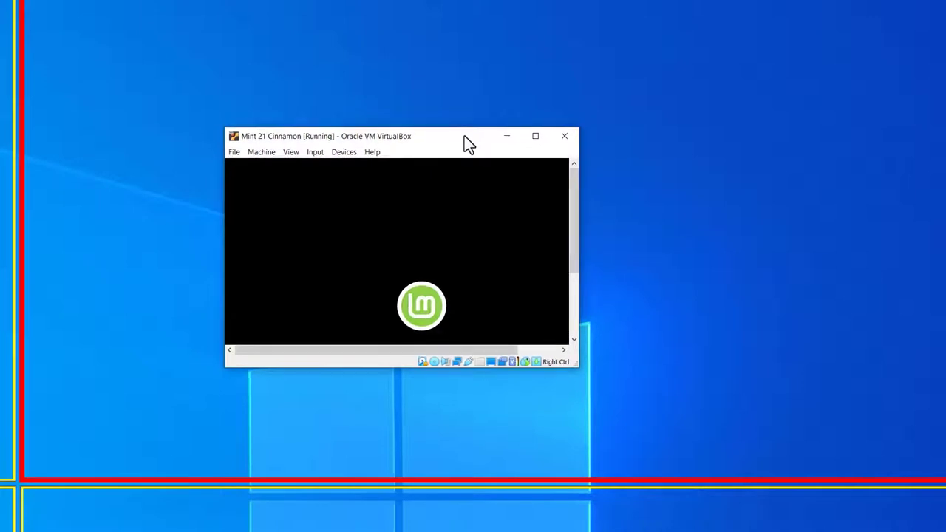
pyautogui.click(535, 136)
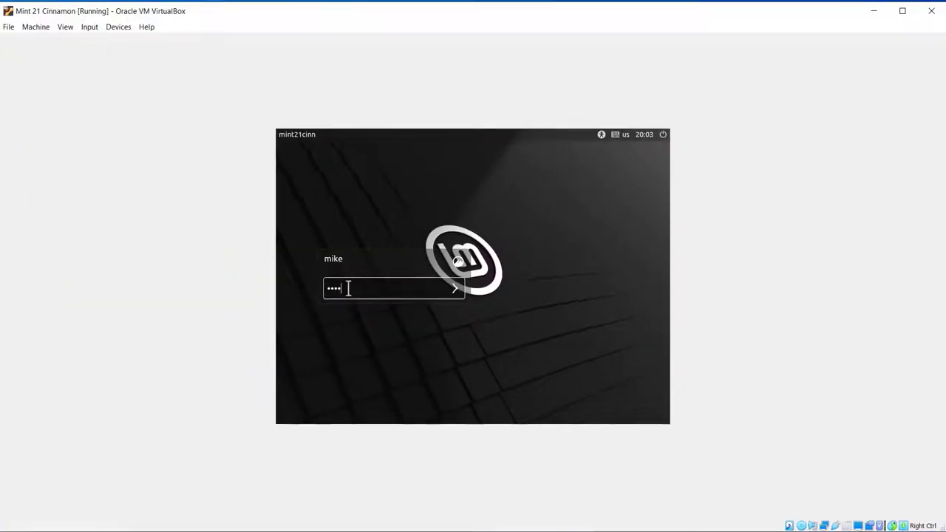
pyautogui.write('*')
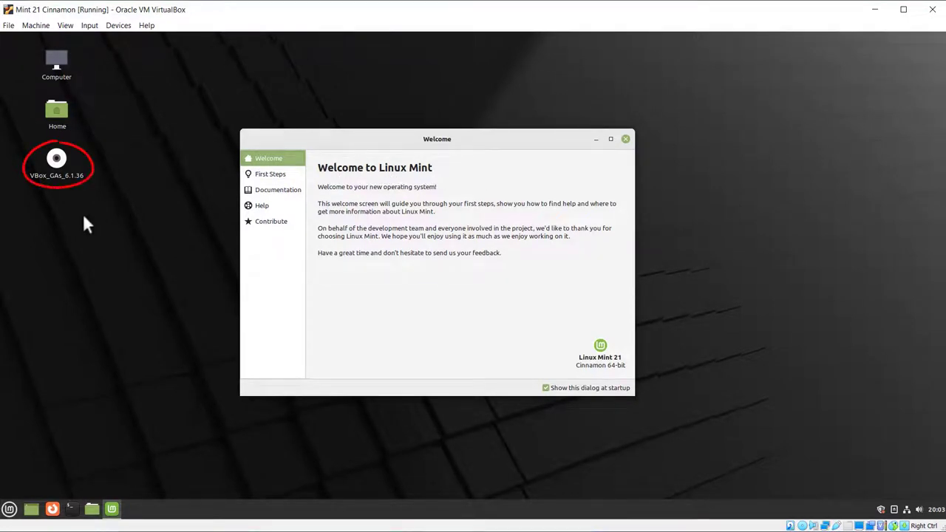
pyautogui.moveTo(65, 177)
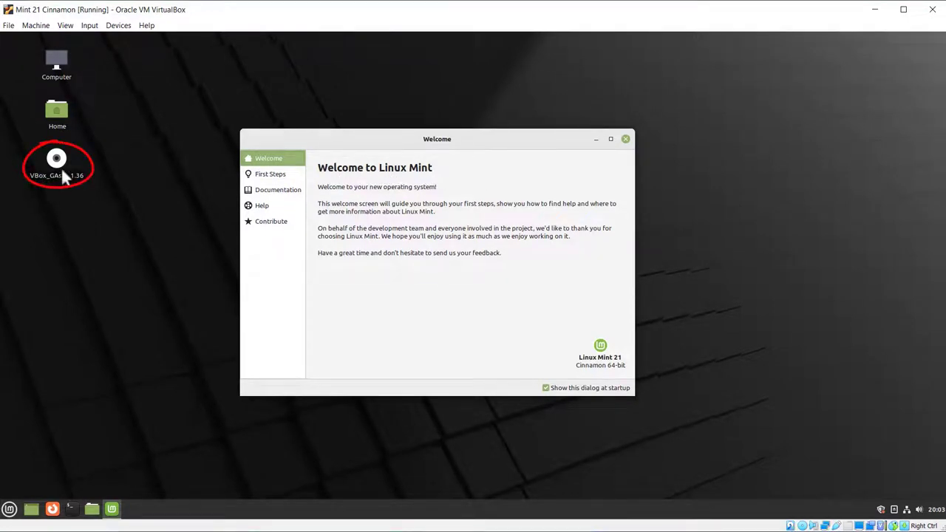
# Eject the VBox_GAs disc, go to Welcome's First Steps and launch System Snapshots with authentication.
pyautogui.rightClick(56, 158)
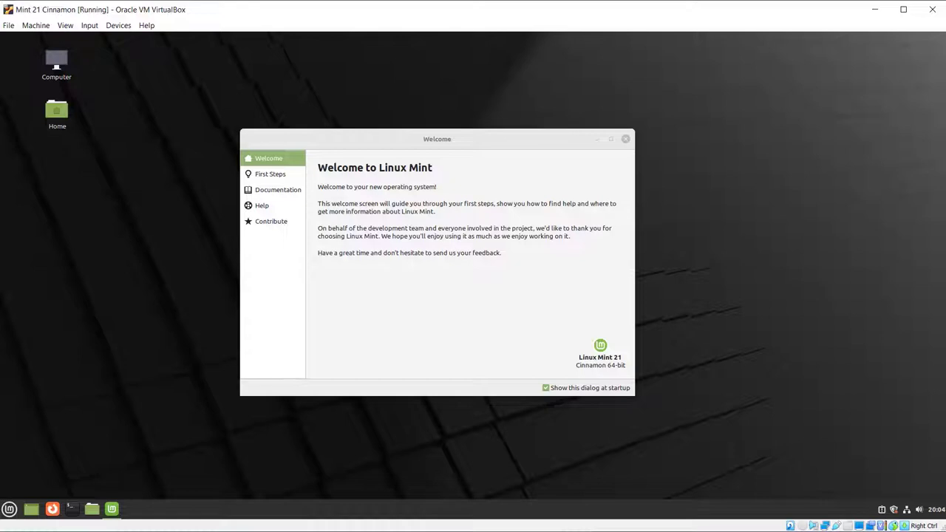
pyautogui.moveTo(384, 159)
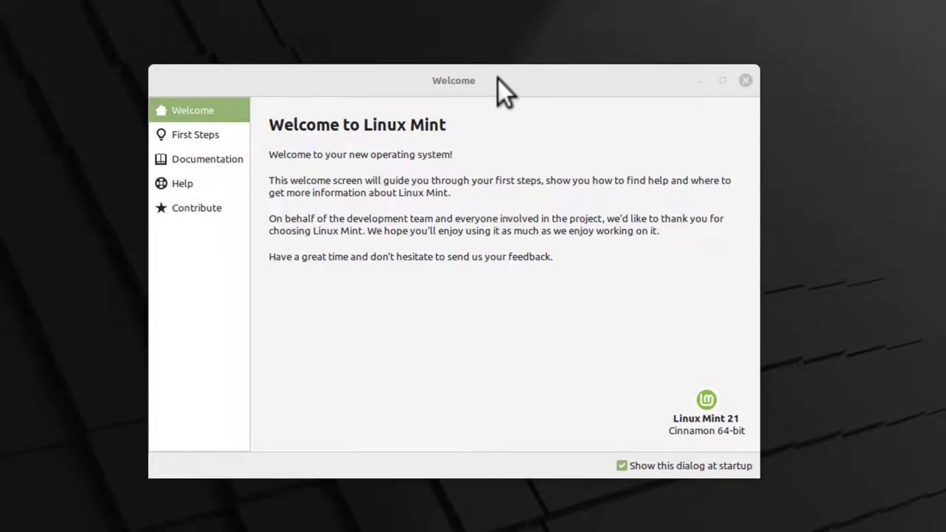
pyautogui.moveTo(318, 136)
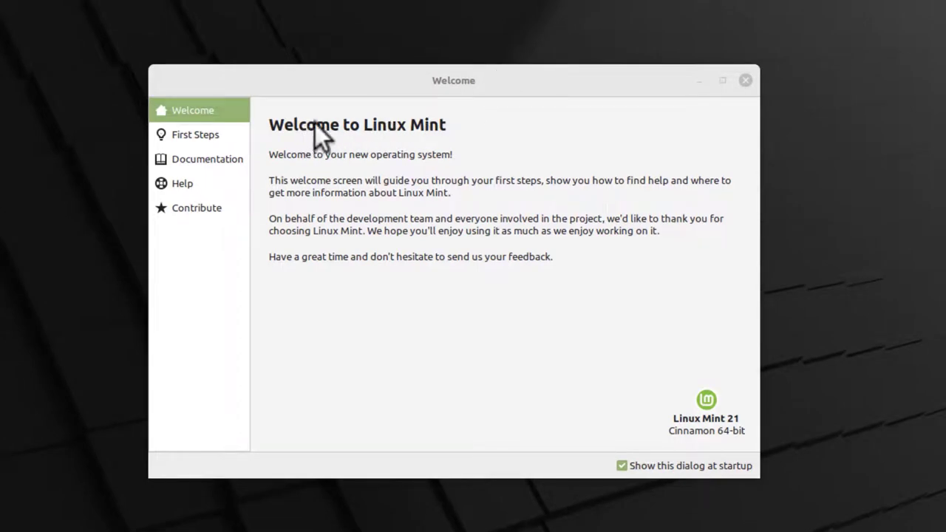
pyautogui.moveTo(458, 162)
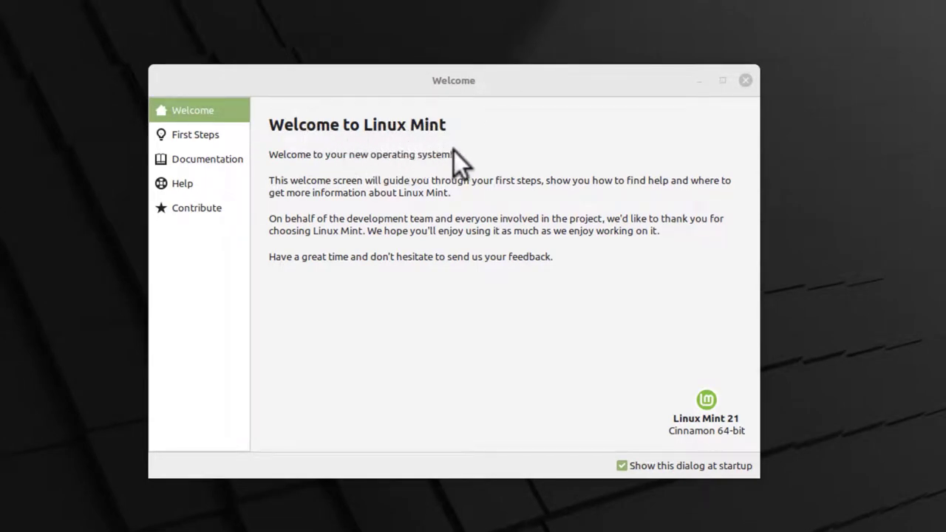
pyautogui.moveTo(195, 135)
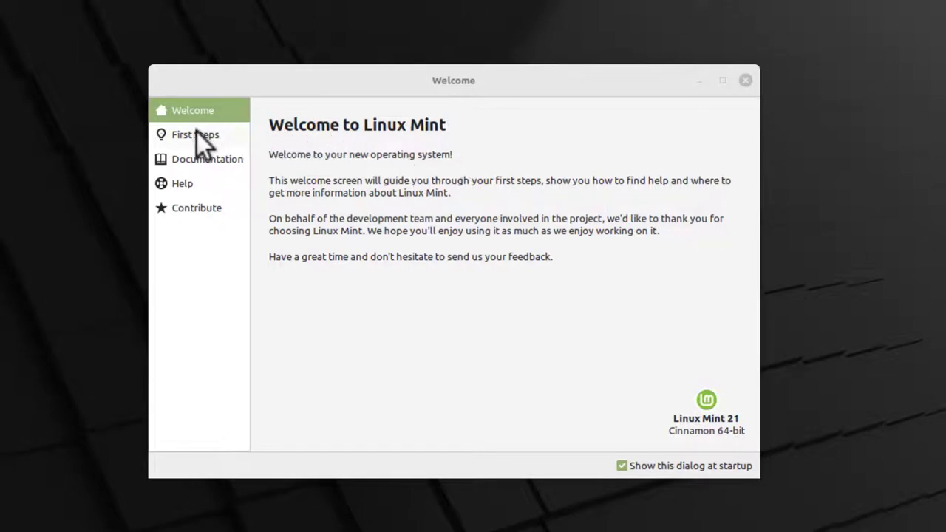
pyautogui.click(195, 134)
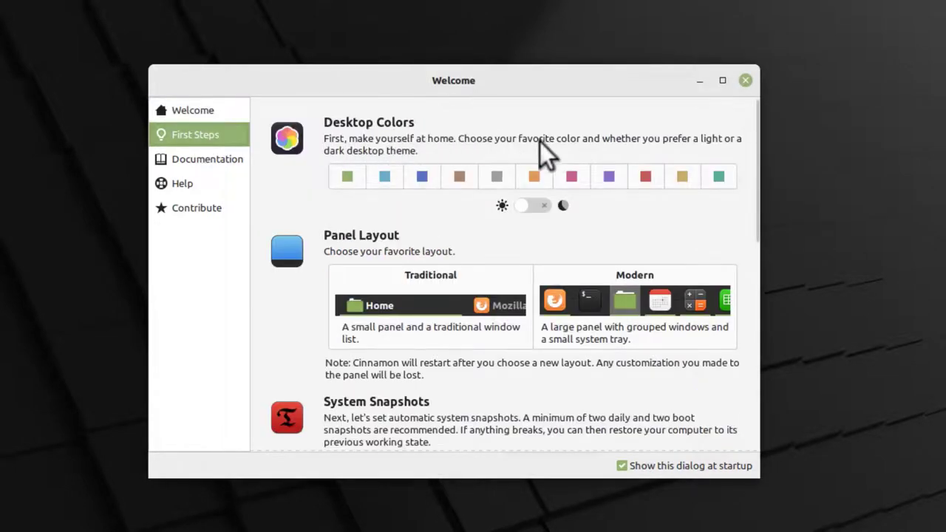
pyautogui.moveTo(518, 151)
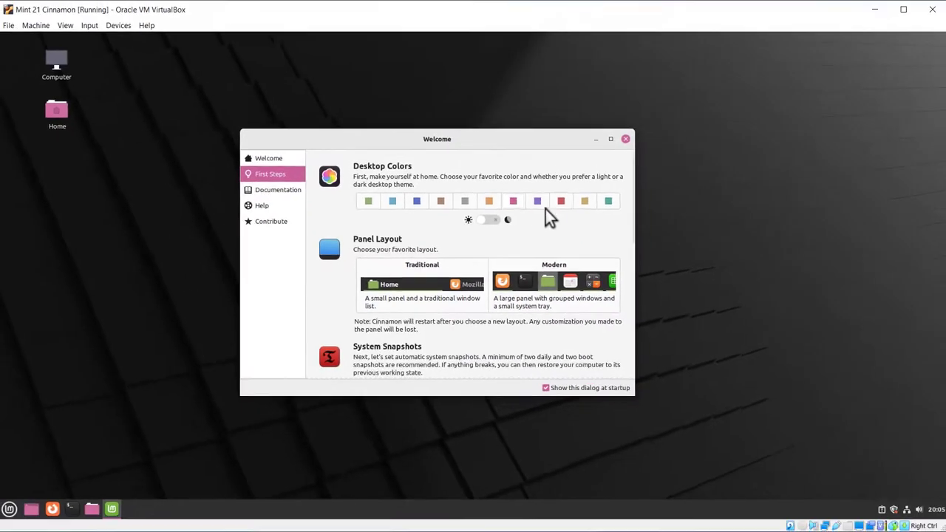
pyautogui.moveTo(57, 111)
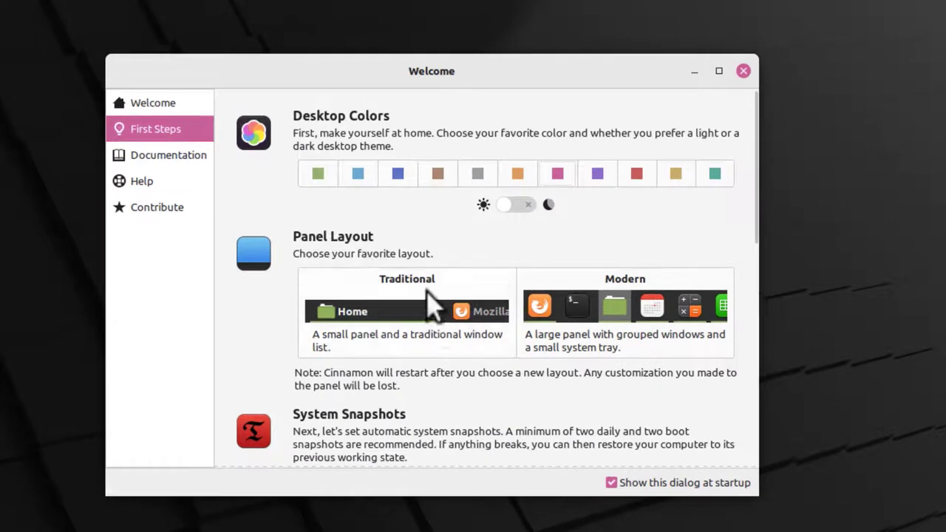
pyautogui.moveTo(426, 425)
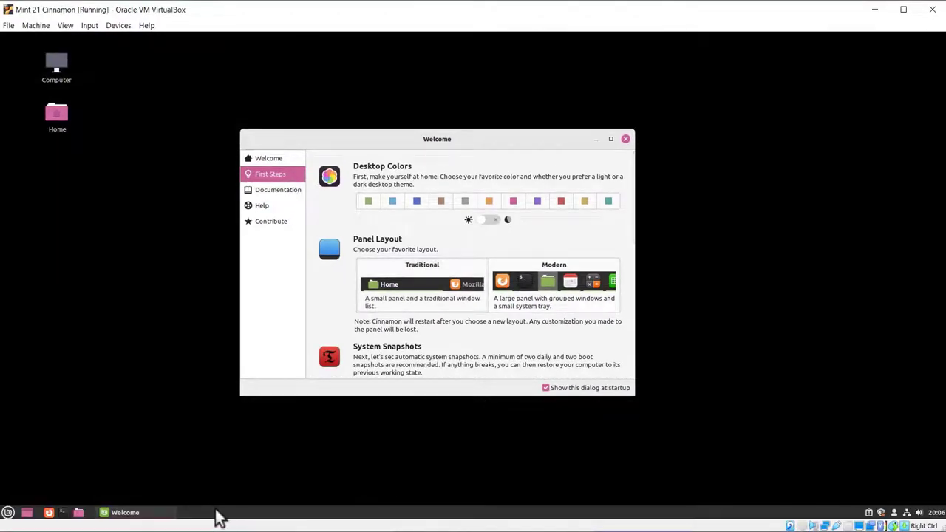
pyautogui.moveTo(564, 370)
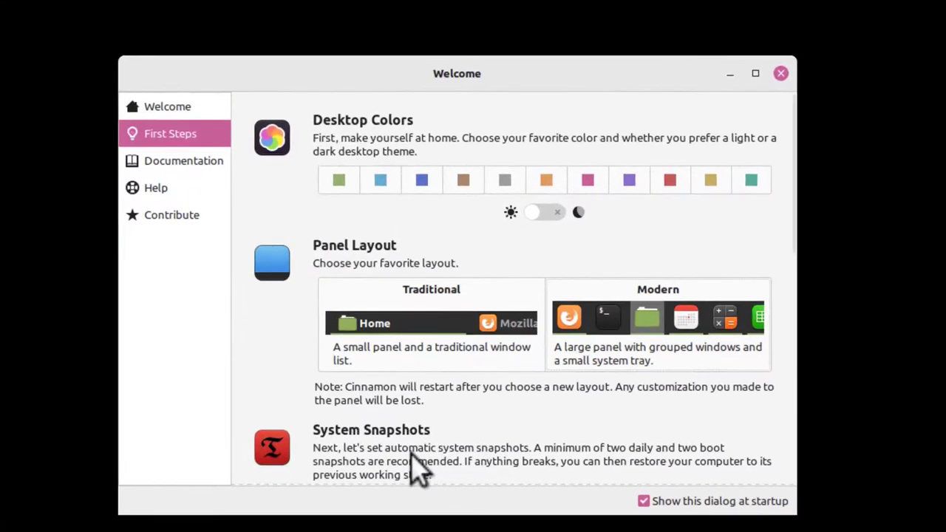
pyautogui.scroll(-3)
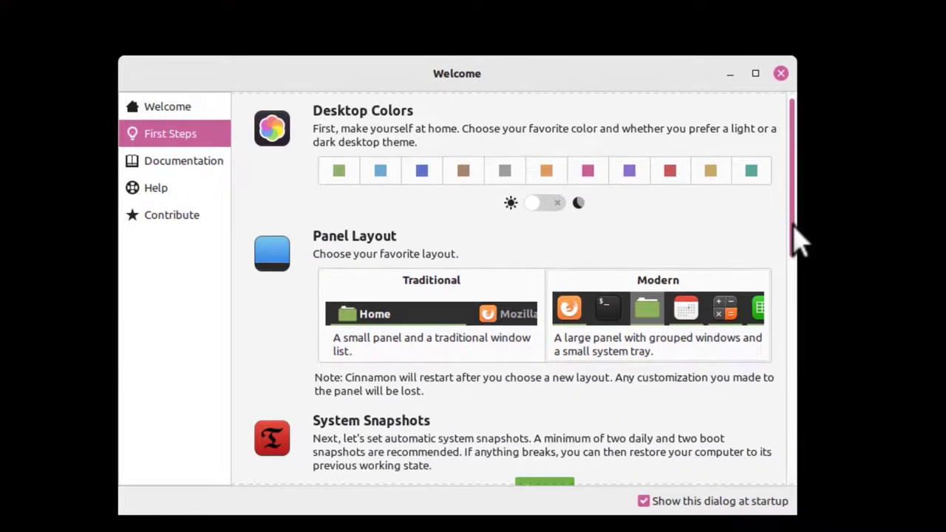
pyautogui.scroll(-3)
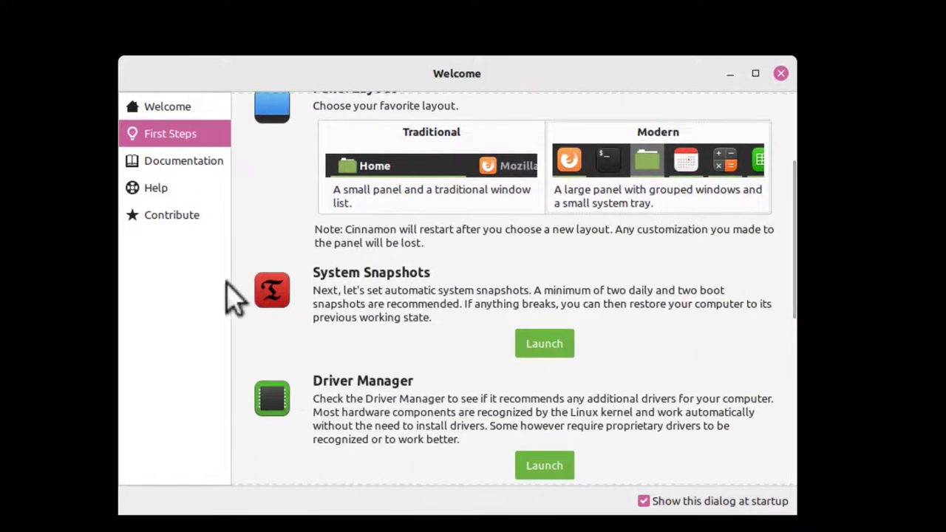
pyautogui.moveTo(544, 343)
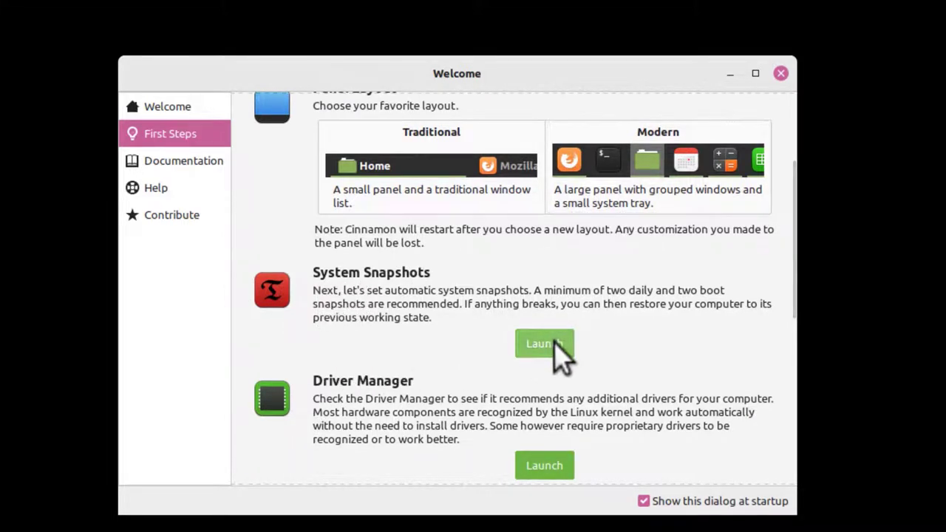
pyautogui.click(543, 343)
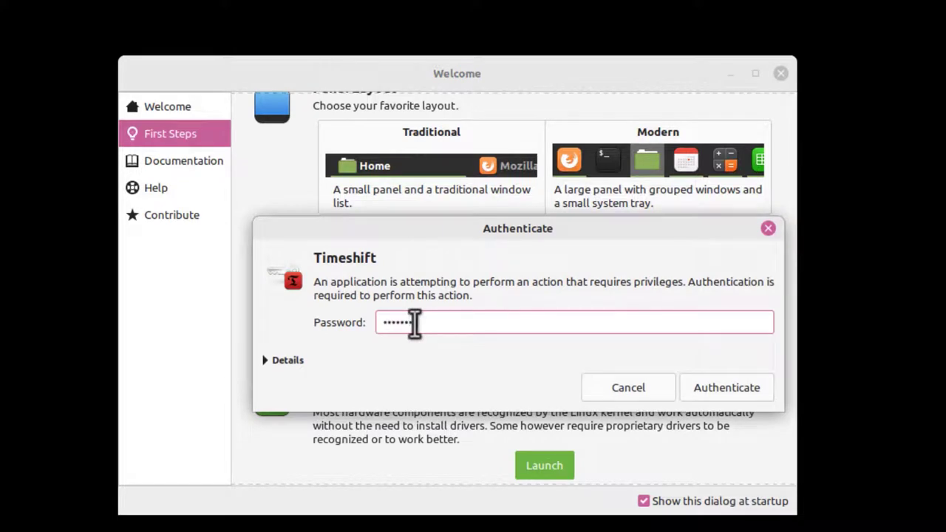
pyautogui.click(726, 387)
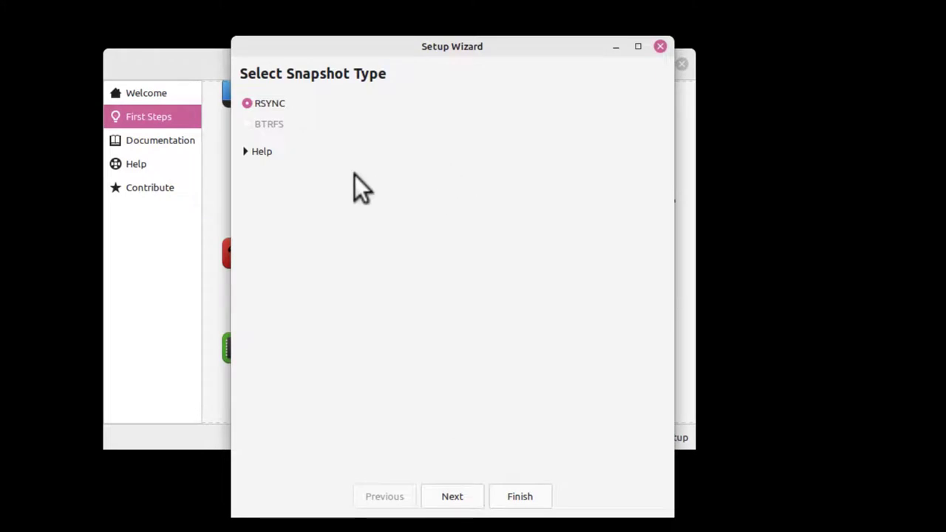
pyautogui.moveTo(251, 111)
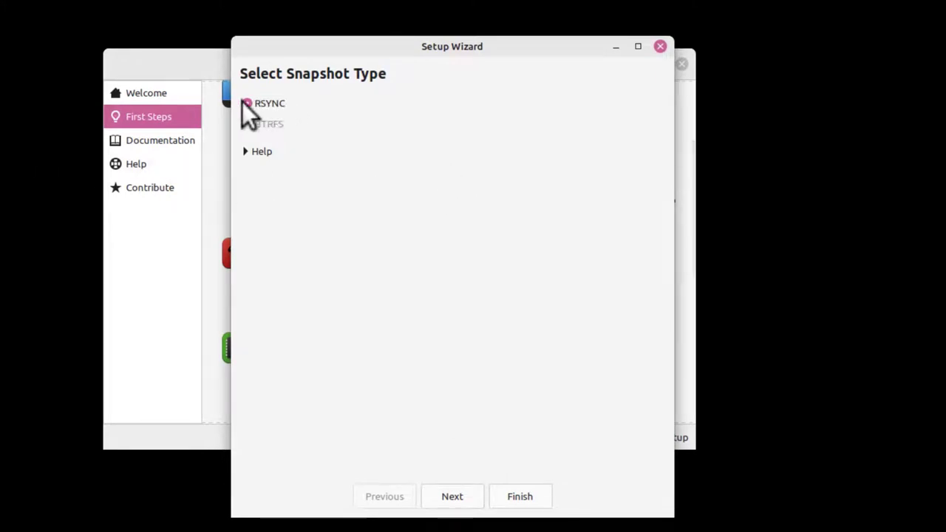
pyautogui.moveTo(266, 106)
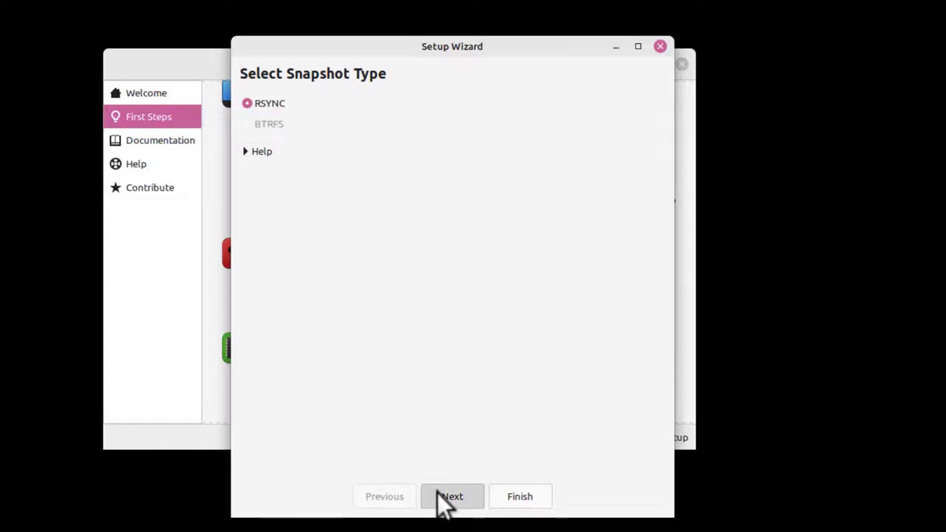
# Keep RSYNC and the virtual disk location, schedule snapshots Weekly instead of Daily, and continue to home directories.
pyautogui.click(452, 497)
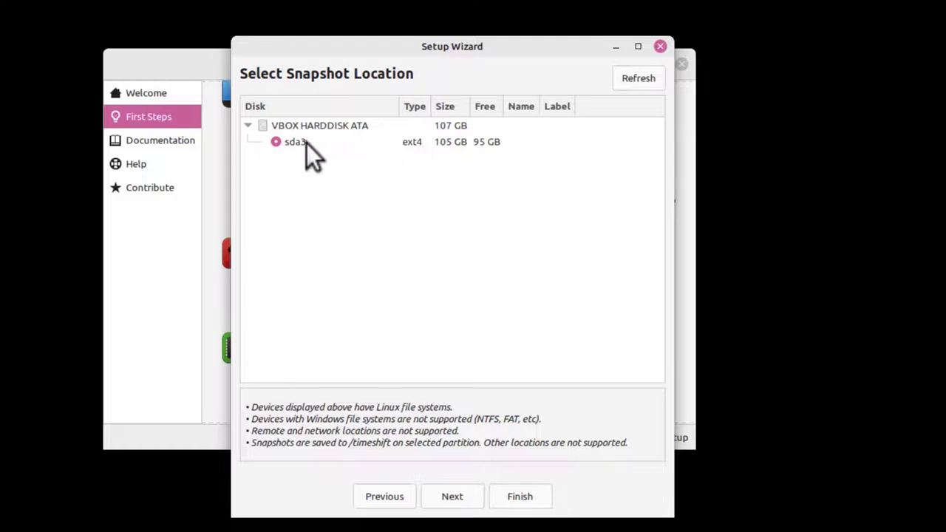
pyautogui.moveTo(362, 164)
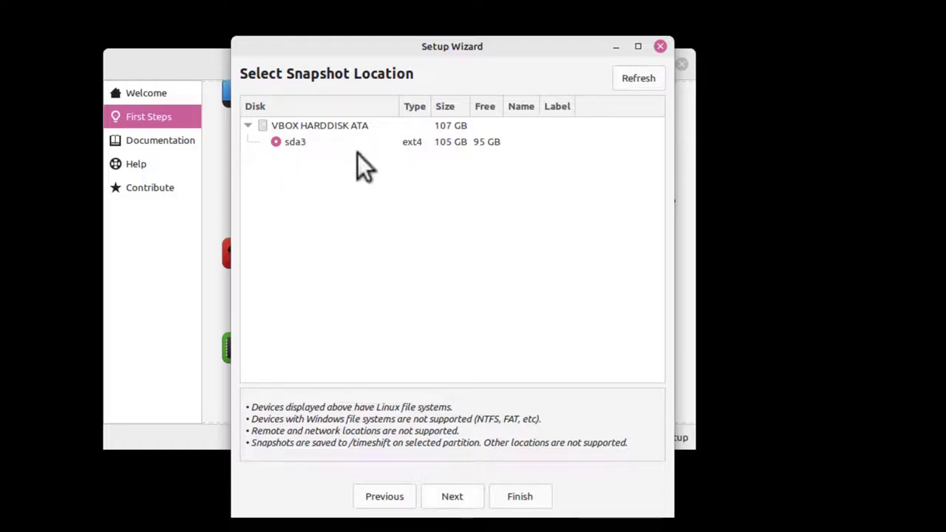
pyautogui.moveTo(421, 476)
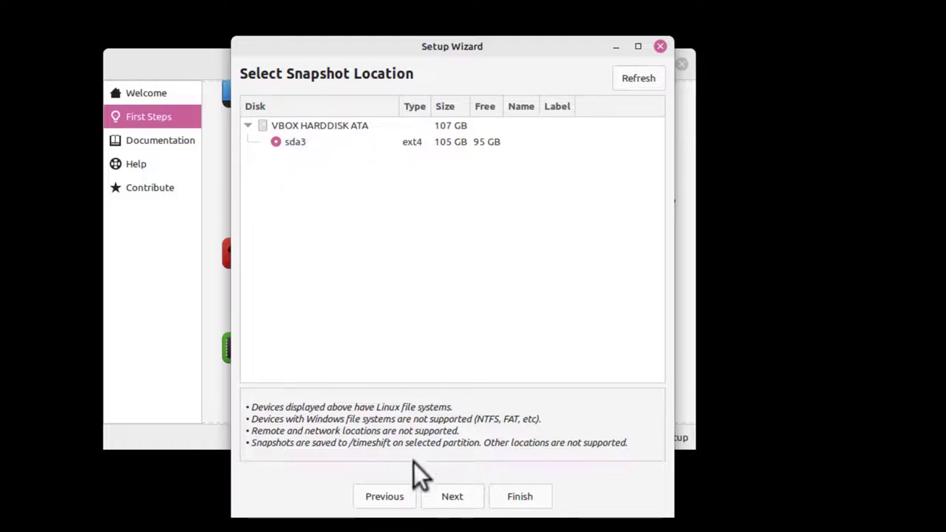
pyautogui.click(452, 496)
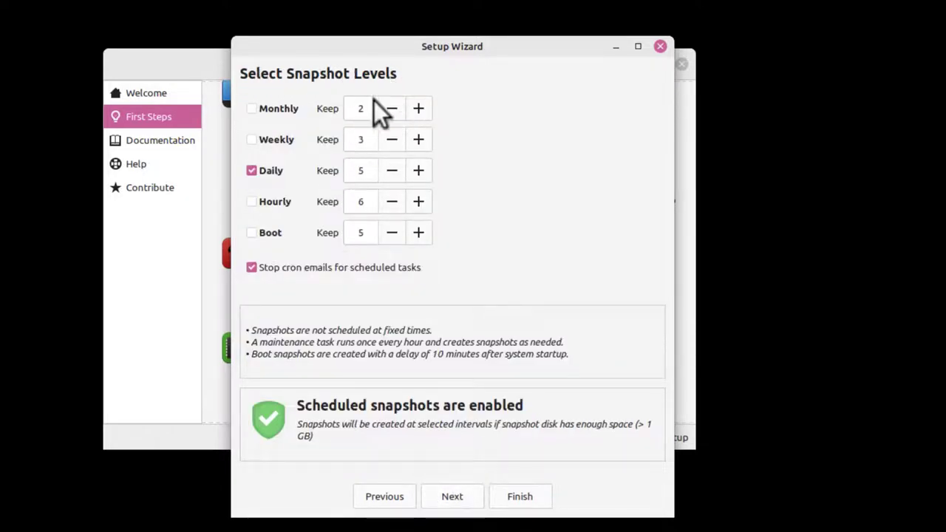
pyautogui.moveTo(387, 125)
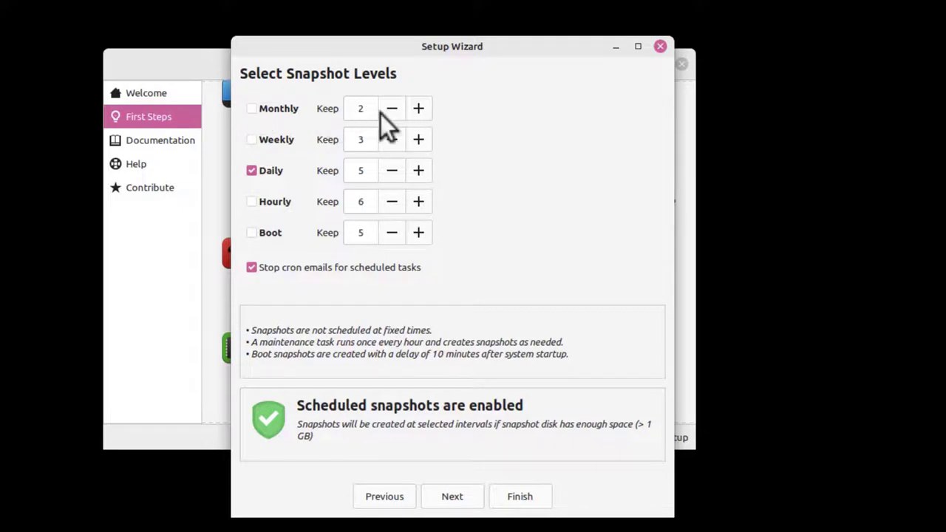
pyautogui.moveTo(284, 118)
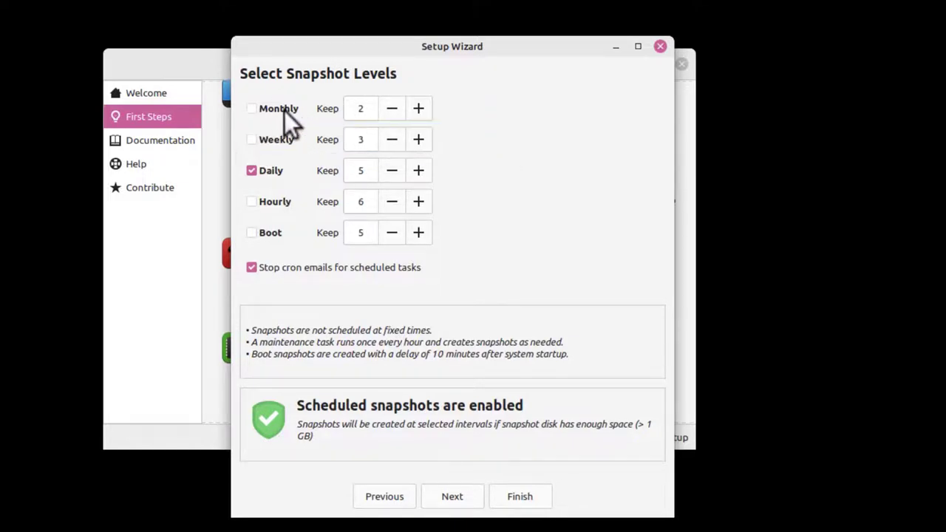
pyautogui.click(251, 170)
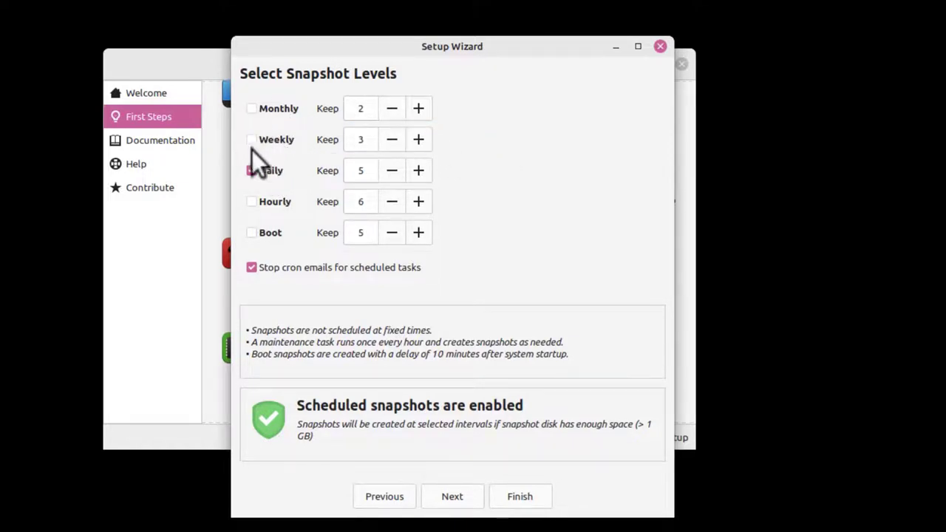
pyautogui.click(251, 170)
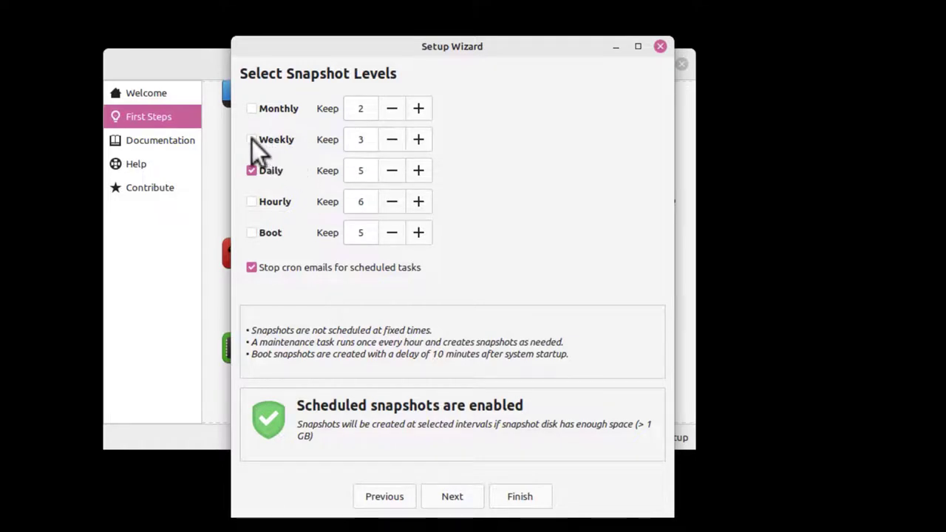
pyautogui.click(251, 139)
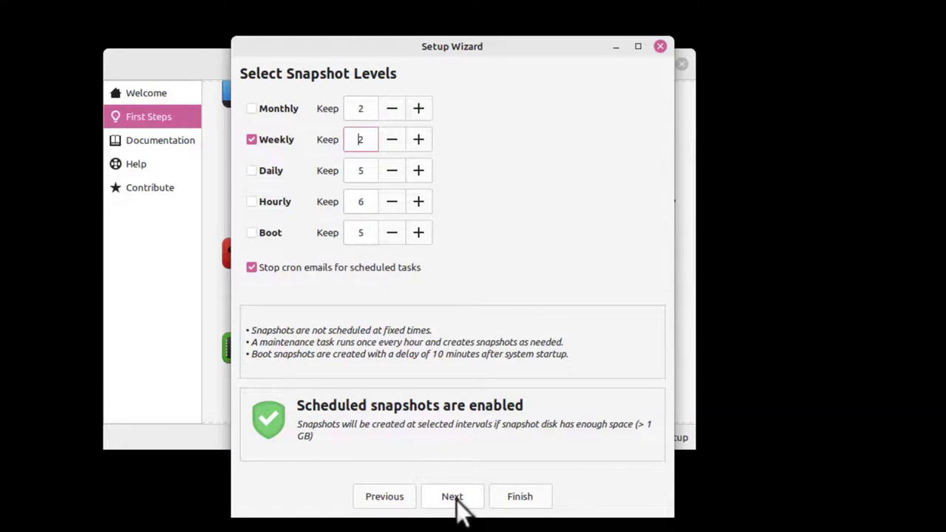
pyautogui.click(452, 496)
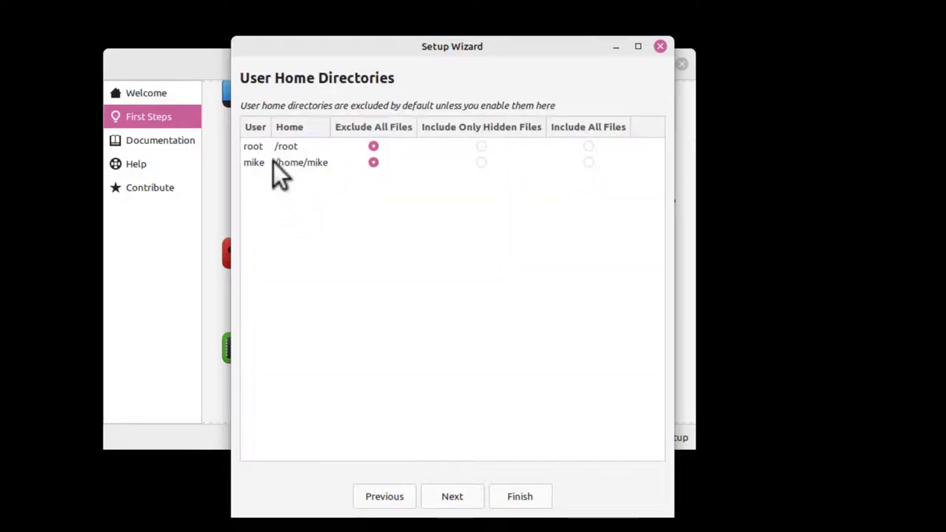
pyautogui.moveTo(322, 192)
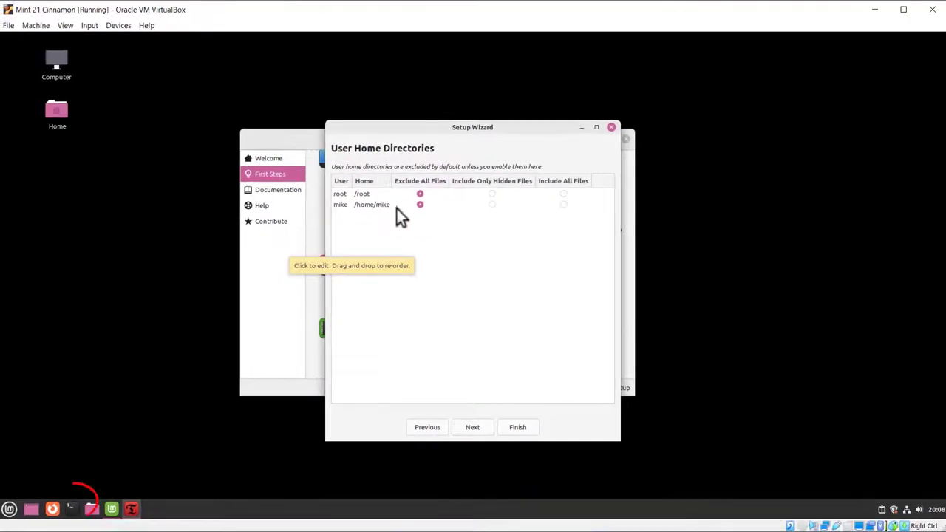
pyautogui.moveTo(68, 508)
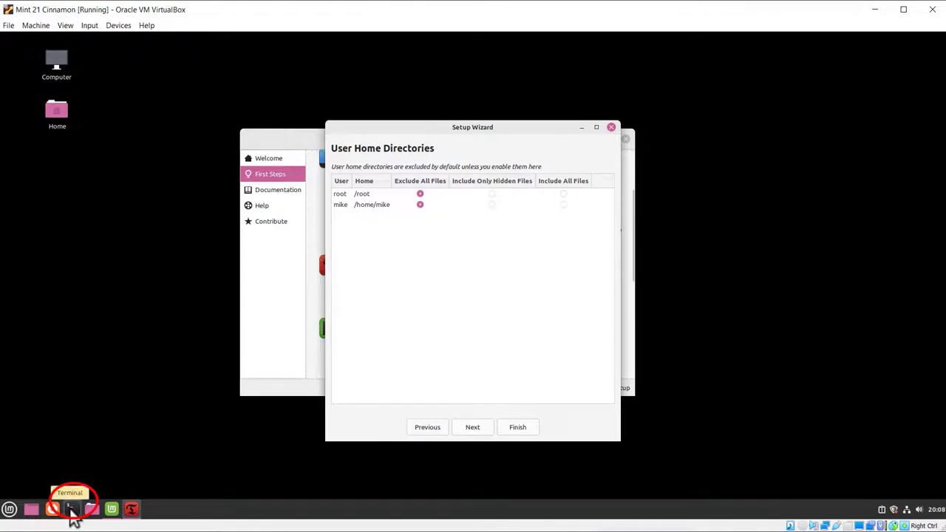
# Run sudo du -a /root in a new Terminal to list disk usage under root's home.
pyautogui.click(68, 508)
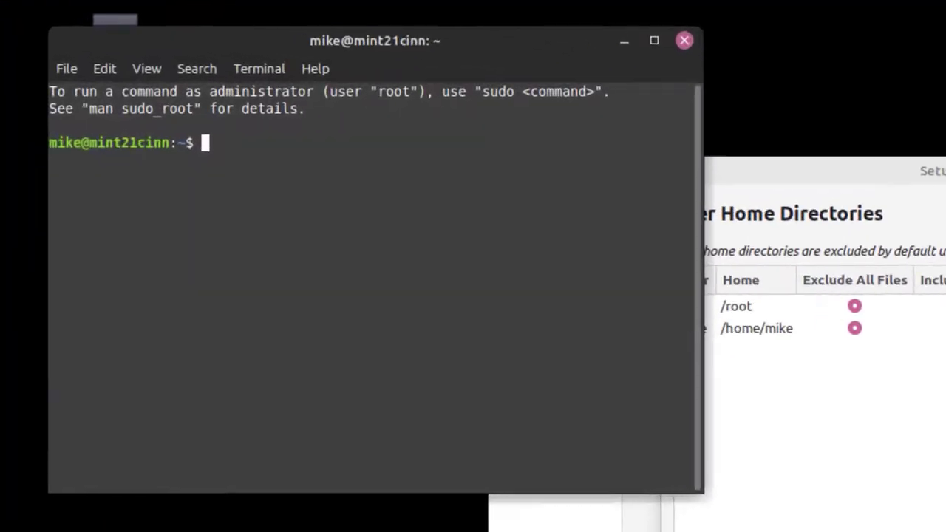
pyautogui.write('sudo d')
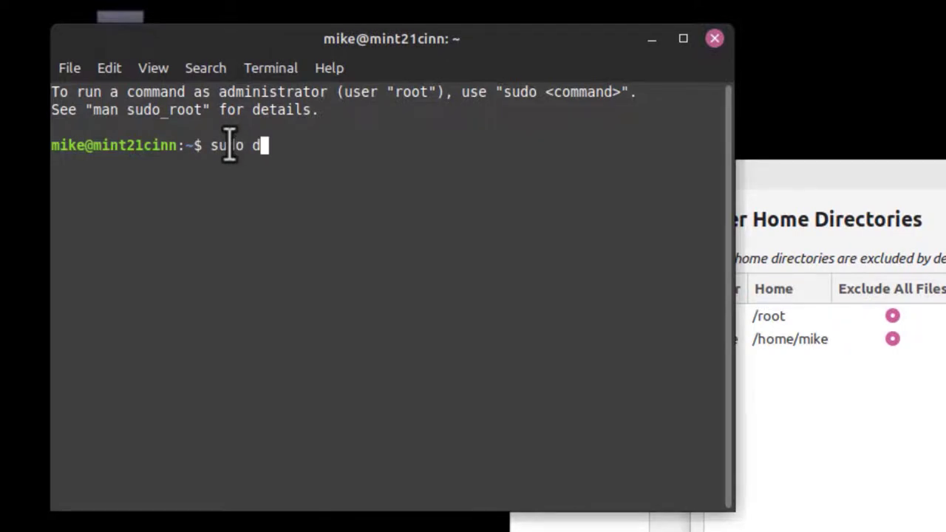
pyautogui.write('u -')
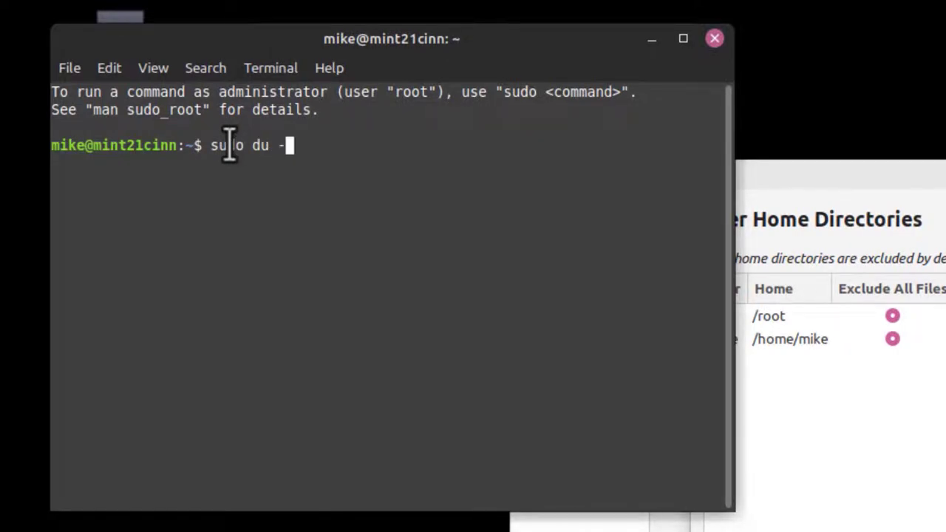
pyautogui.write('a /root')
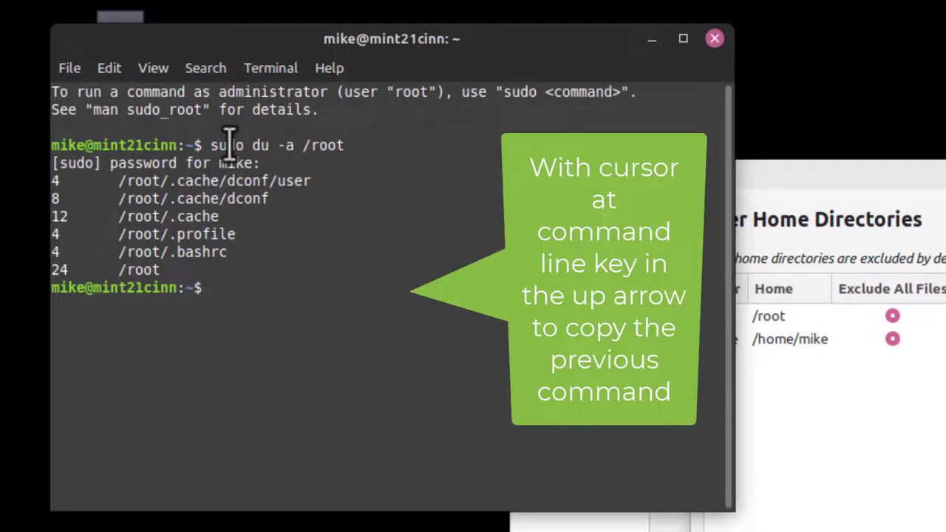
# Recall the command and rerun it against /home/mike, the user's own home folder.
pyautogui.press('Up')
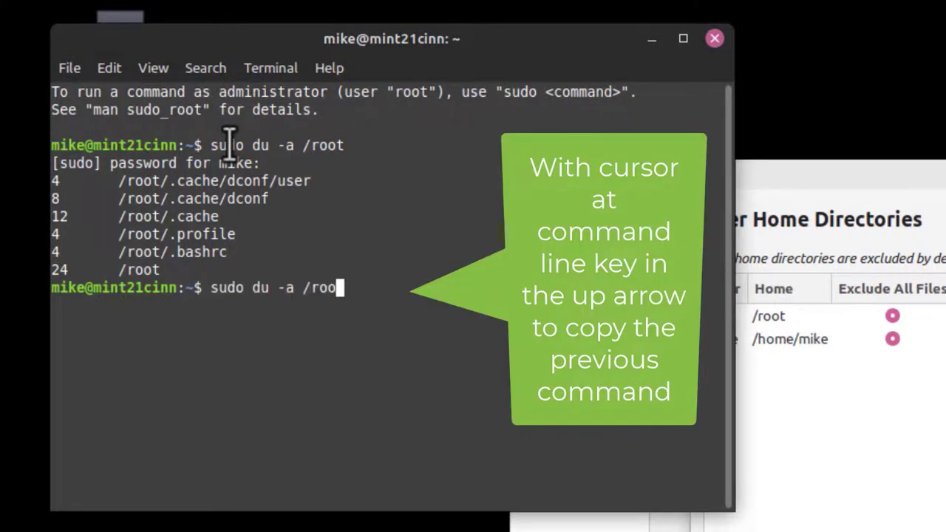
pyautogui.write('/home/m')
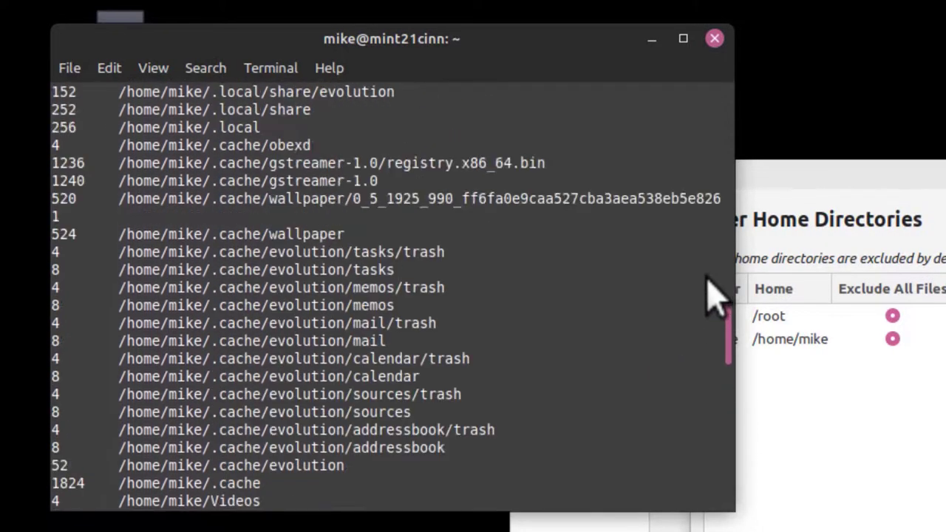
pyautogui.scroll(-3)
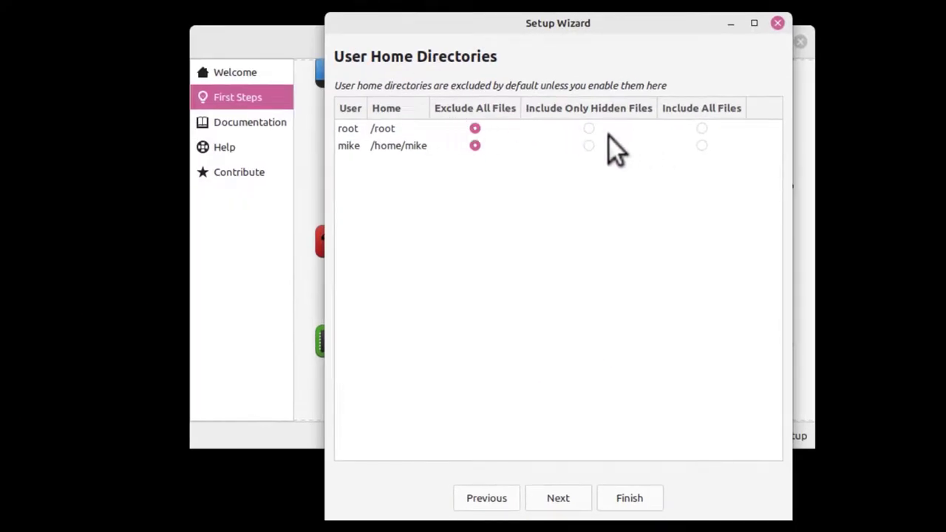
# Finish the Timeshift setup wizard and start creating the first snapshot.
pyautogui.click(559, 496)
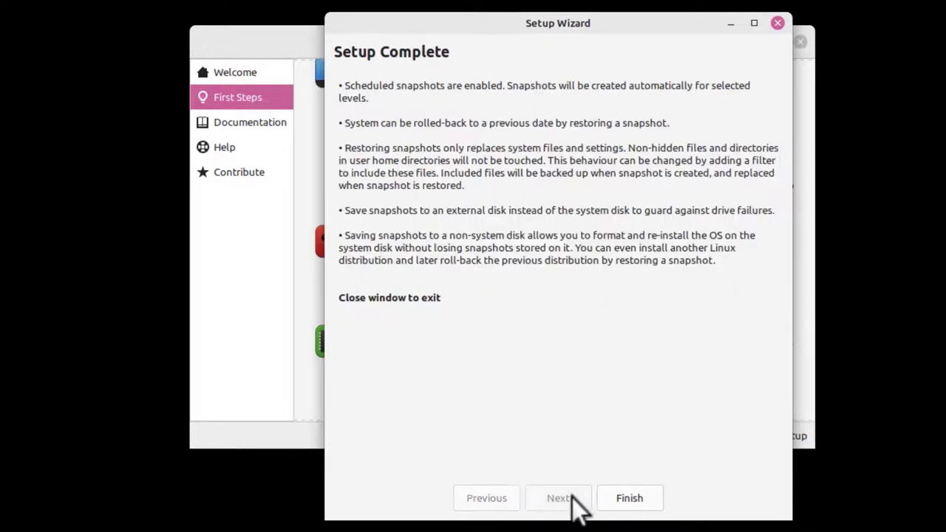
pyautogui.click(630, 497)
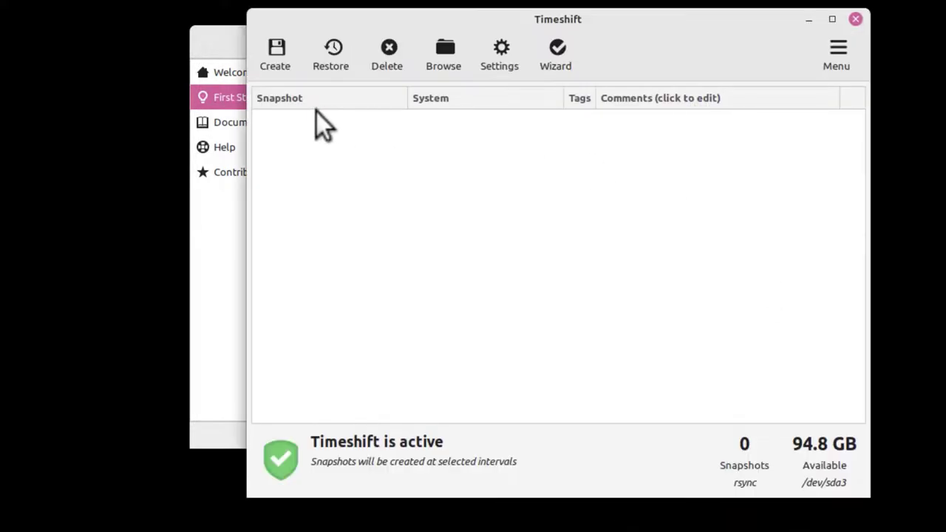
pyautogui.moveTo(288, 429)
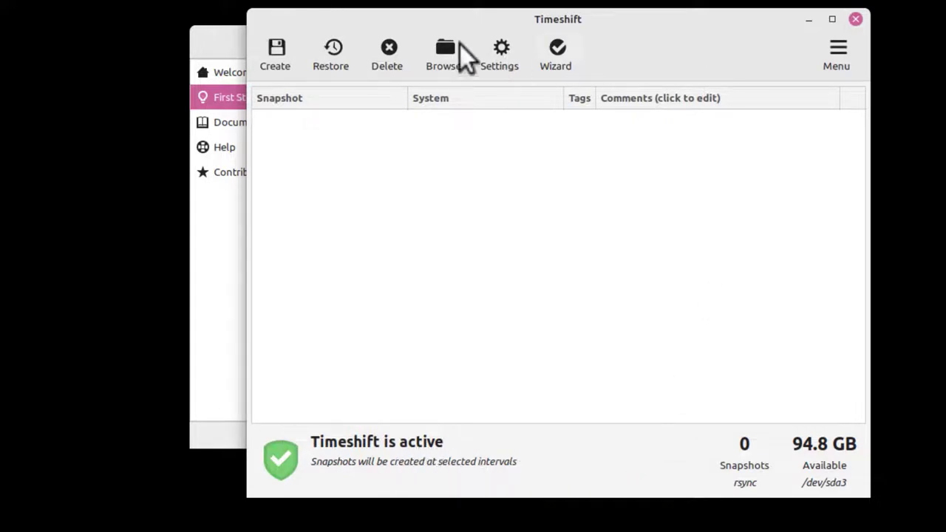
pyautogui.moveTo(275, 52)
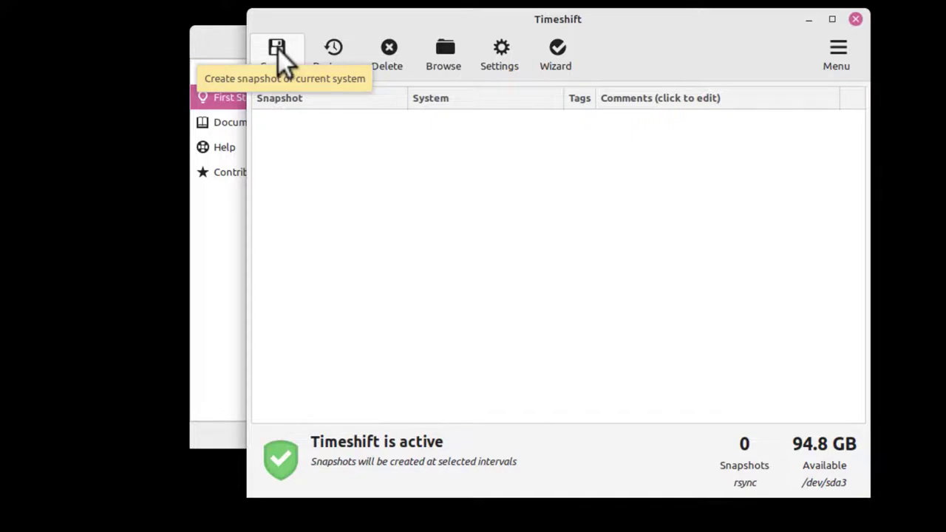
pyautogui.click(275, 47)
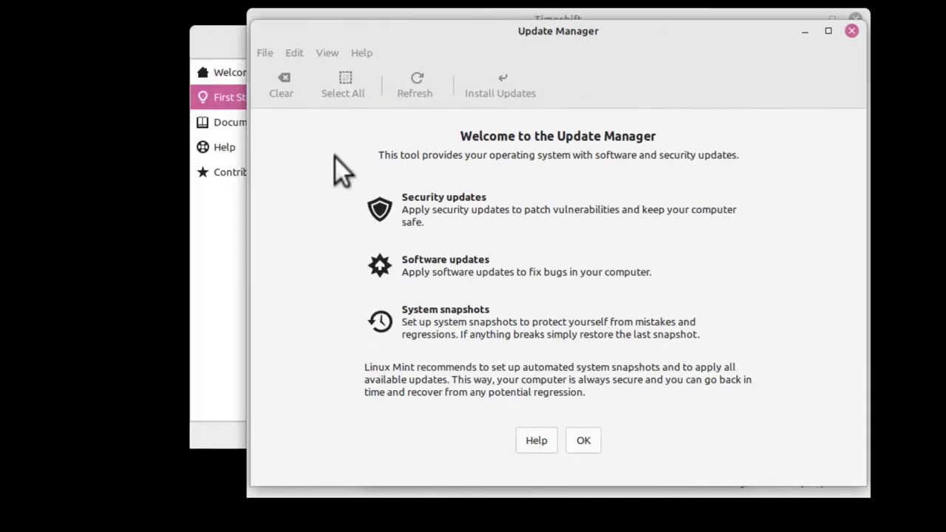
pyautogui.moveTo(475, 163)
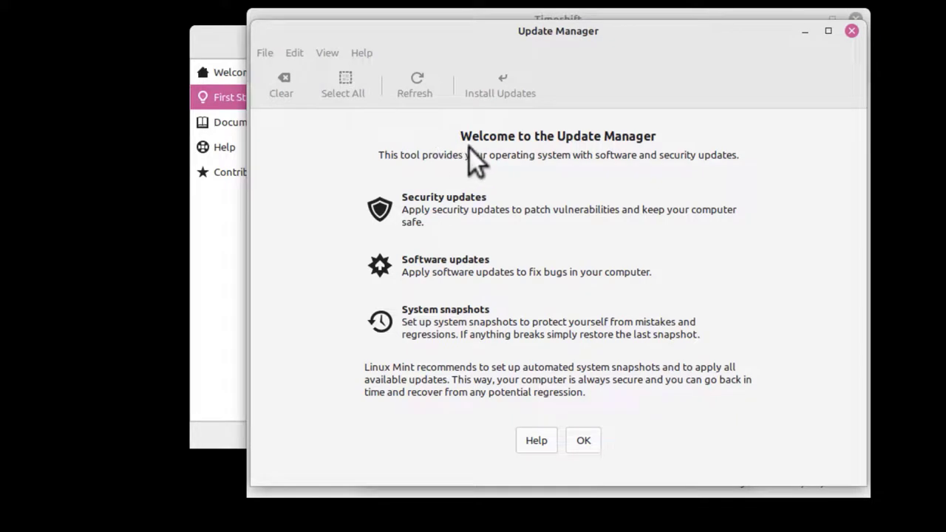
pyautogui.moveTo(461, 148)
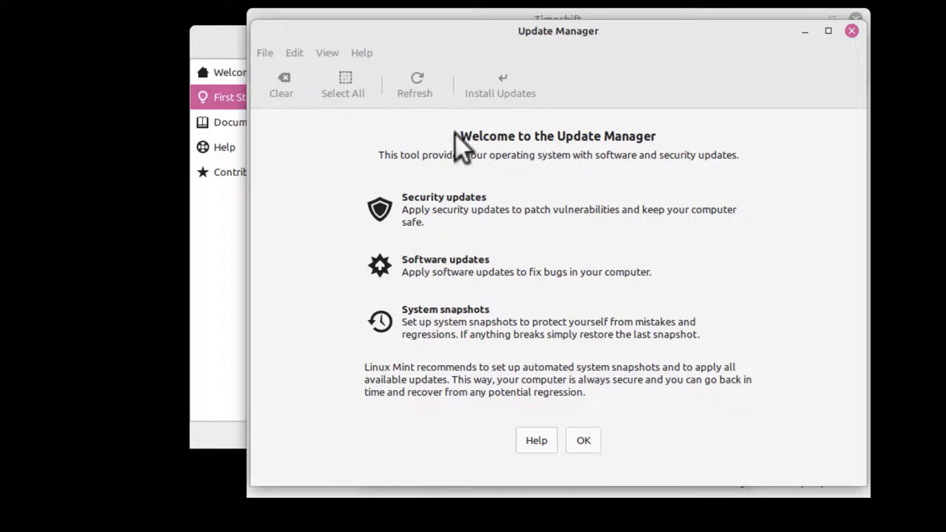
pyautogui.moveTo(524, 145)
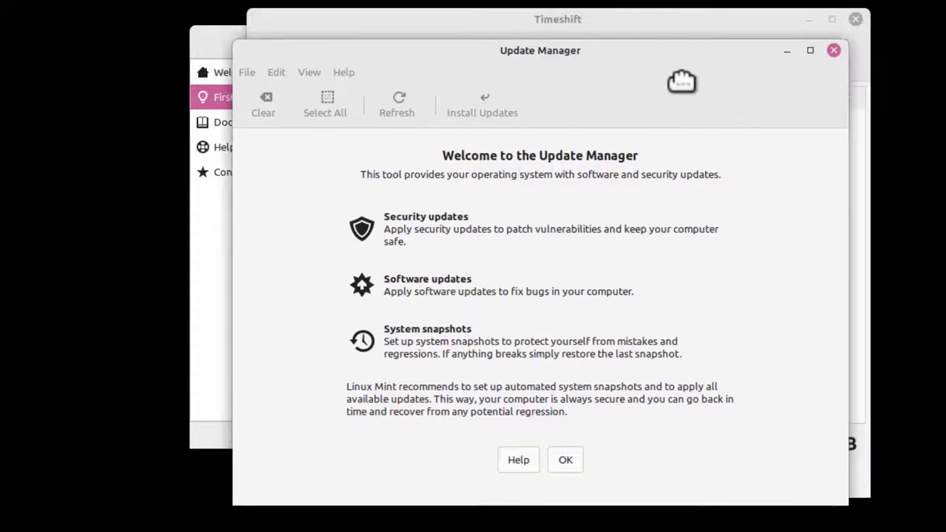
# Move the Update Manager welcome aside and close it while the snapshot completes.
pyautogui.click(564, 460)
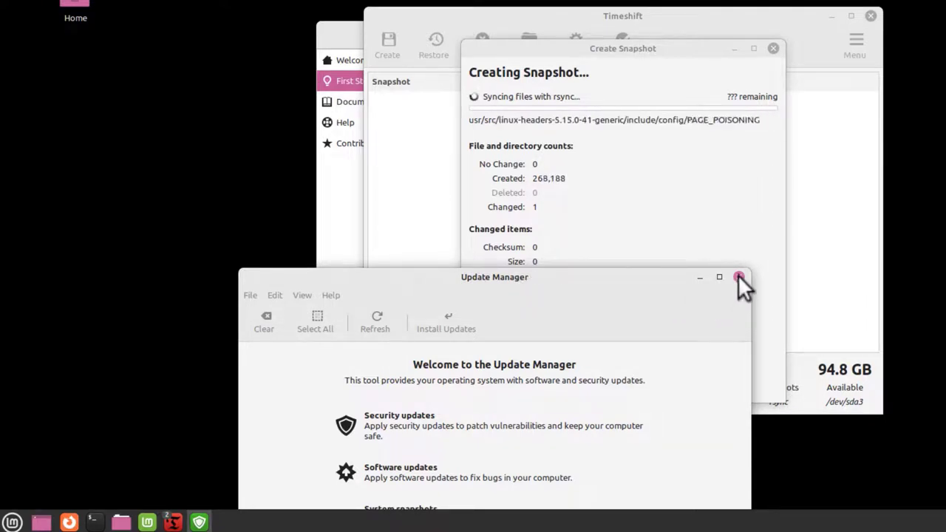
pyautogui.click(739, 276)
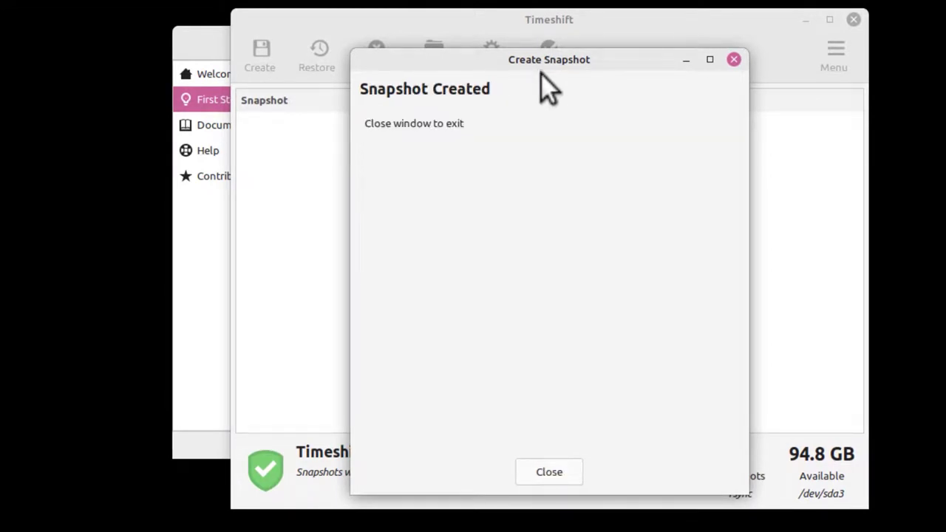
# Dismiss the snapshot-created confirmation and close Timeshift with its one snapshot listed.
pyautogui.click(549, 471)
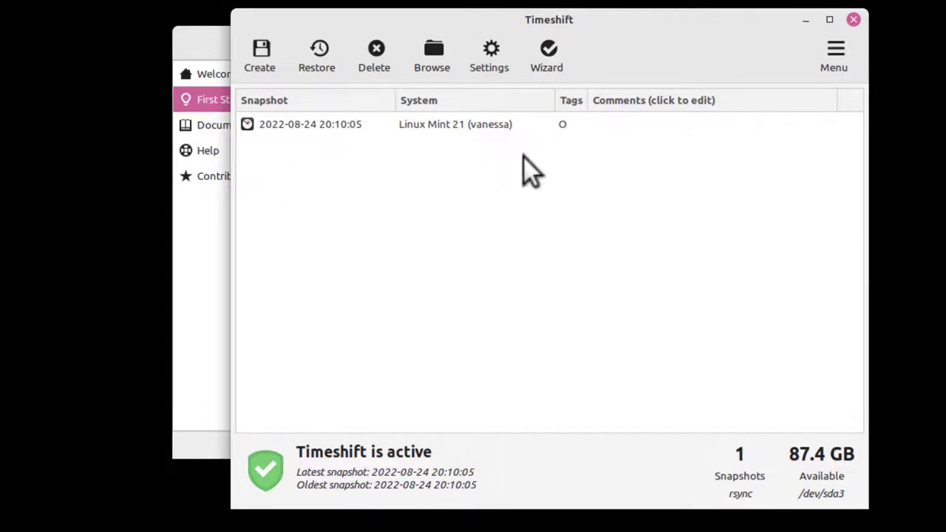
pyautogui.moveTo(558, 337)
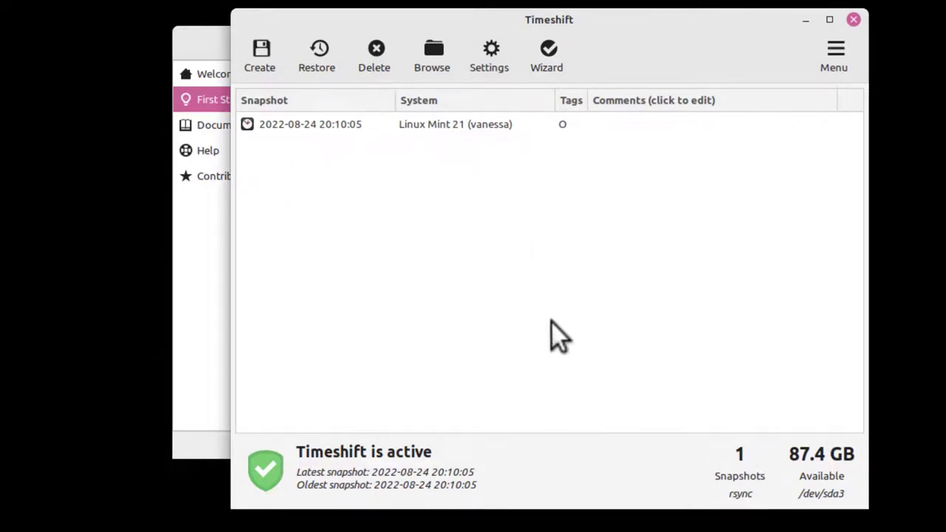
pyautogui.moveTo(813, 470)
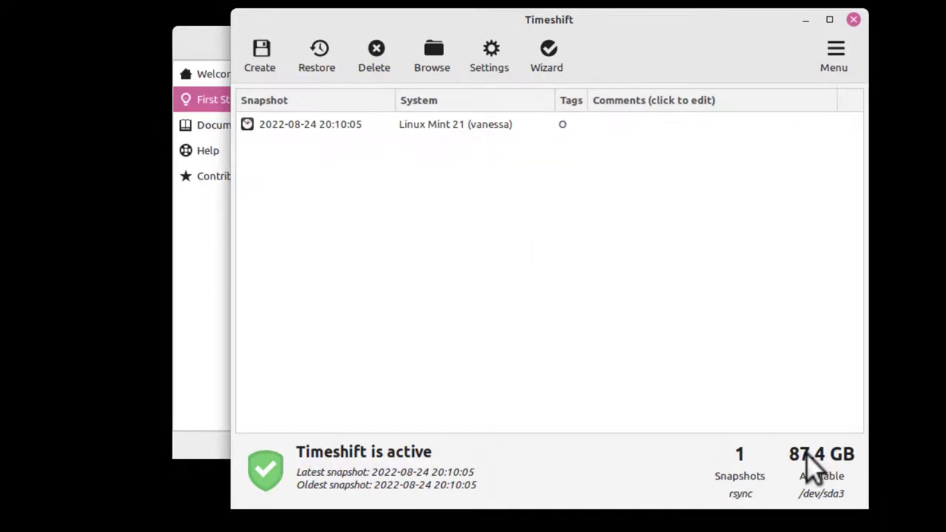
pyautogui.moveTo(850, 470)
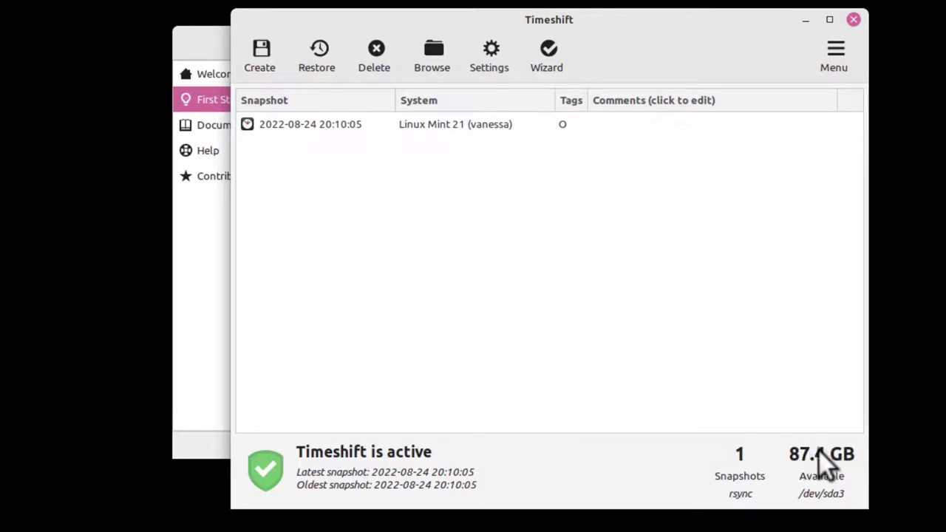
pyautogui.moveTo(810, 328)
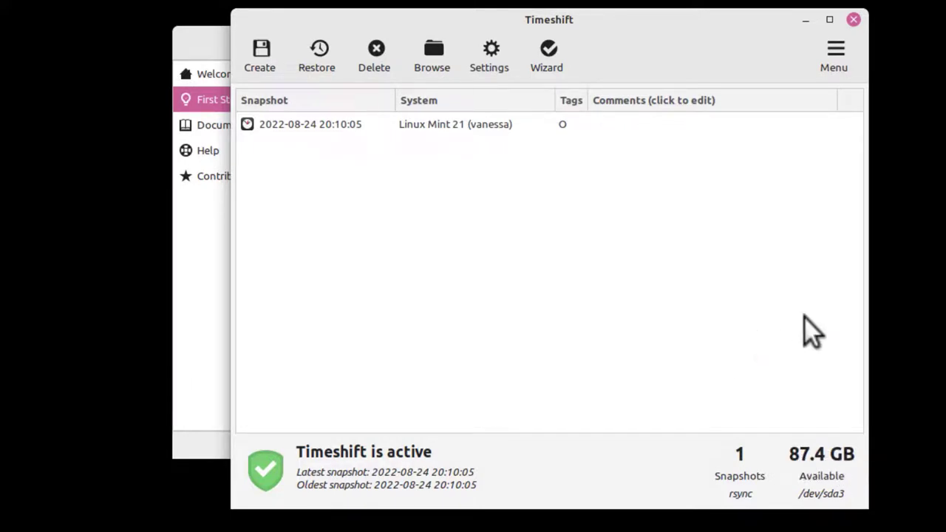
pyautogui.moveTo(753, 310)
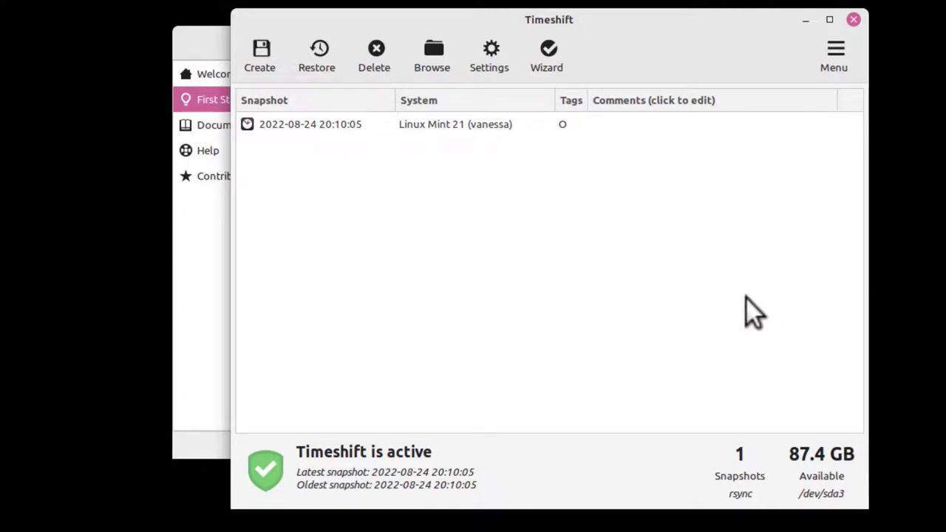
pyautogui.moveTo(834, 163)
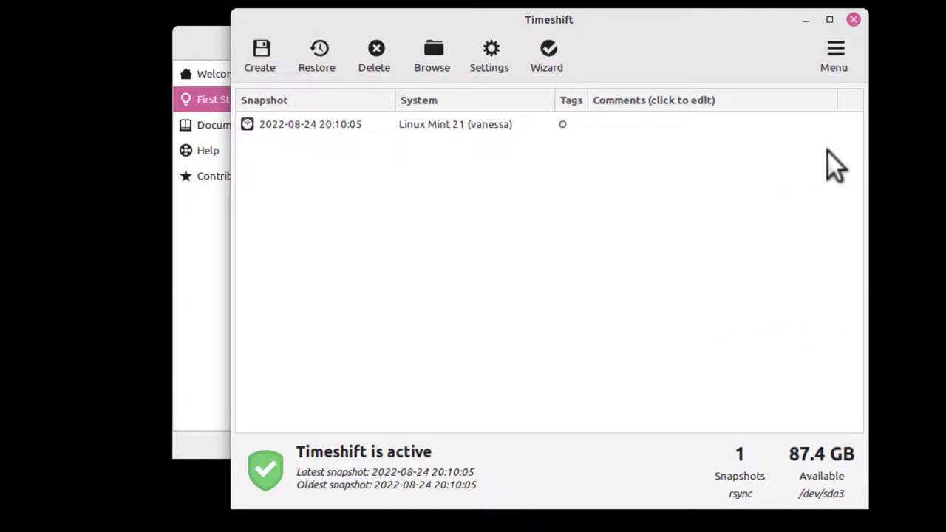
pyautogui.moveTo(739, 47)
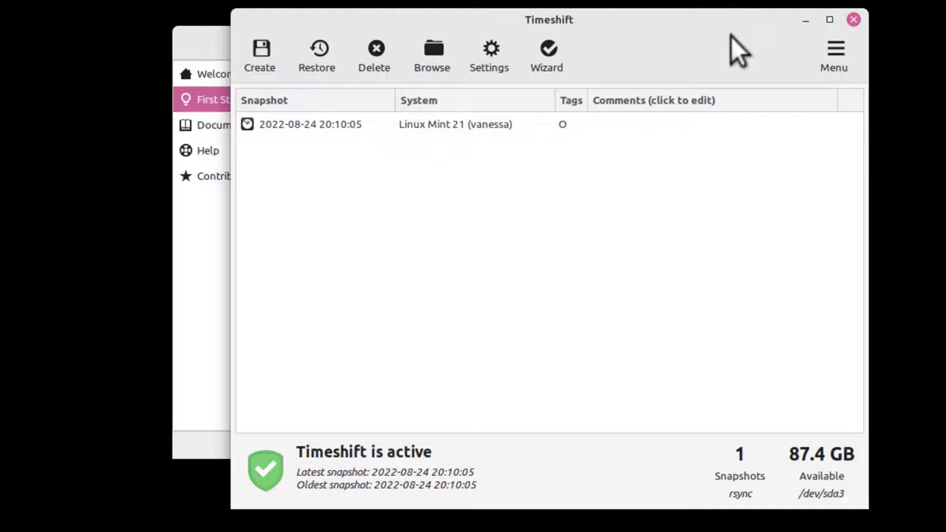
pyautogui.moveTo(770, 251)
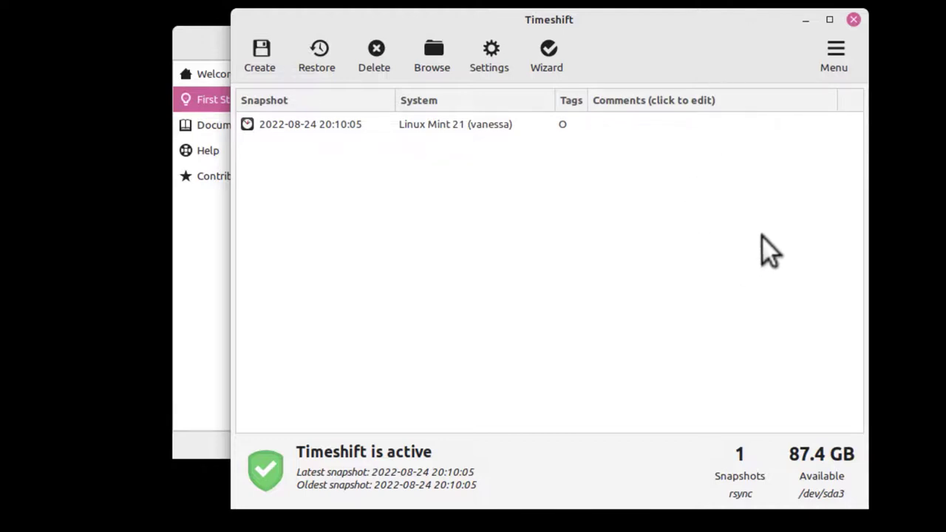
pyautogui.moveTo(724, 239)
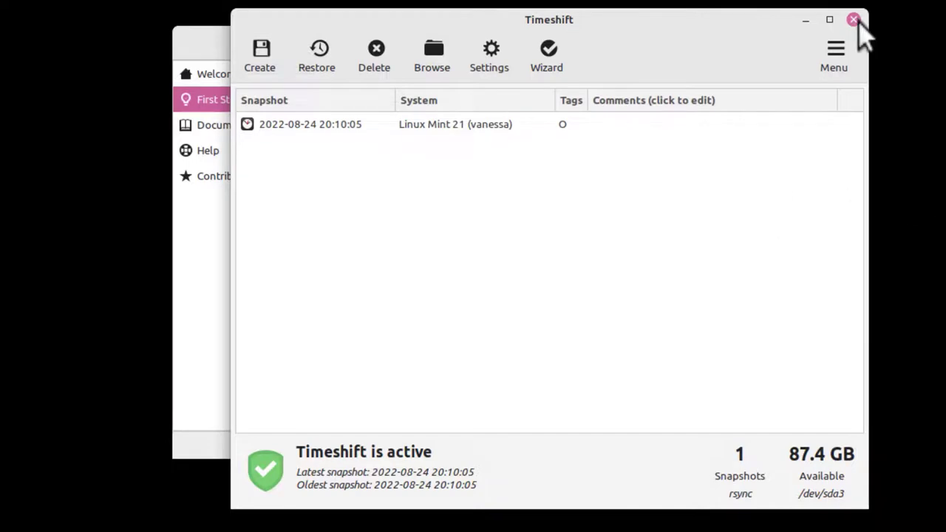
pyautogui.click(854, 20)
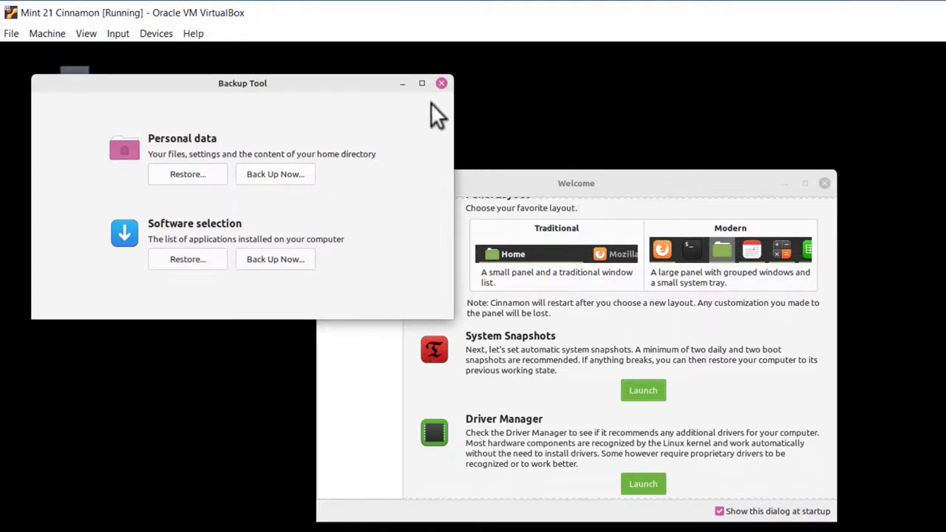
pyautogui.moveTo(207, 150)
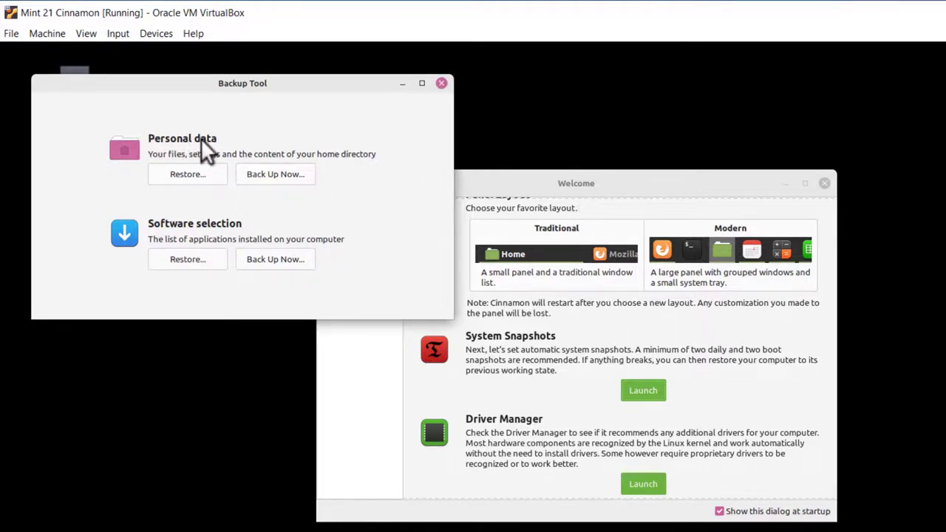
pyautogui.moveTo(440, 83)
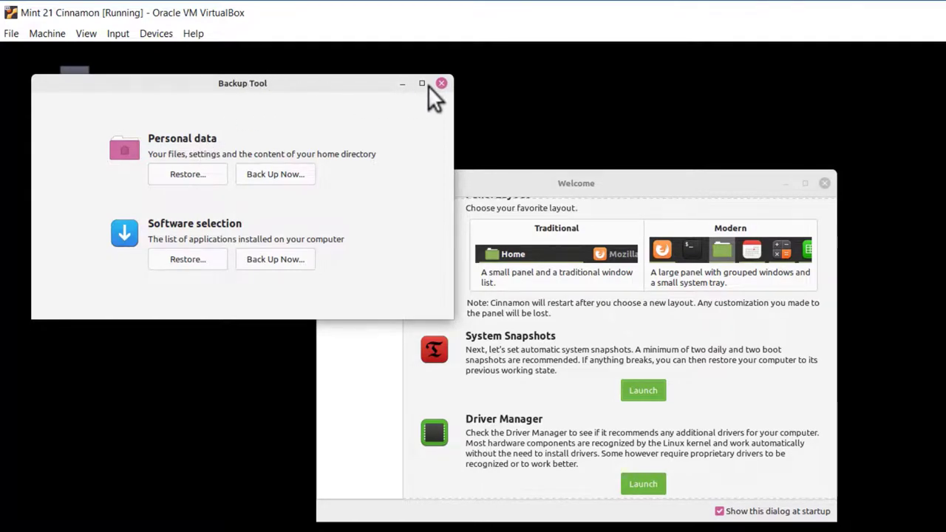
pyautogui.moveTo(441, 89)
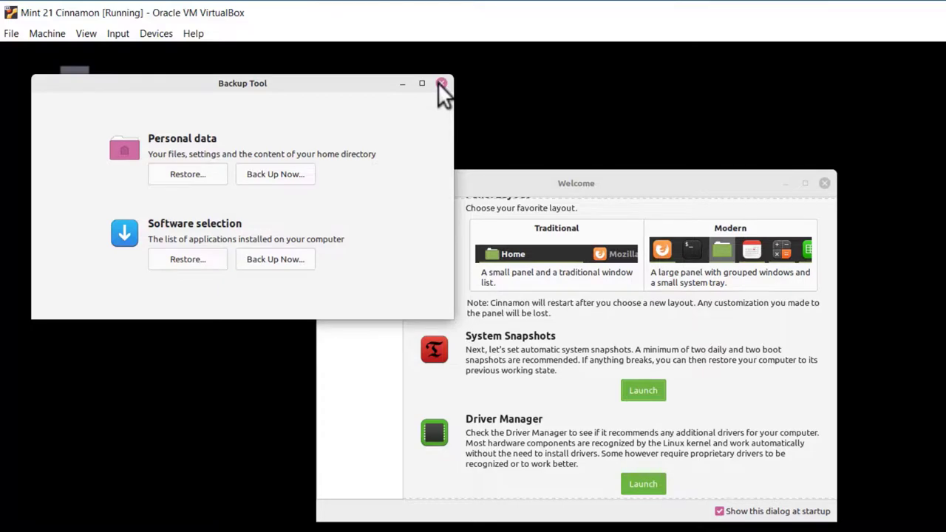
# Close the Backup Tool, launch Driver Manager with the password, confirm no drivers are needed, and close it.
pyautogui.click(442, 82)
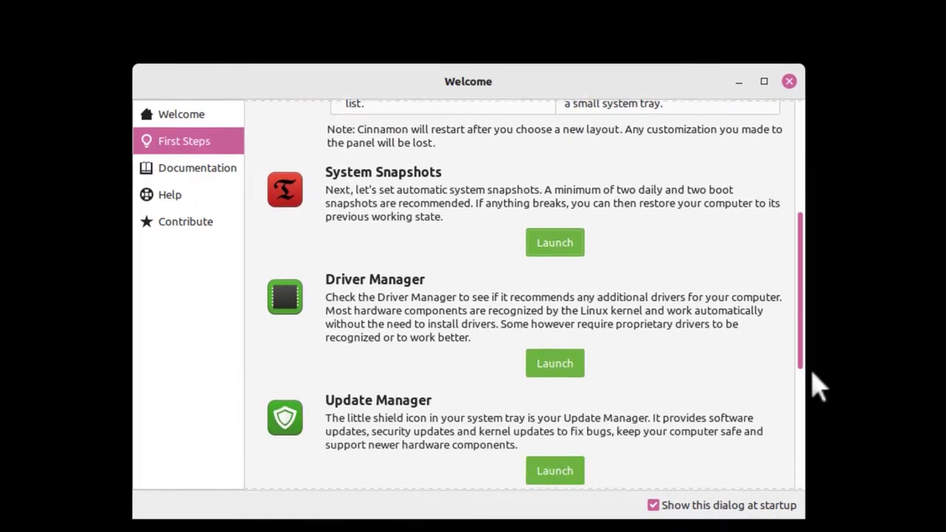
pyautogui.scroll(-3)
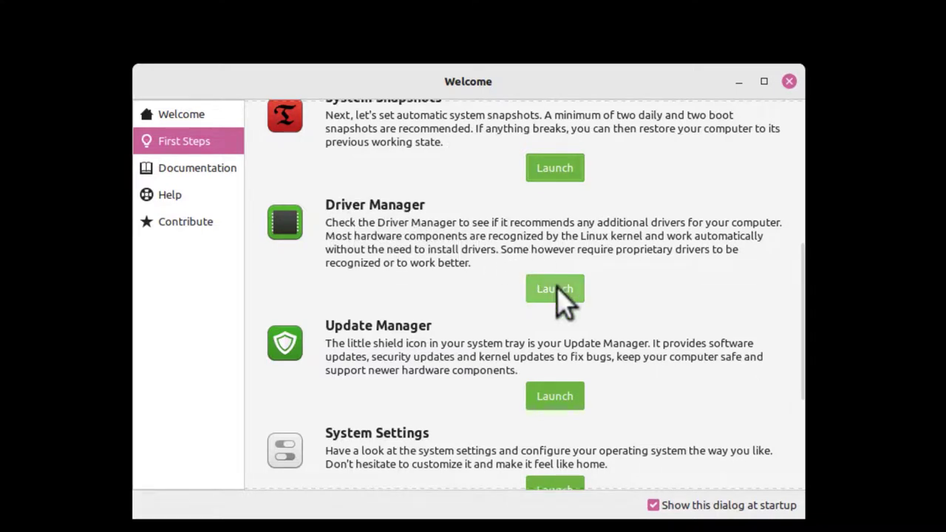
pyautogui.click(554, 288)
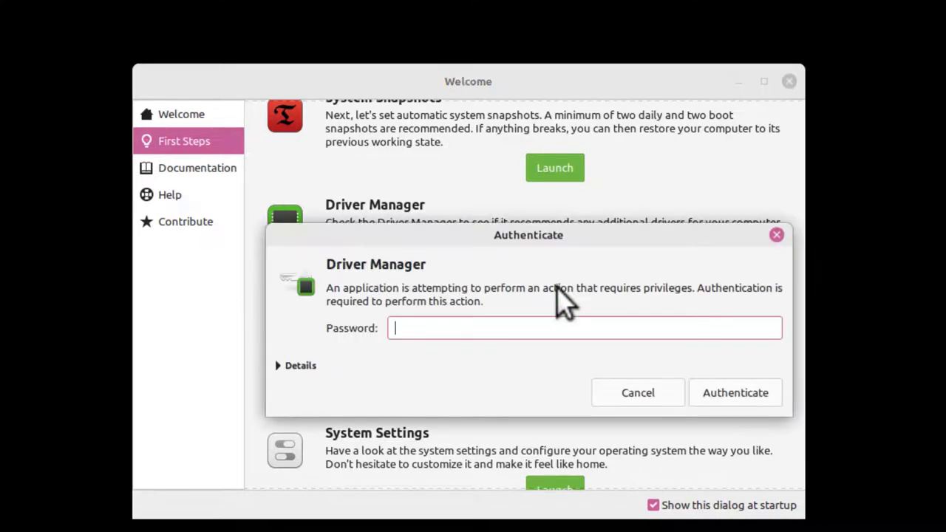
pyautogui.write('•')
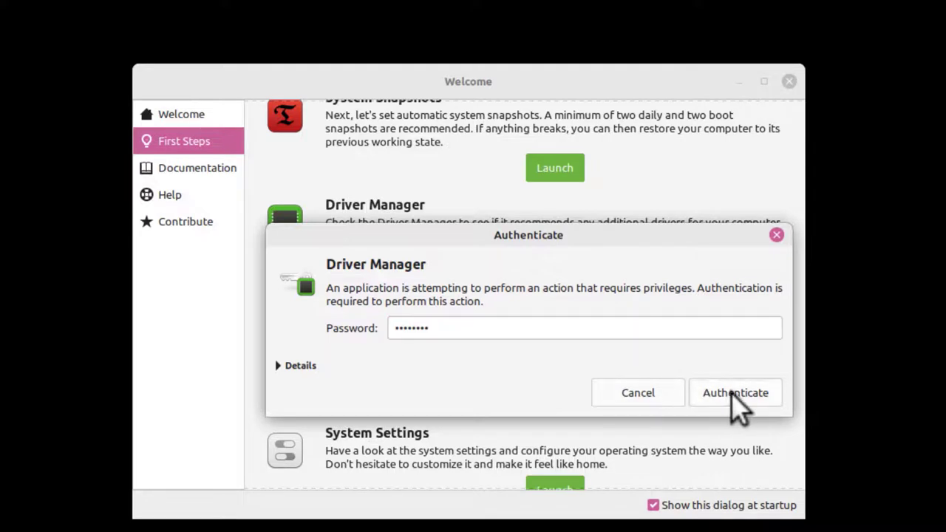
pyautogui.click(734, 393)
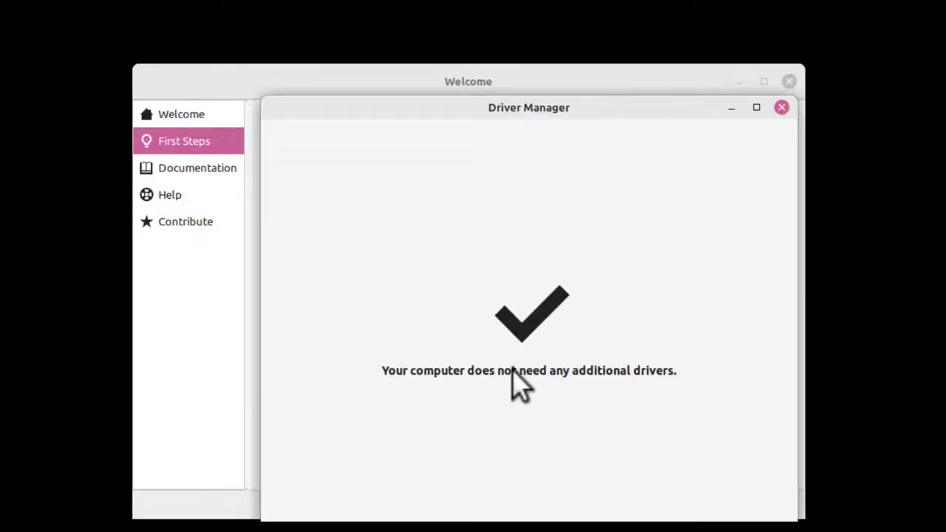
pyautogui.moveTo(662, 387)
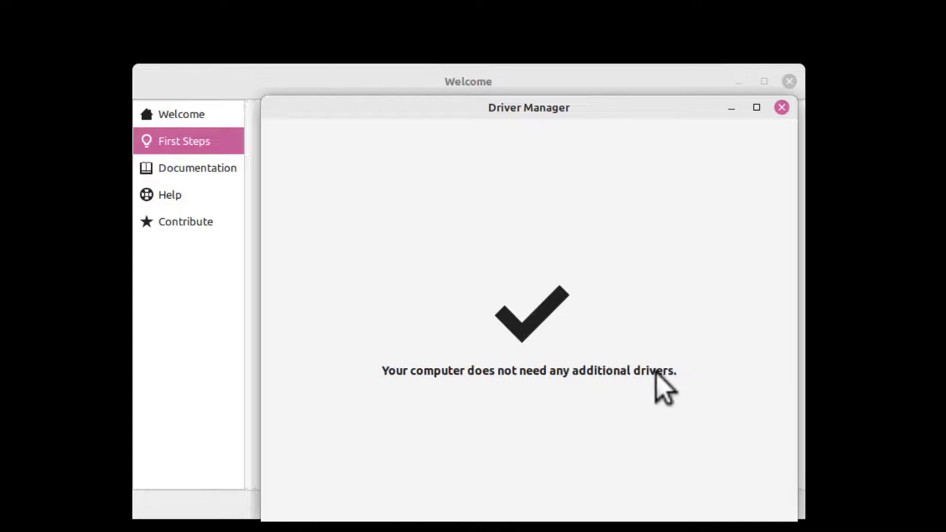
pyautogui.moveTo(780, 108)
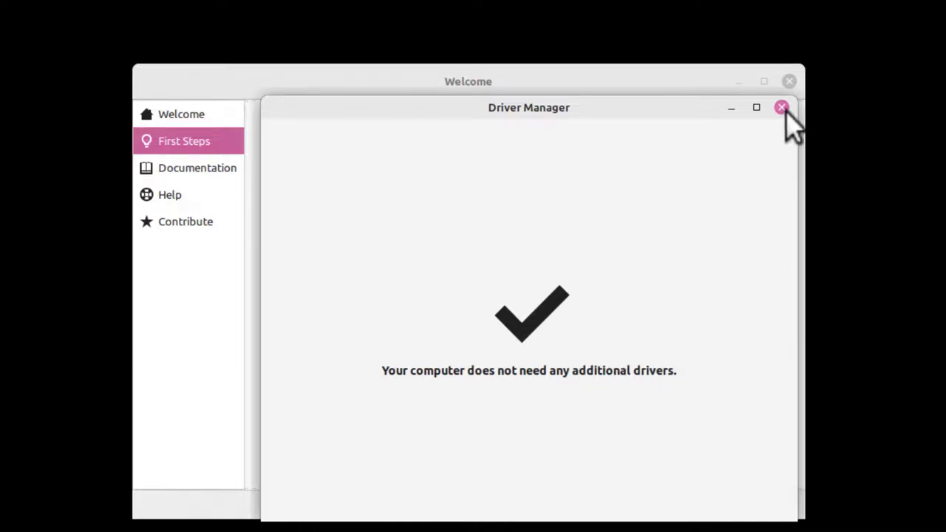
pyautogui.click(780, 106)
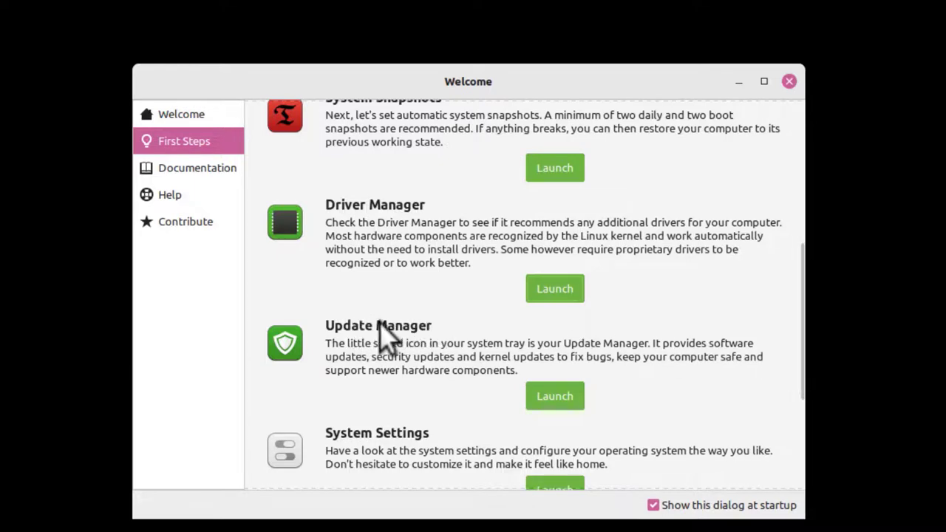
pyautogui.moveTo(362, 332)
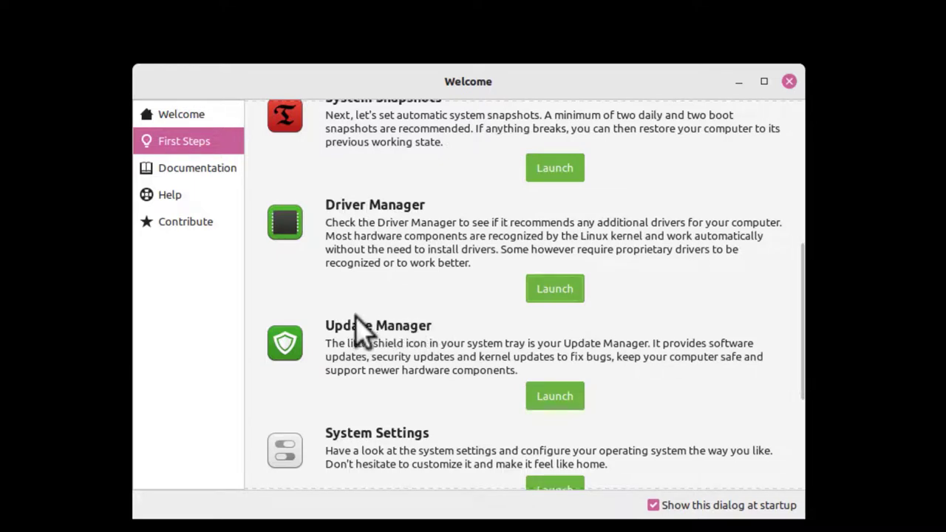
pyautogui.moveTo(428, 340)
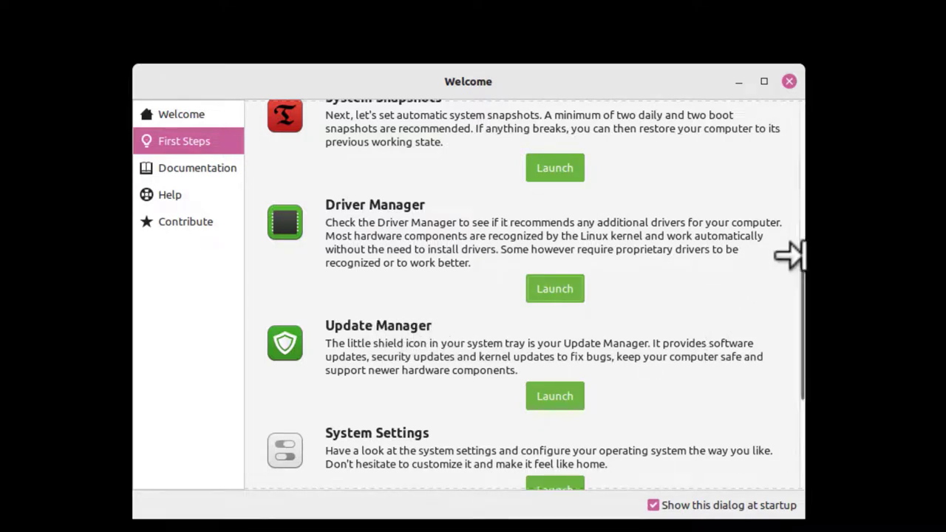
# Launch Update Manager from the welcome guide, dismiss its introduction and decline a local mirror.
pyautogui.scroll(-3)
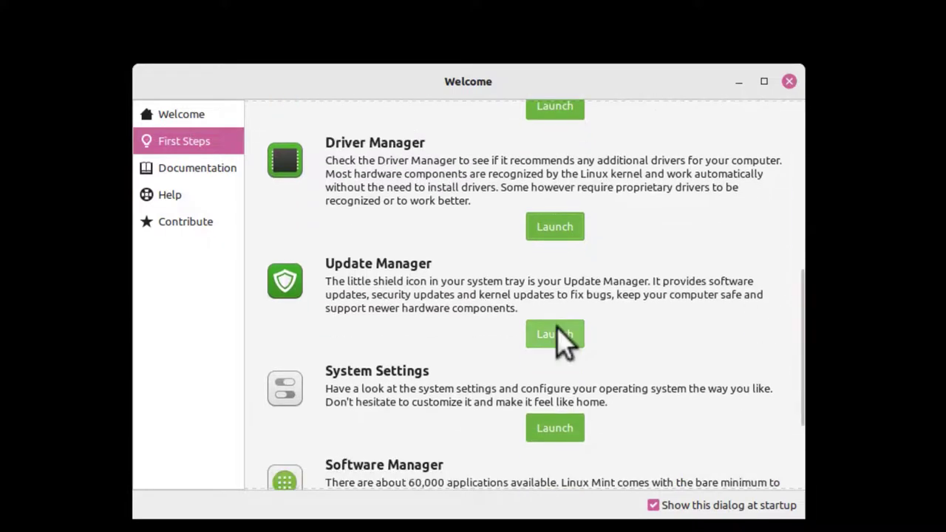
pyautogui.click(554, 334)
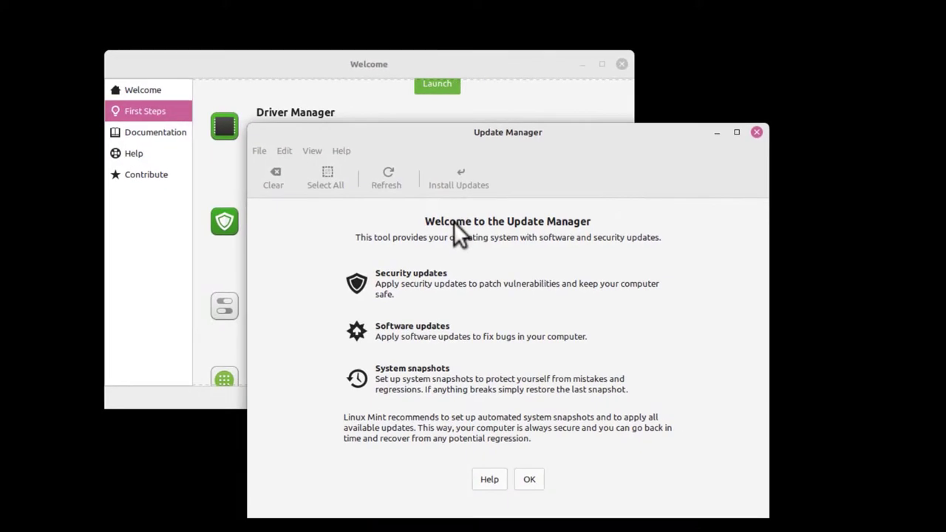
pyautogui.moveTo(410, 279)
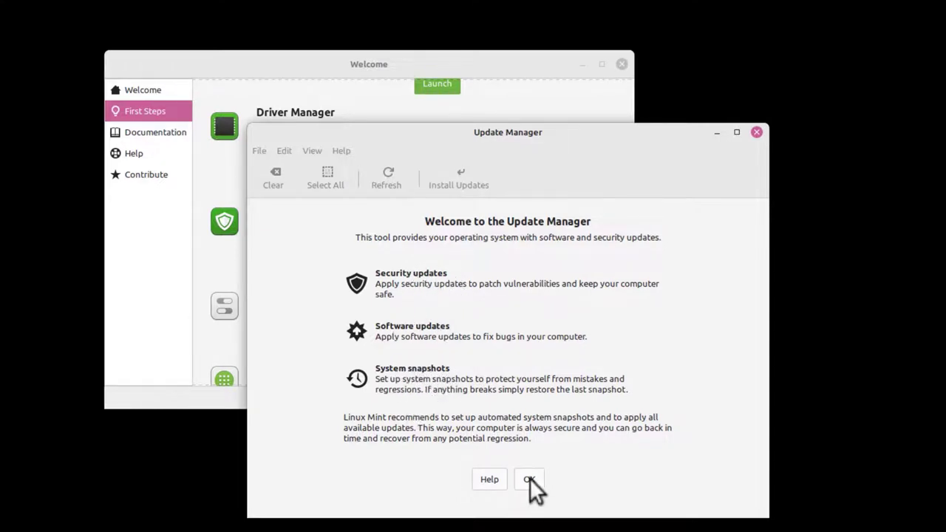
pyautogui.click(529, 479)
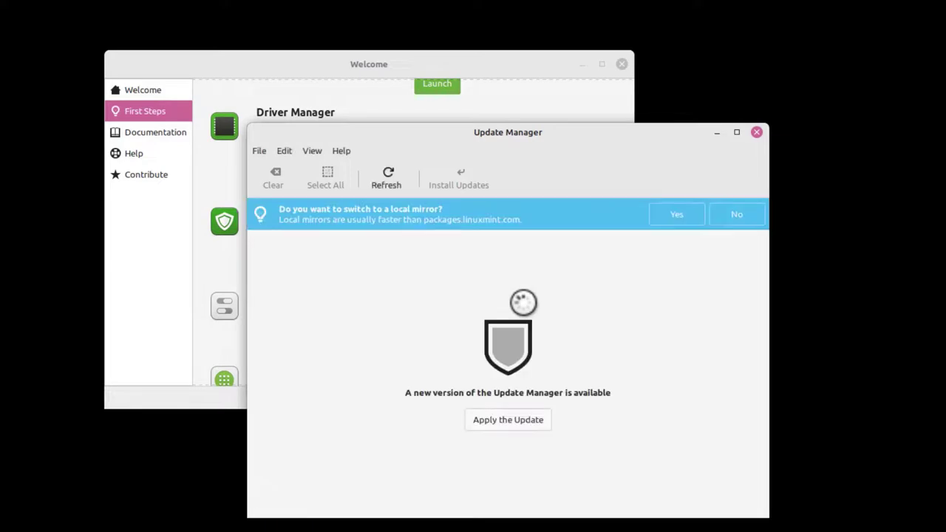
pyautogui.moveTo(441, 225)
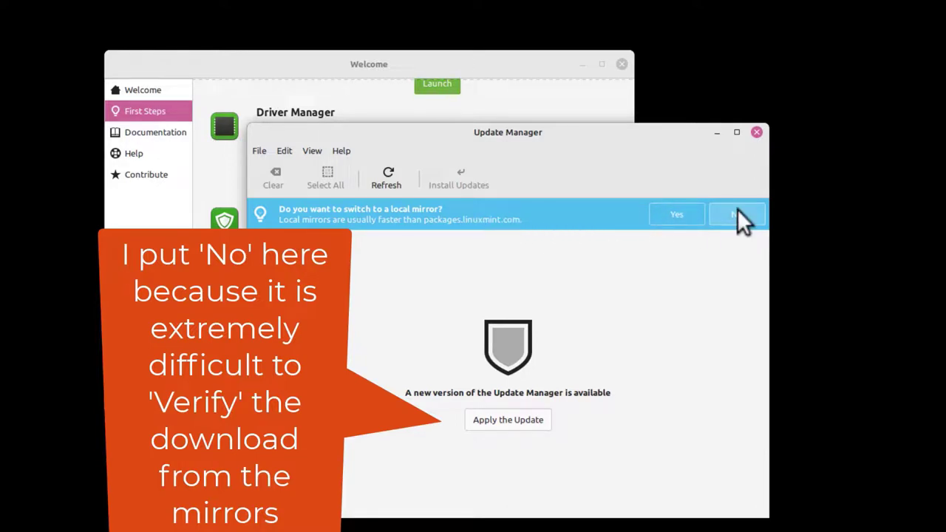
pyautogui.click(736, 213)
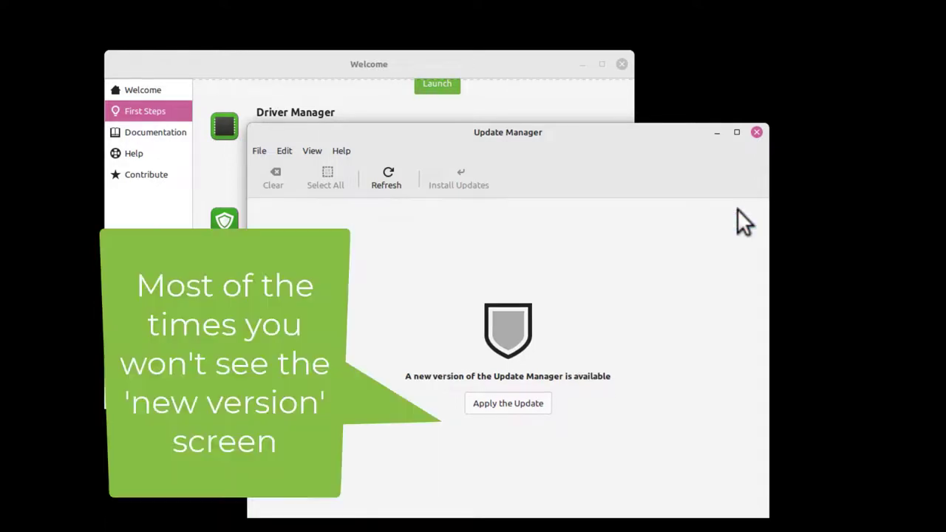
pyautogui.moveTo(547, 244)
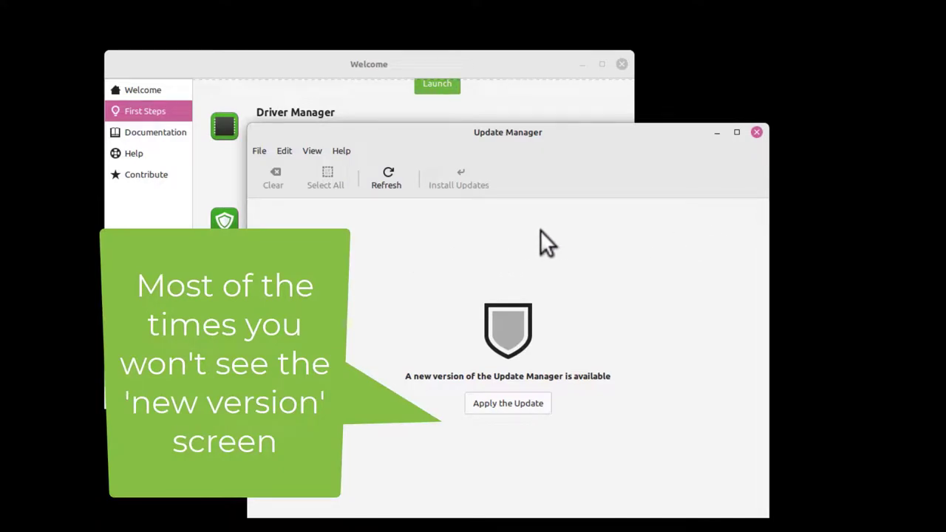
pyautogui.moveTo(414, 384)
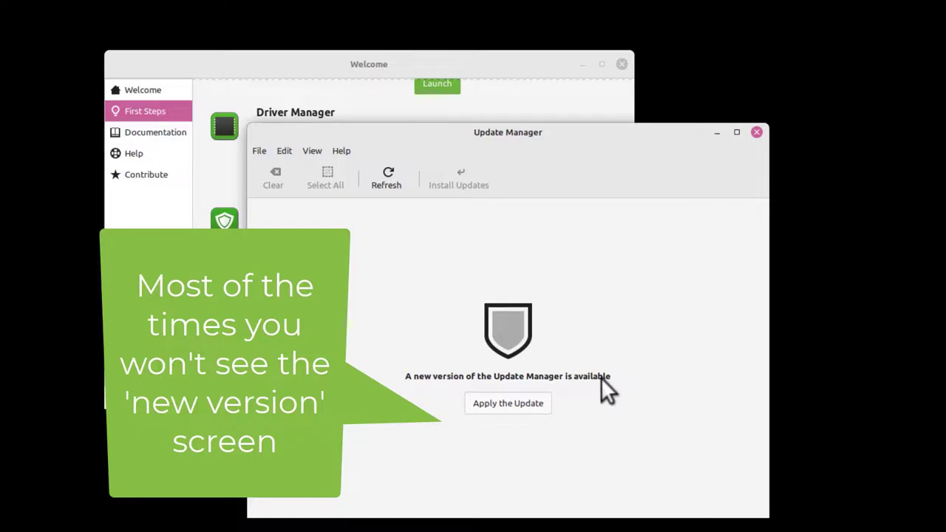
pyautogui.moveTo(510, 411)
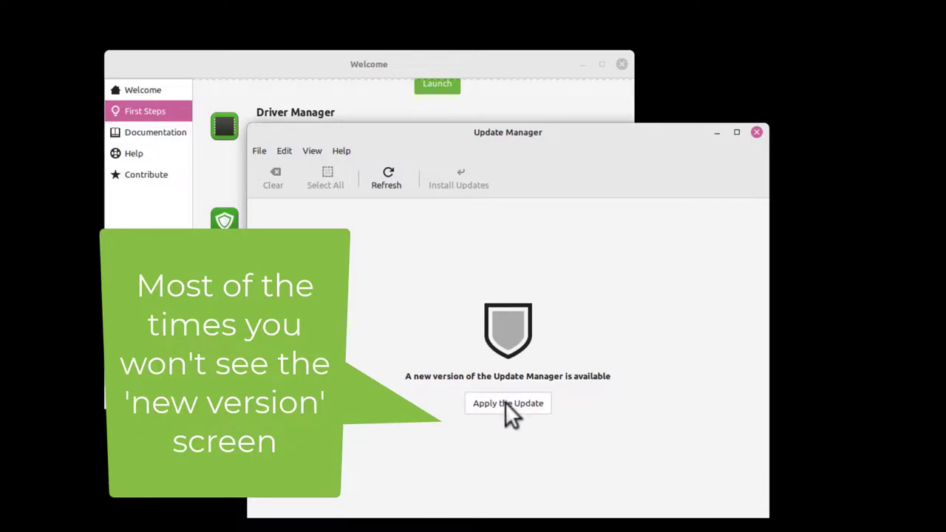
# Apply the new Update Manager version, authorising with the password after a failed first attempt.
pyautogui.click(508, 402)
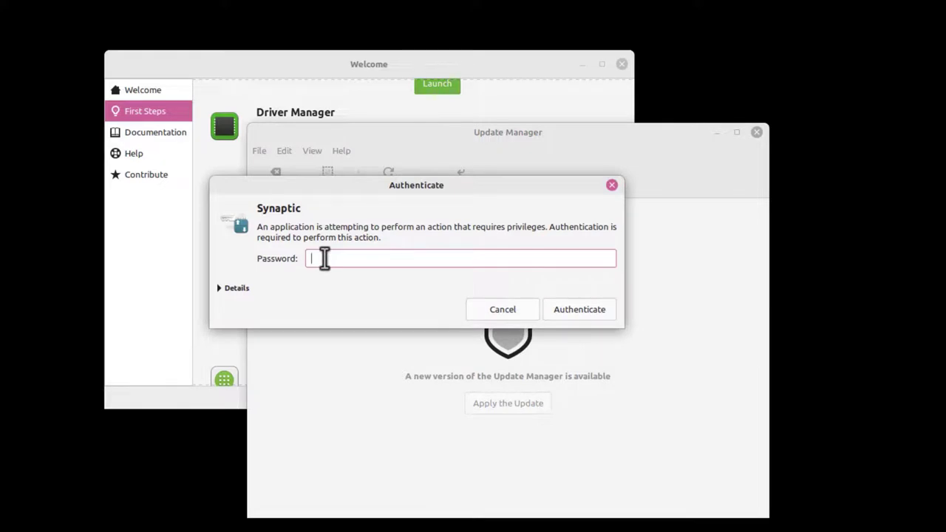
pyautogui.write('password')
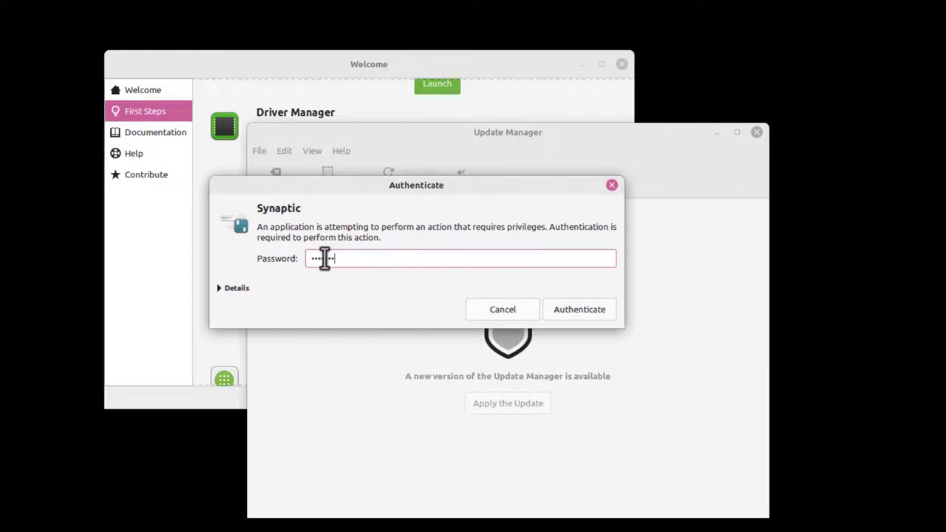
pyautogui.click(579, 309)
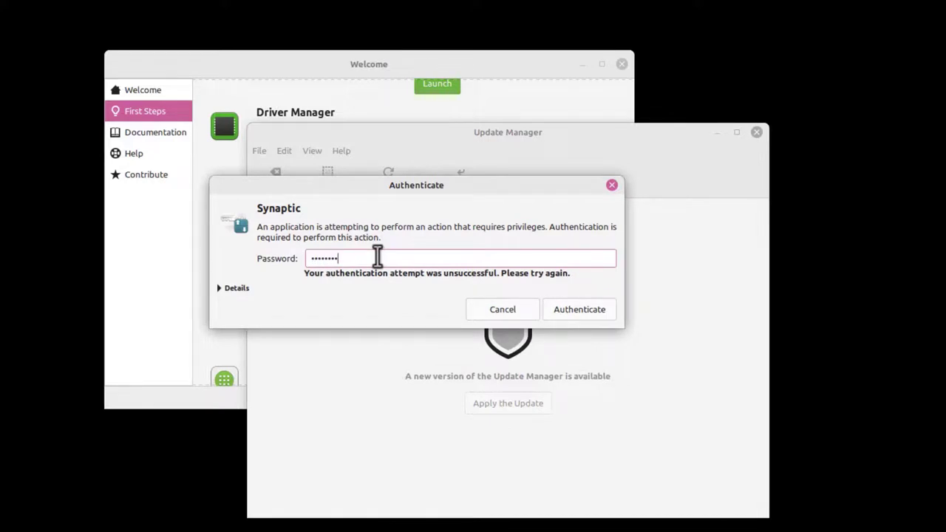
pyautogui.click(502, 309)
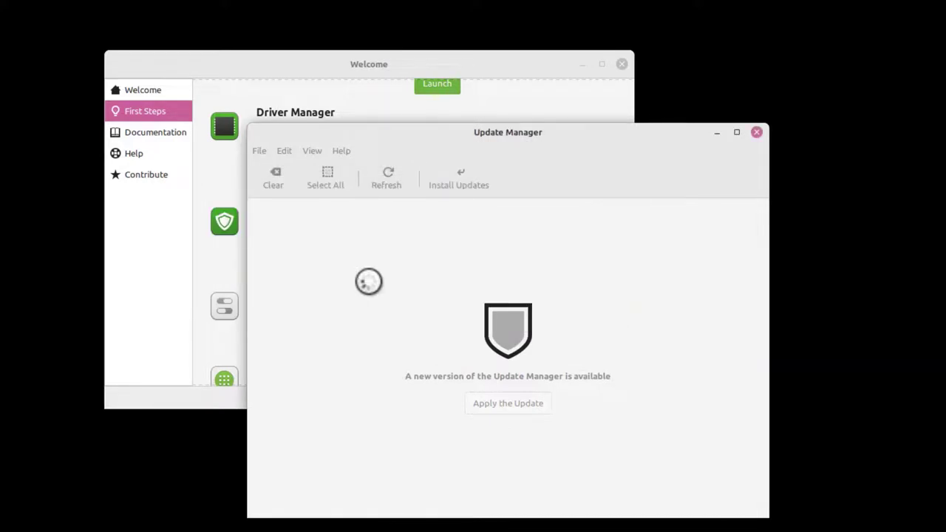
pyautogui.click(509, 401)
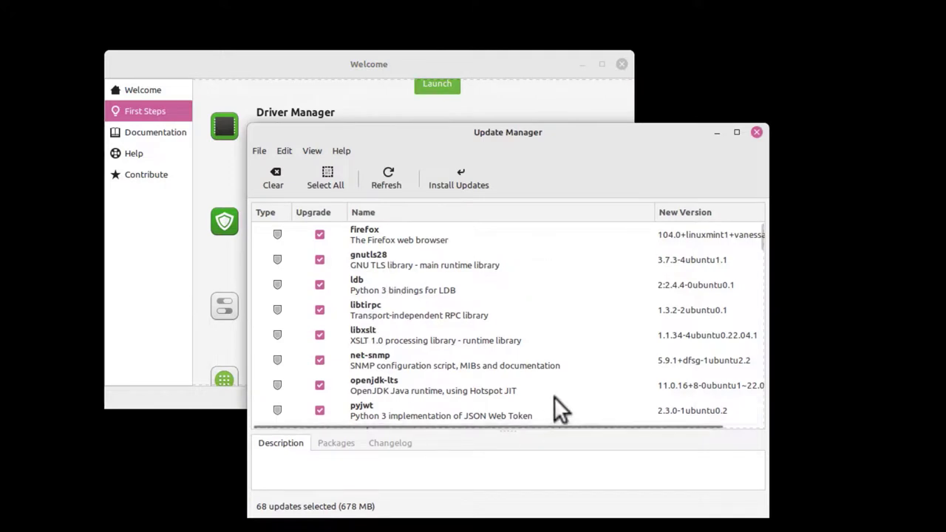
pyautogui.moveTo(576, 183)
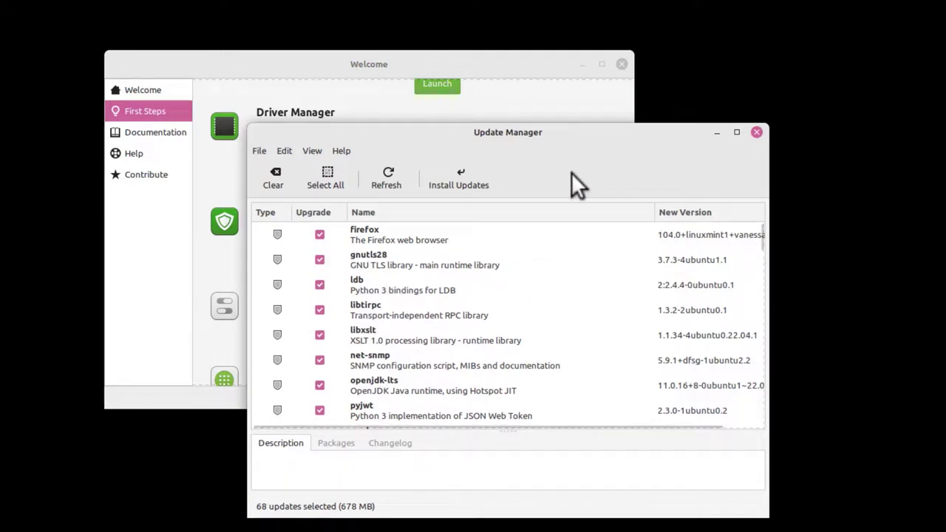
pyautogui.moveTo(546, 189)
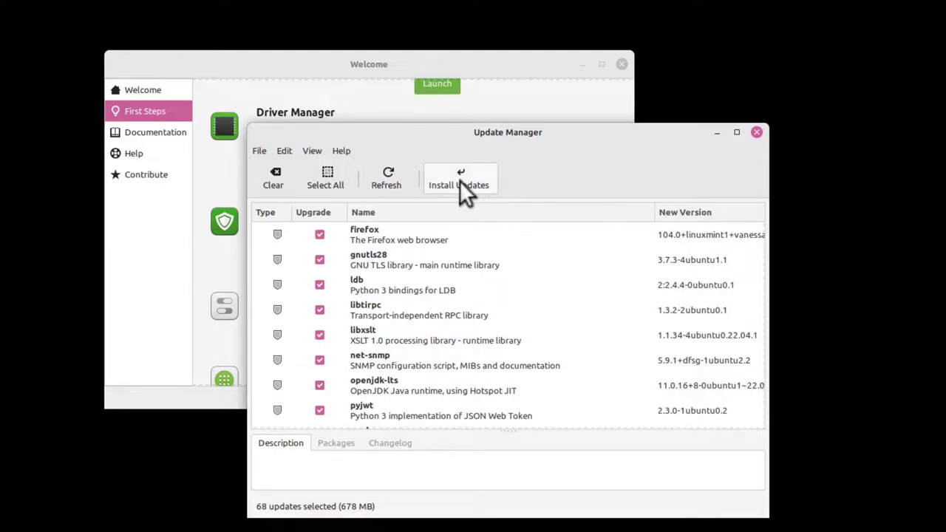
# Install all selected updates, accepting the additional kernel packages and authorising with the password.
pyautogui.click(459, 180)
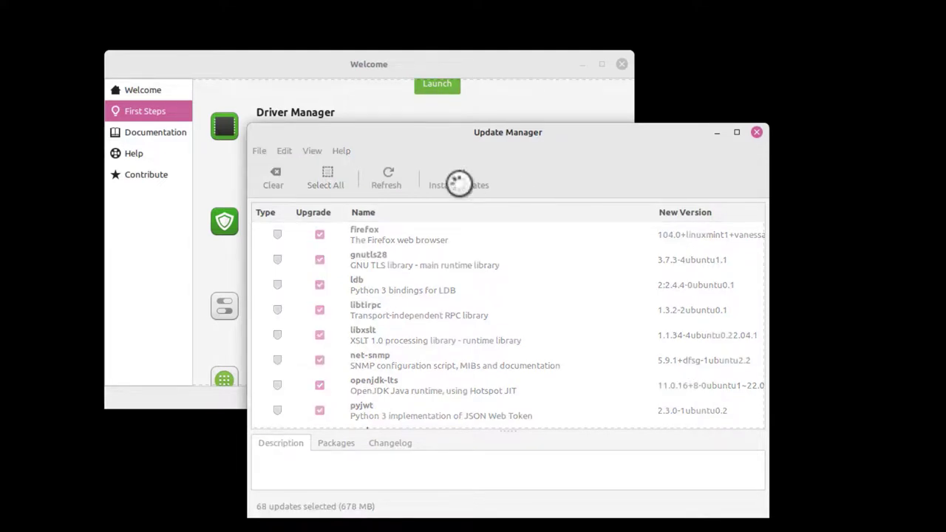
pyautogui.click(458, 179)
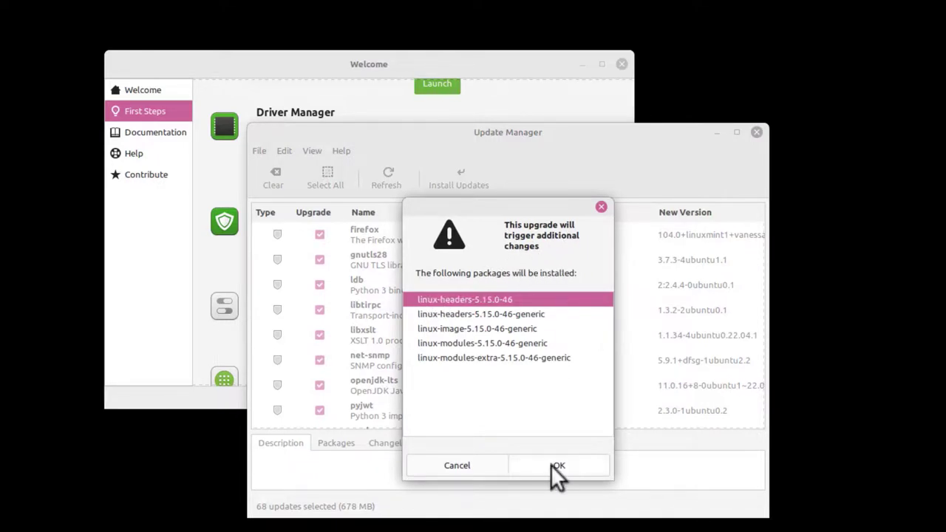
pyautogui.click(559, 464)
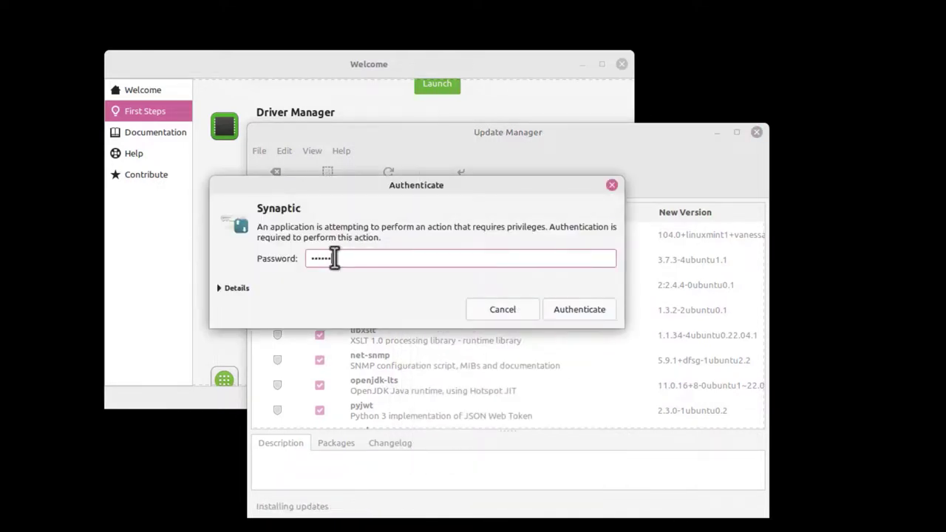
pyautogui.click(579, 309)
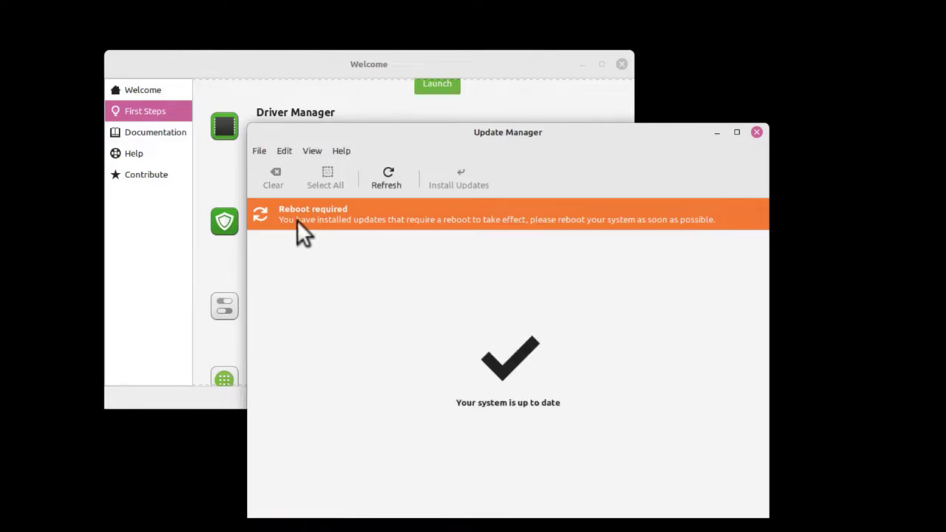
pyautogui.moveTo(509, 372)
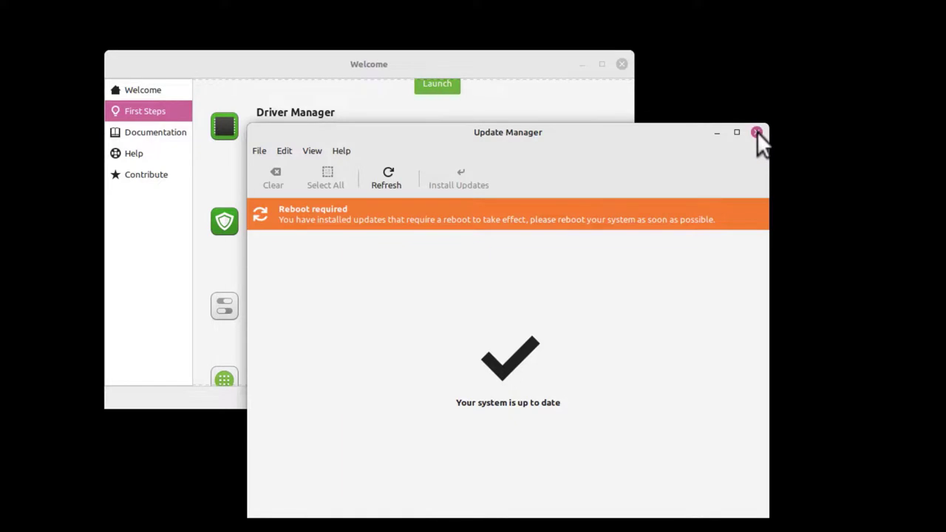
# Close Update Manager, restart the system, and return to the welcome guide's First Steps down at Firewall.
pyautogui.click(756, 133)
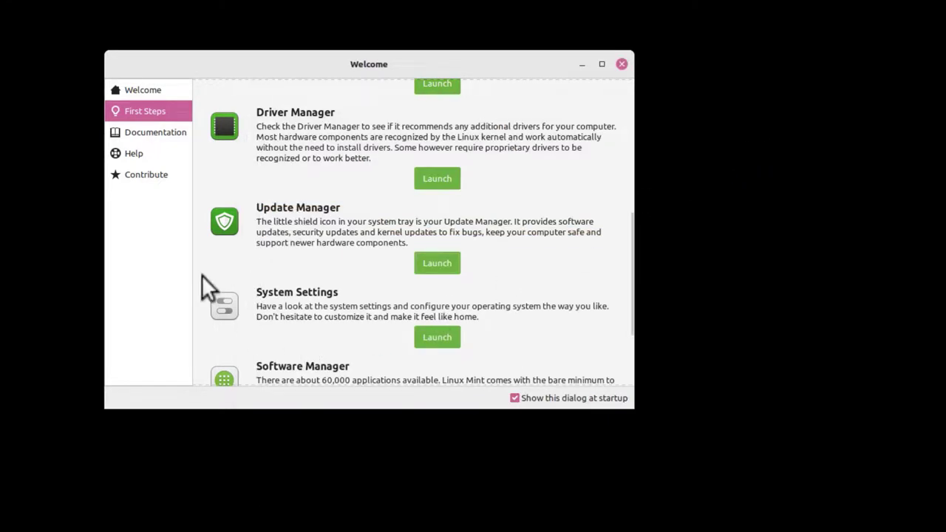
pyautogui.moveTo(364, 295)
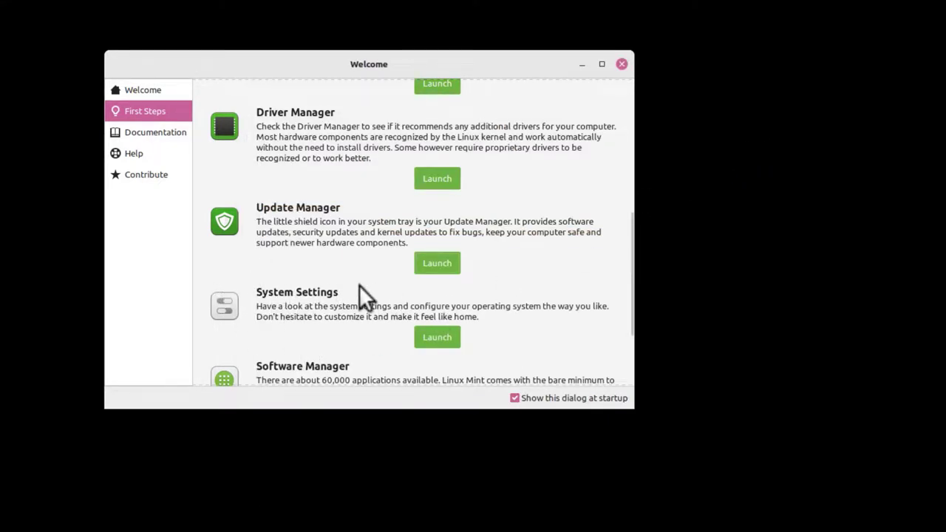
pyautogui.moveTo(411, 325)
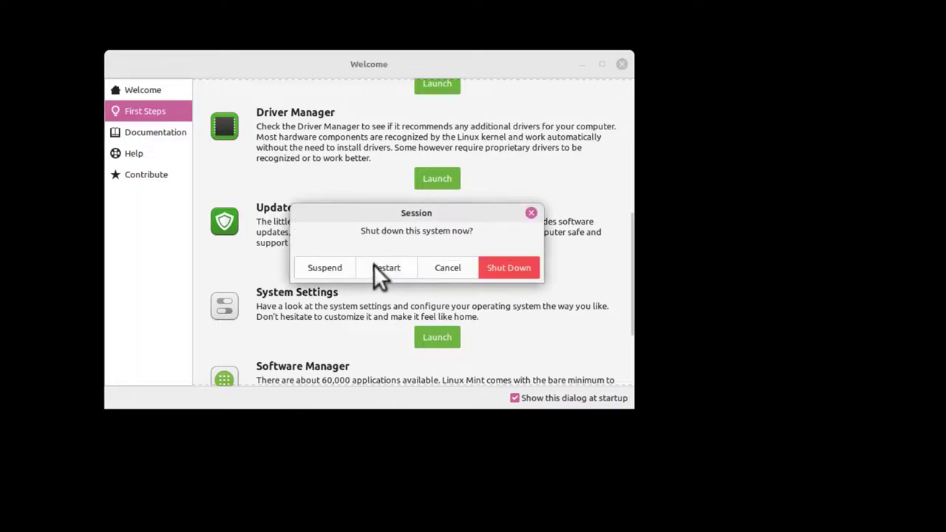
pyautogui.click(387, 267)
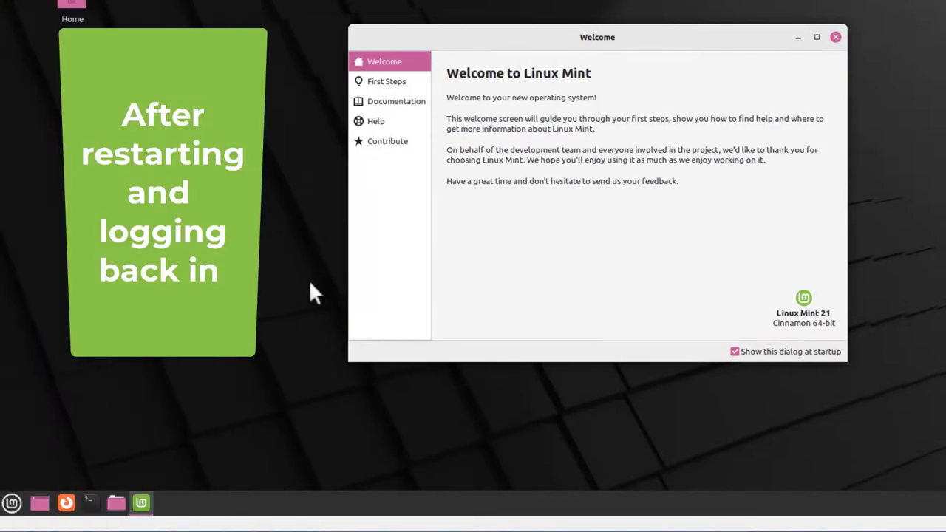
pyautogui.moveTo(386, 87)
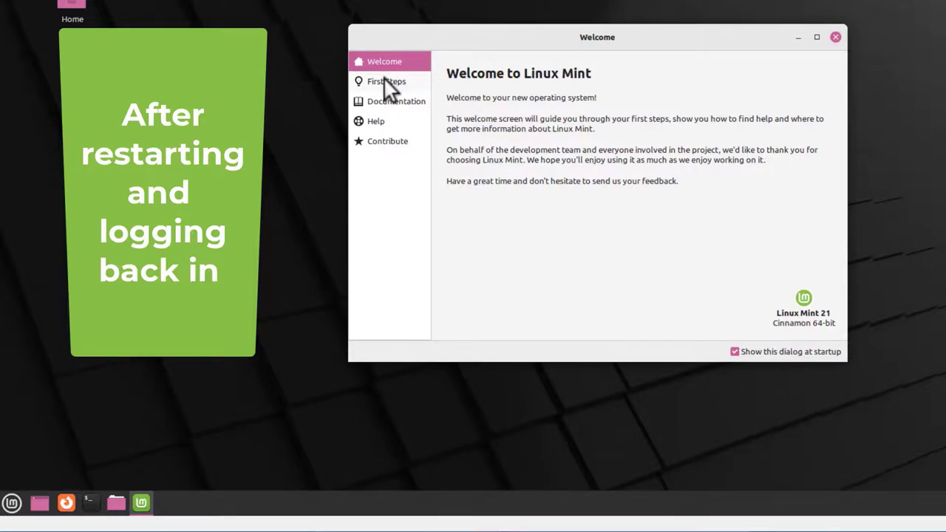
pyautogui.click(386, 81)
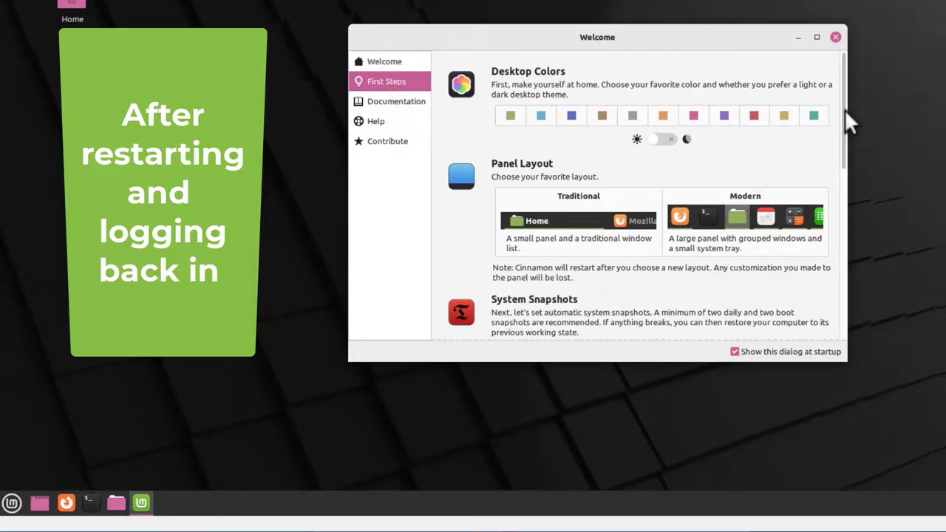
pyautogui.scroll(-3)
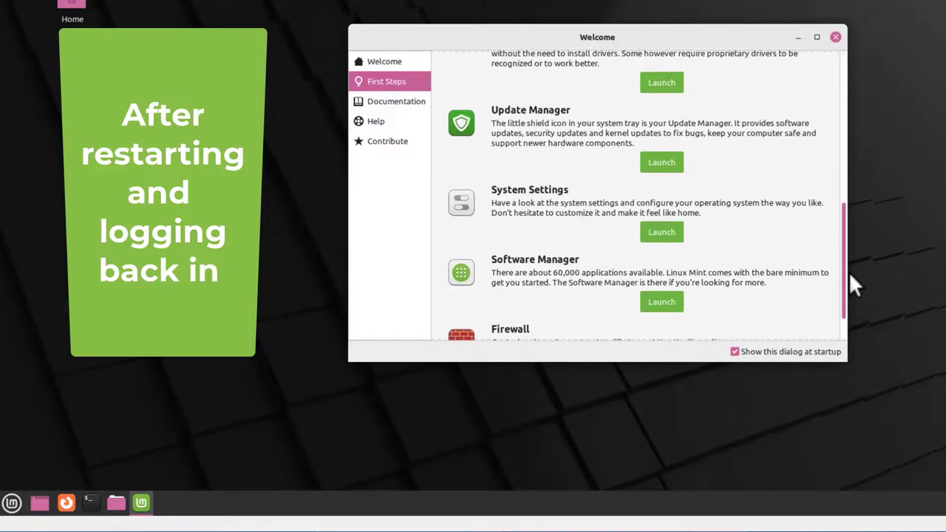
pyautogui.scroll(-3)
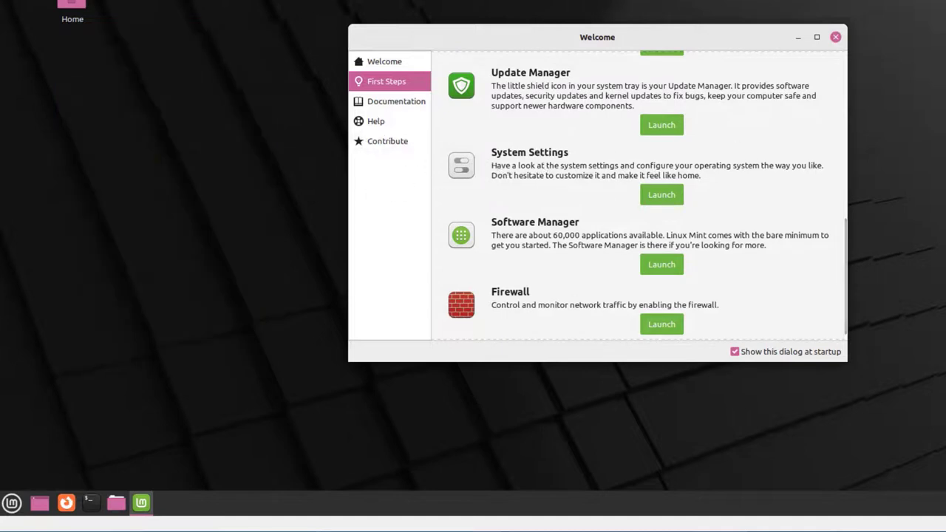
pyautogui.moveTo(671, 198)
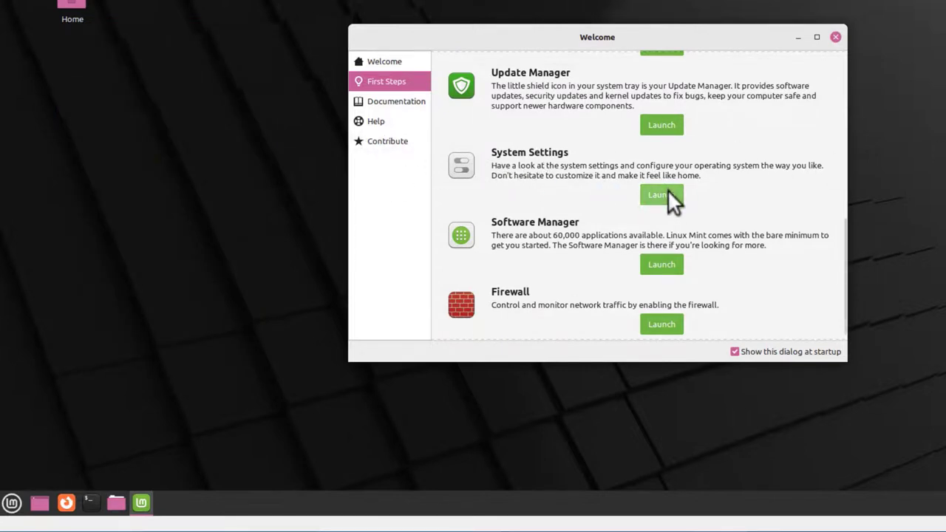
# Launch System Settings, go to Backgrounds and browse the Vanessa wallpaper collection.
pyautogui.click(661, 195)
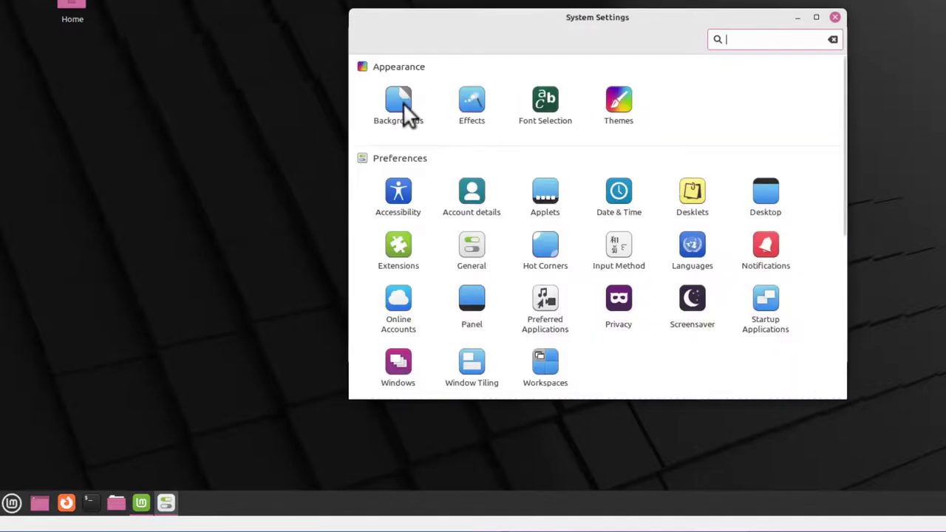
pyautogui.click(397, 103)
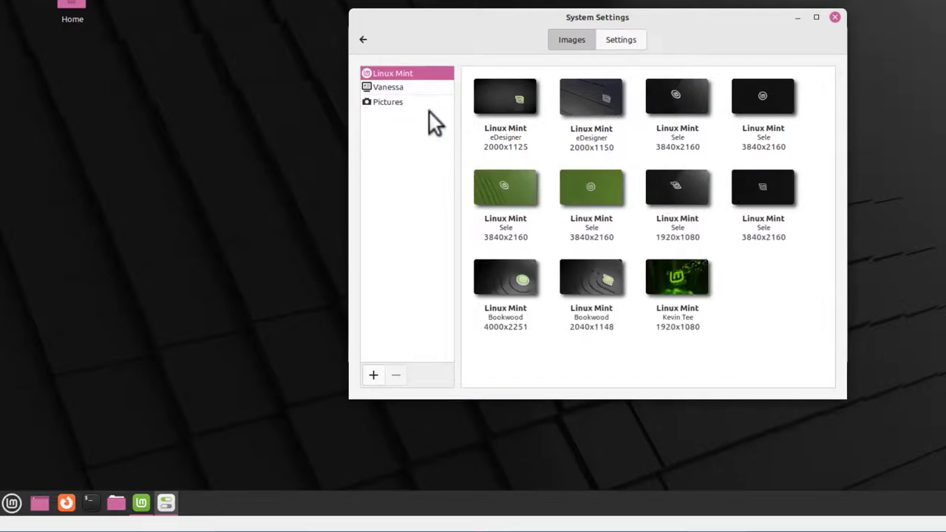
pyautogui.moveTo(426, 81)
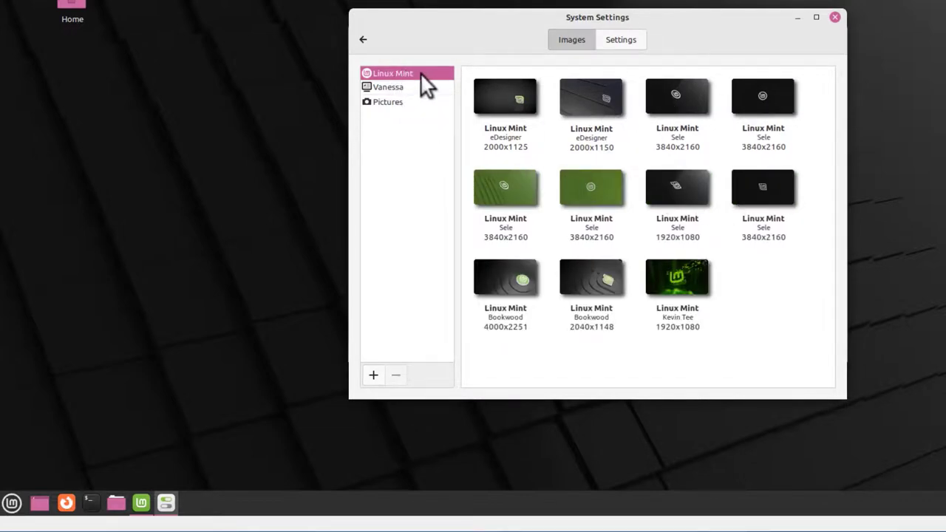
pyautogui.click(387, 85)
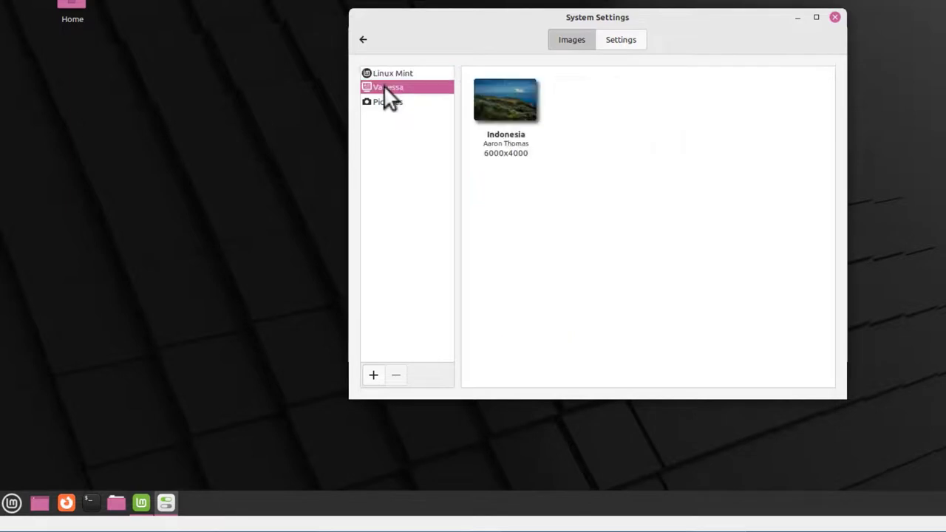
pyautogui.click(388, 86)
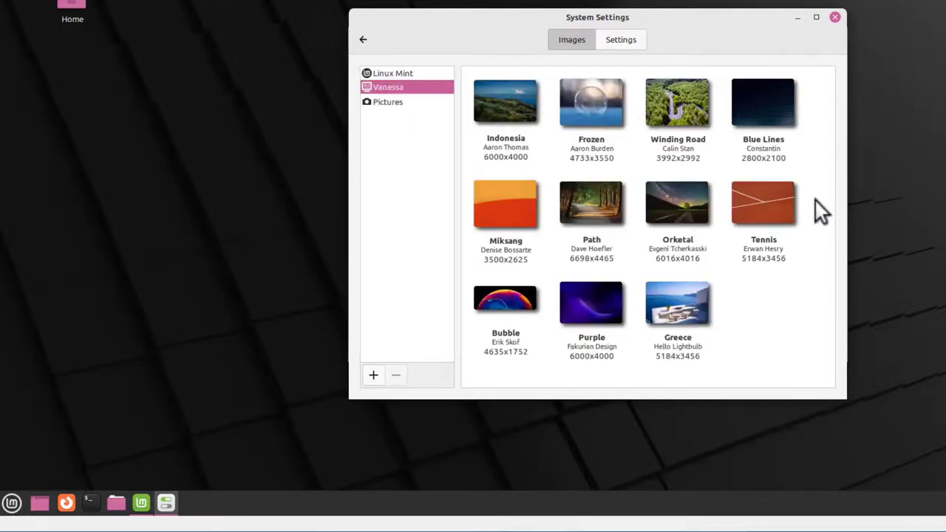
pyautogui.scroll(-3)
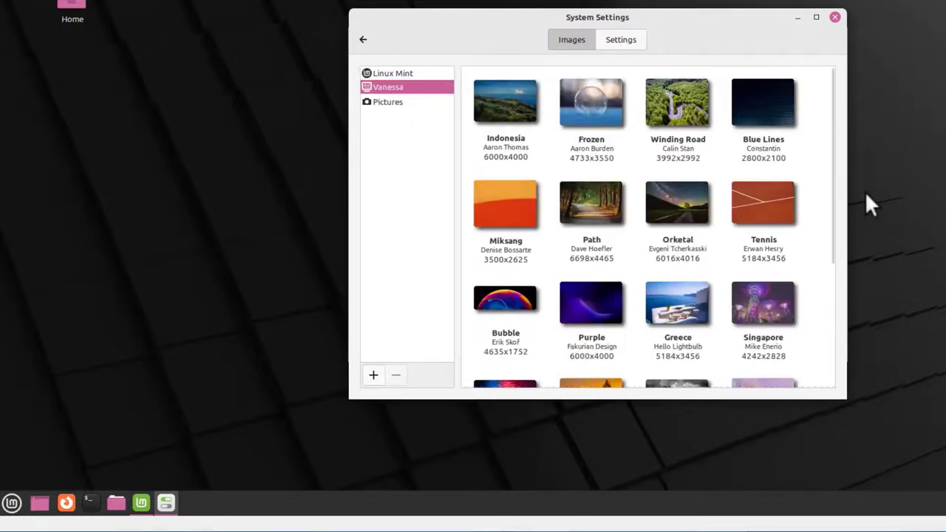
pyautogui.scroll(-3)
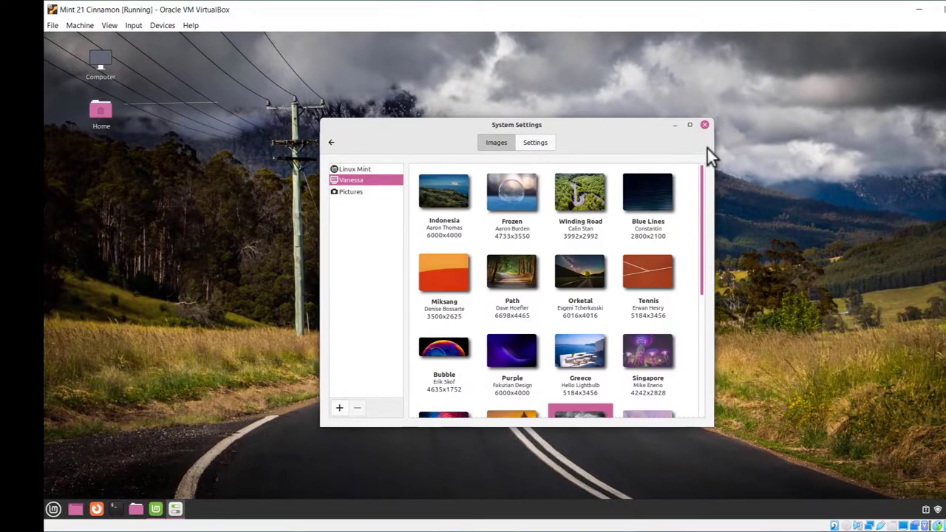
pyautogui.moveTo(525, 161)
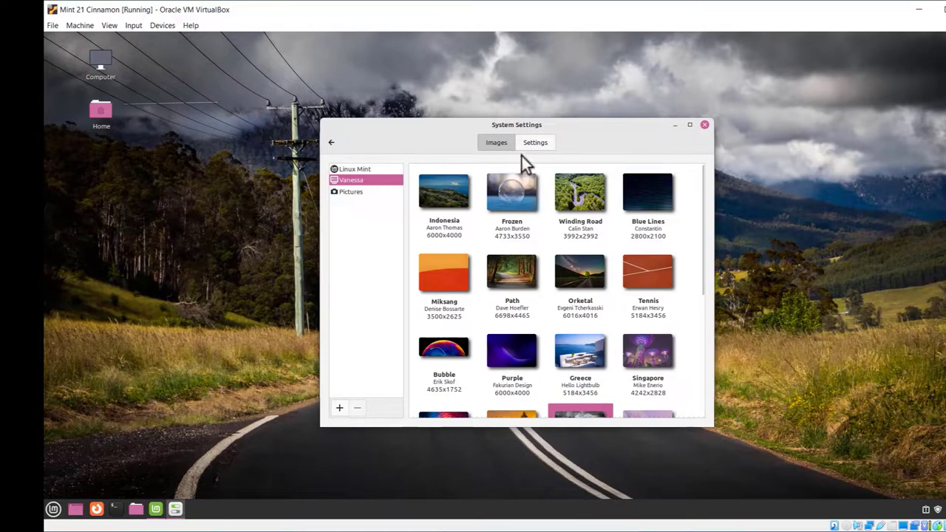
# In background Settings, show no picture and use a vertical gradient as the background colour.
pyautogui.click(535, 142)
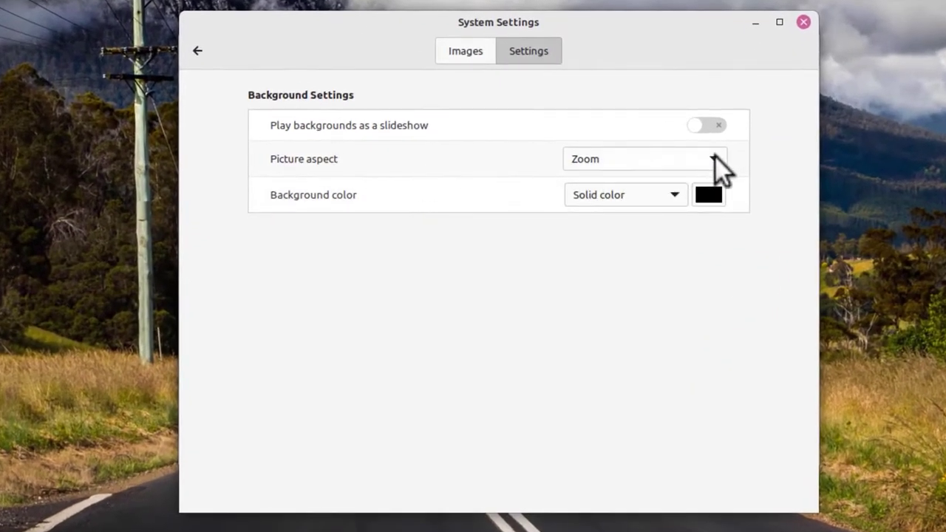
pyautogui.click(643, 159)
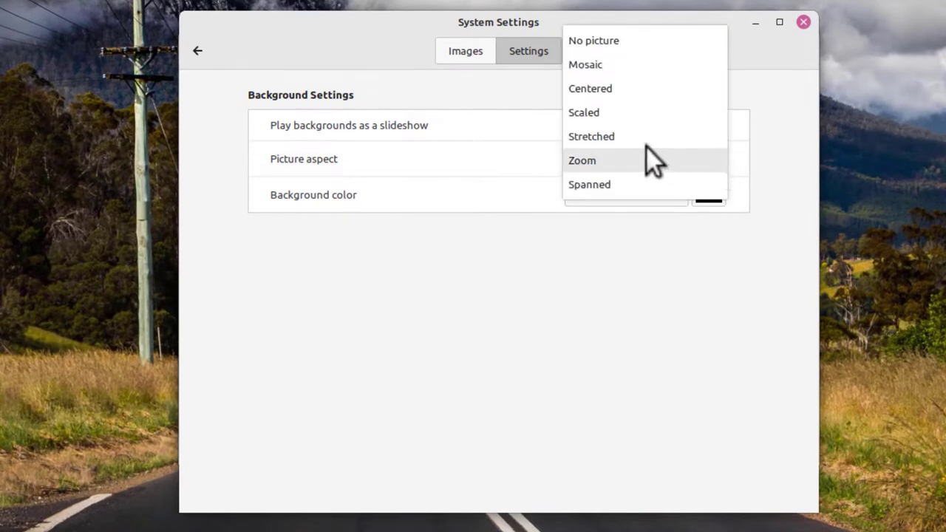
pyautogui.click(594, 41)
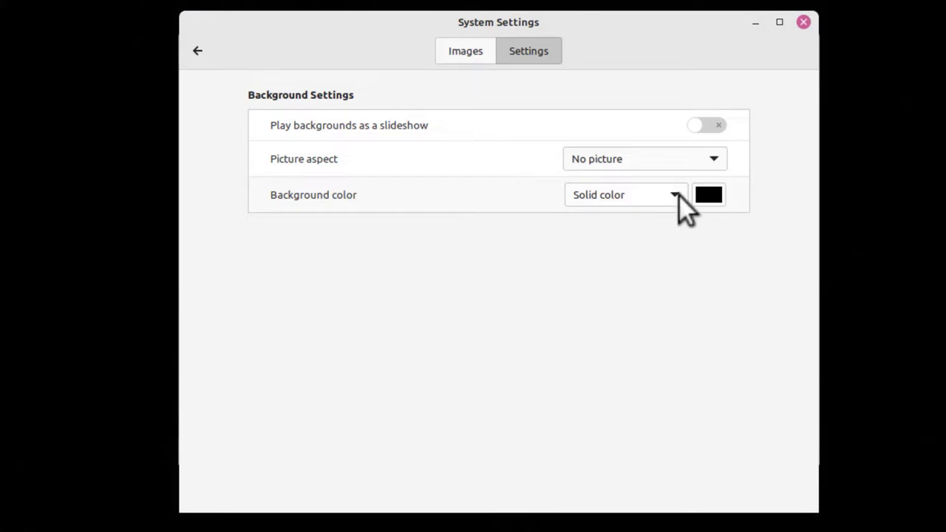
pyautogui.click(626, 195)
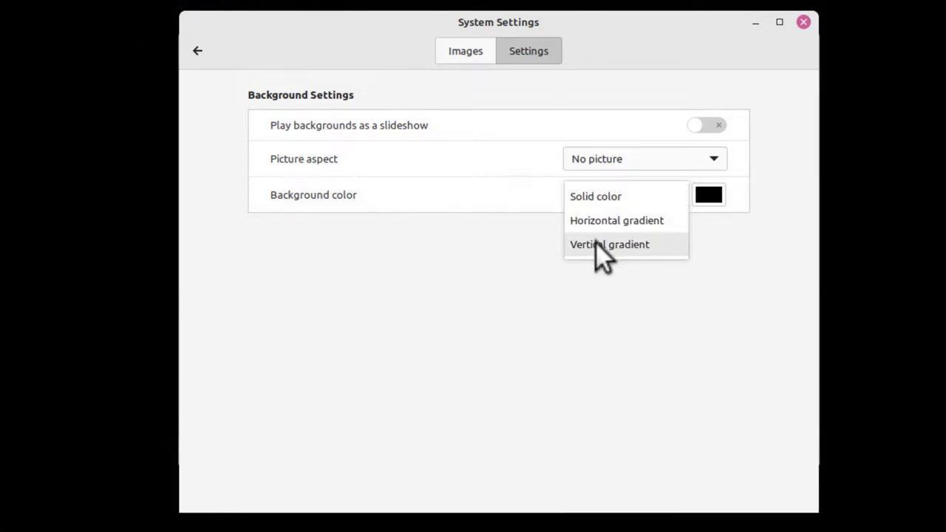
pyautogui.click(609, 244)
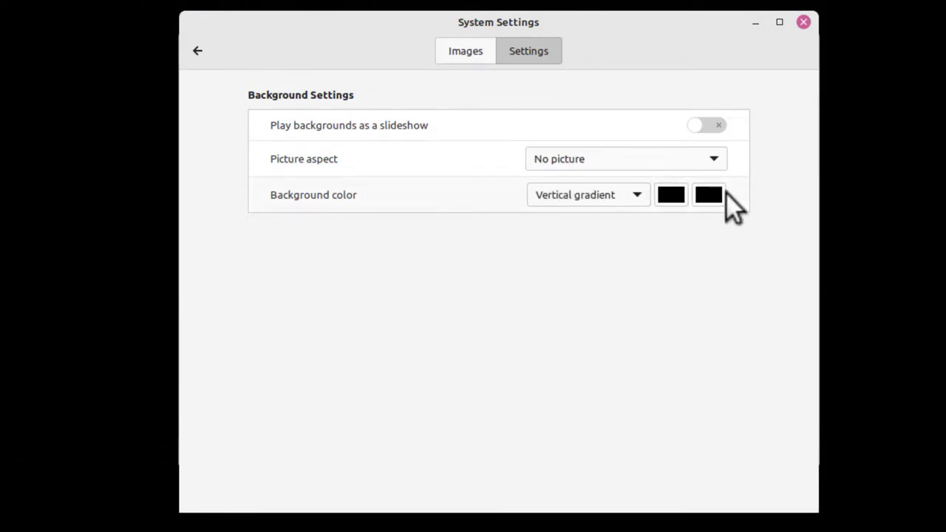
# Set the gradient's end colour to a deeper green and its start colour to a light green.
pyautogui.click(706, 195)
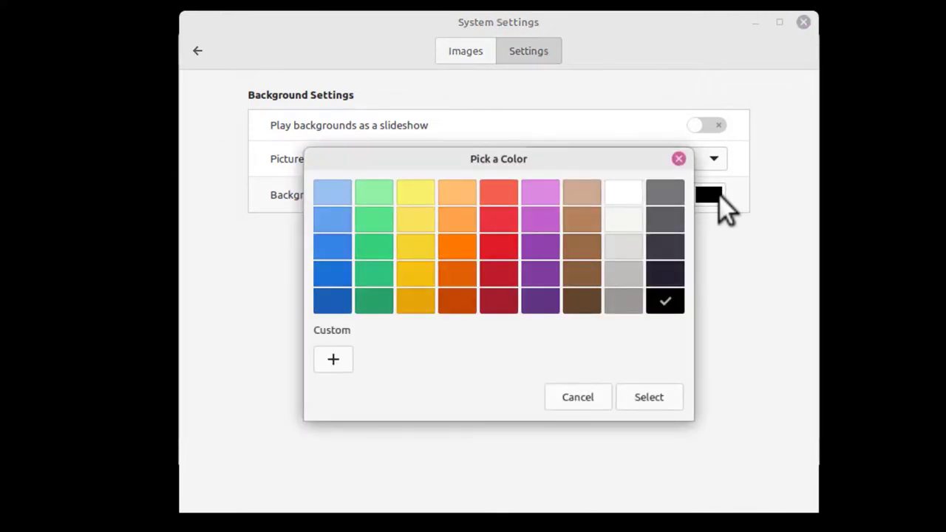
pyautogui.click(374, 301)
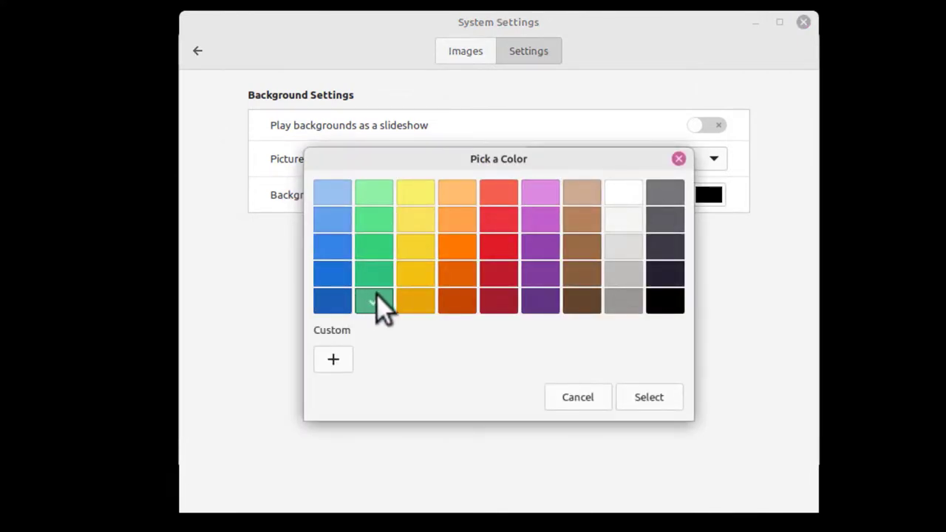
pyautogui.click(372, 300)
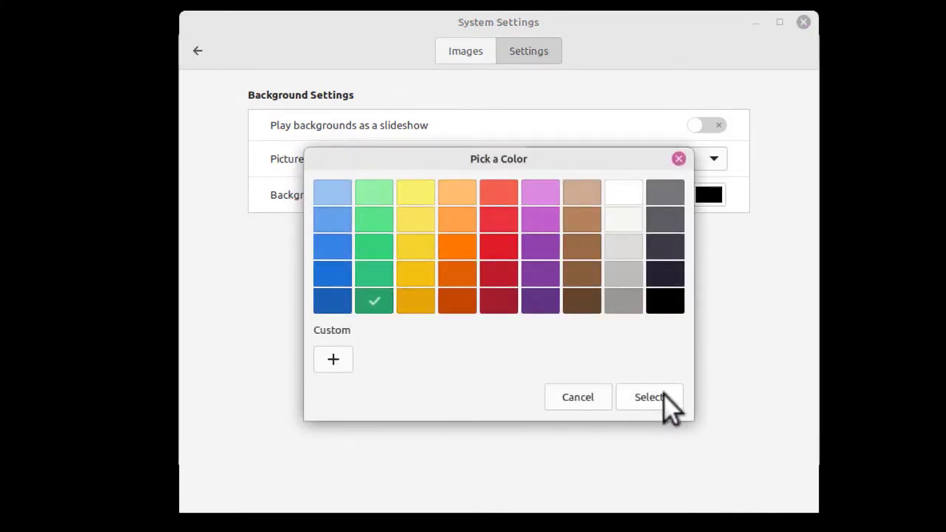
pyautogui.click(647, 396)
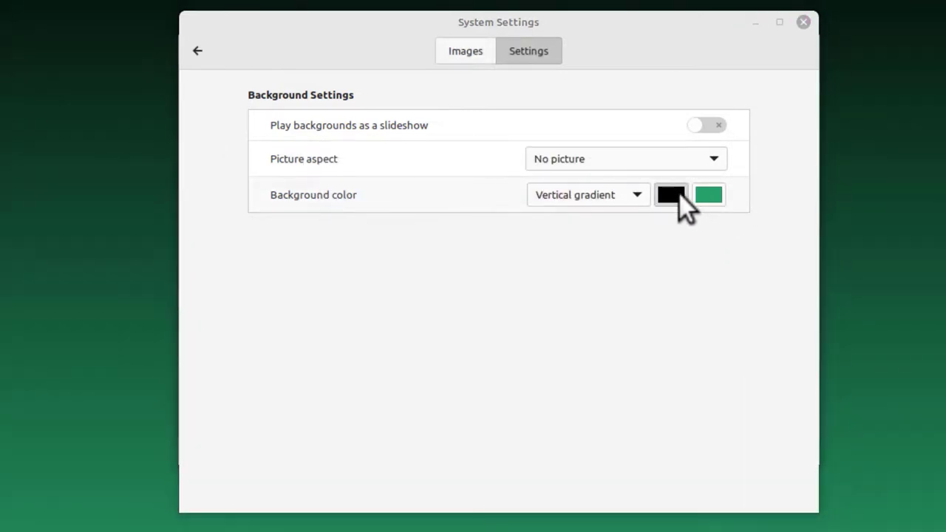
pyautogui.click(671, 195)
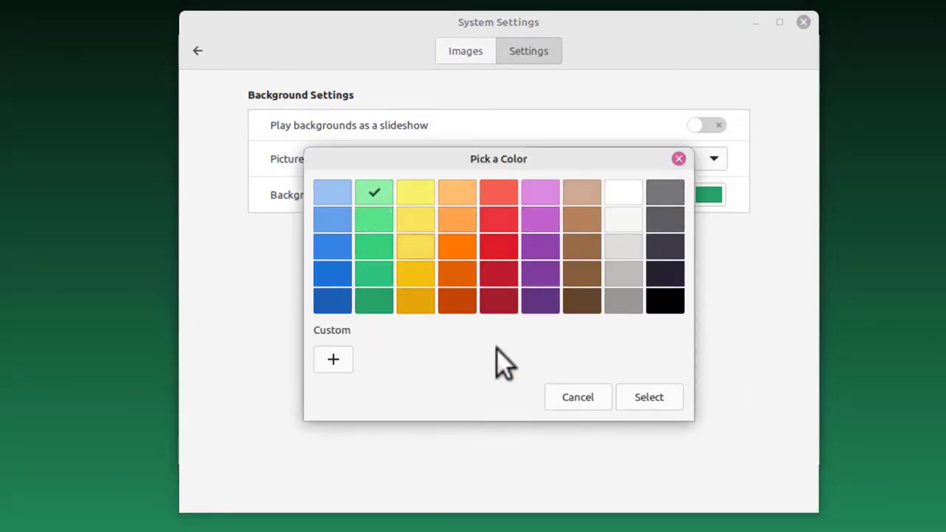
pyautogui.click(649, 396)
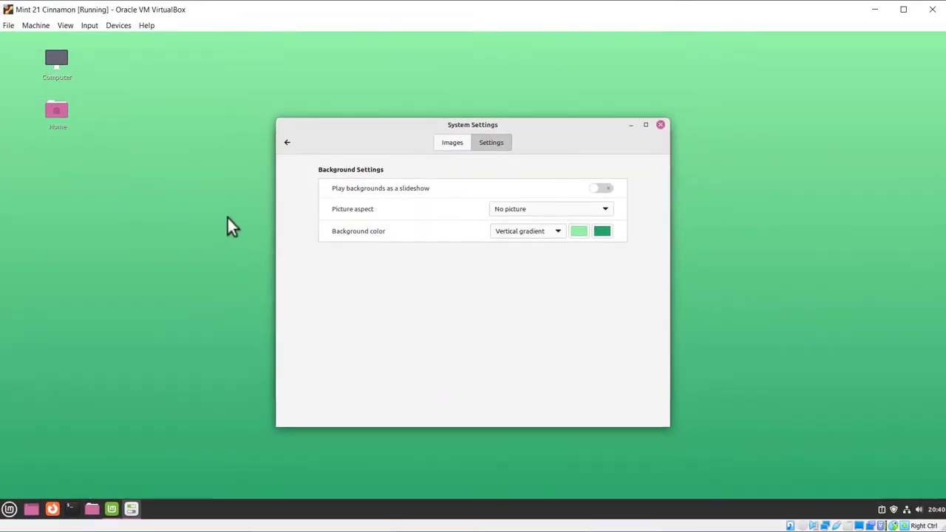
pyautogui.moveTo(446, 316)
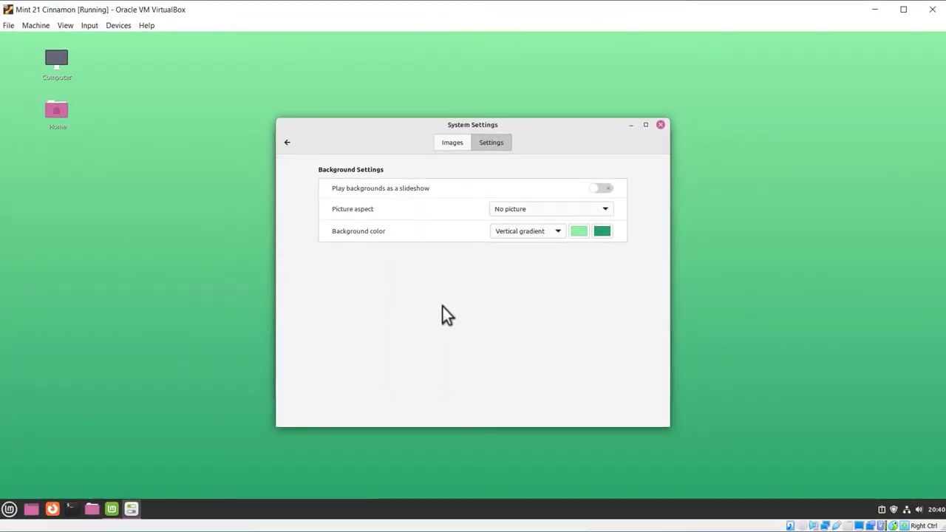
pyautogui.moveTo(658, 203)
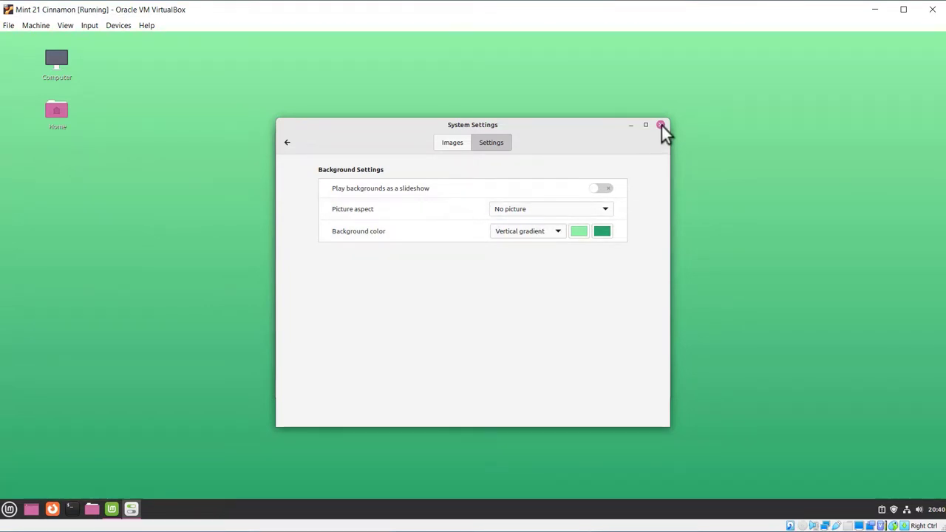
# Launch Software Manager from the Welcome window and let its front page load.
pyautogui.click(661, 124)
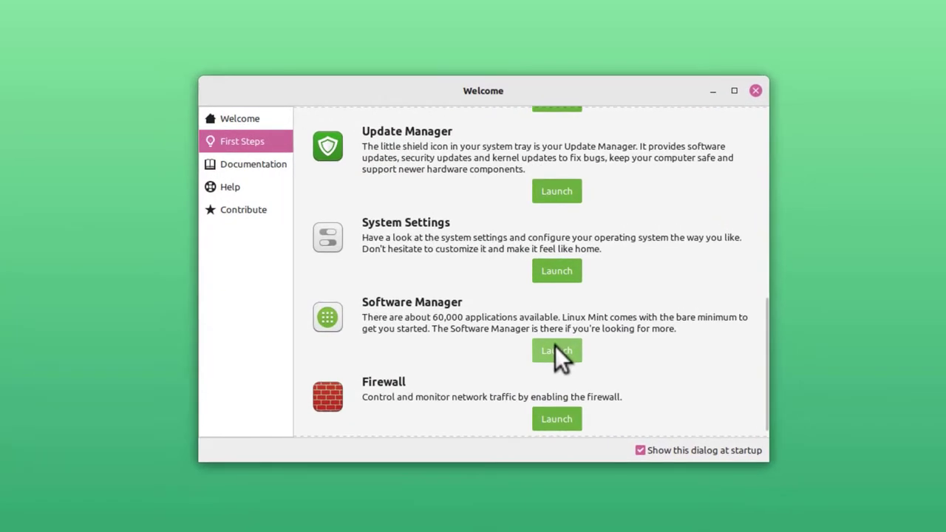
pyautogui.click(556, 350)
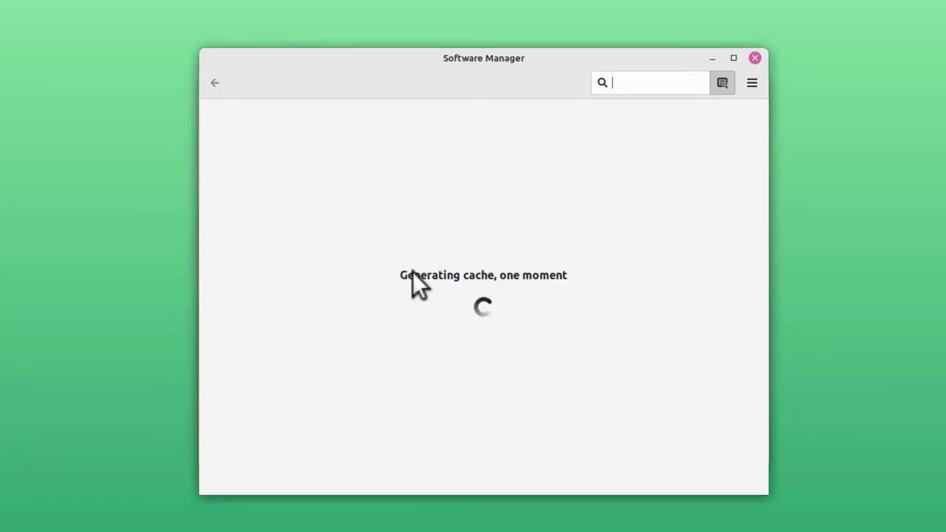
pyautogui.moveTo(429, 284)
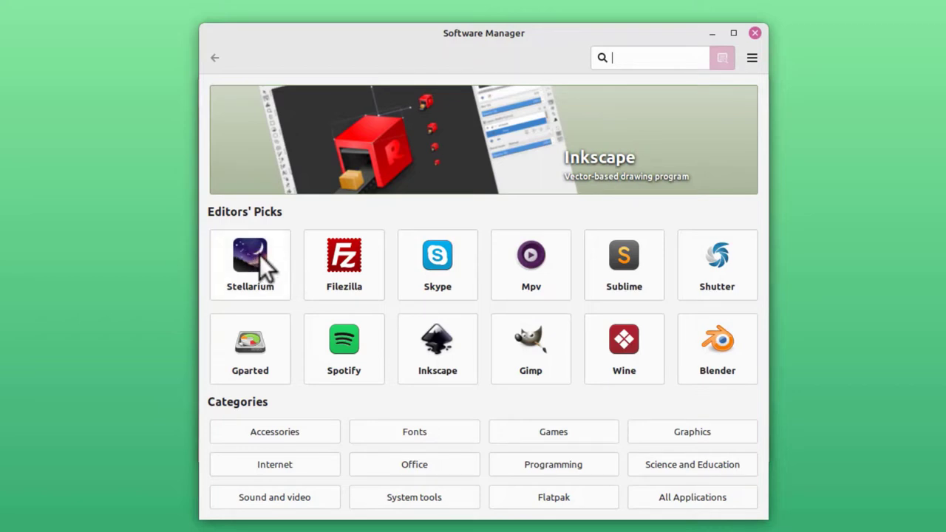
pyautogui.moveTo(765, 159)
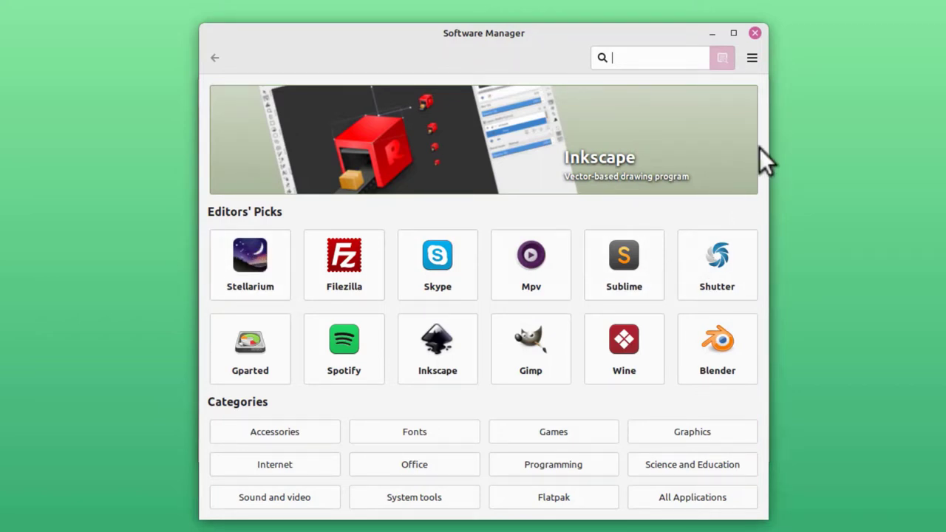
pyautogui.moveTo(644, 497)
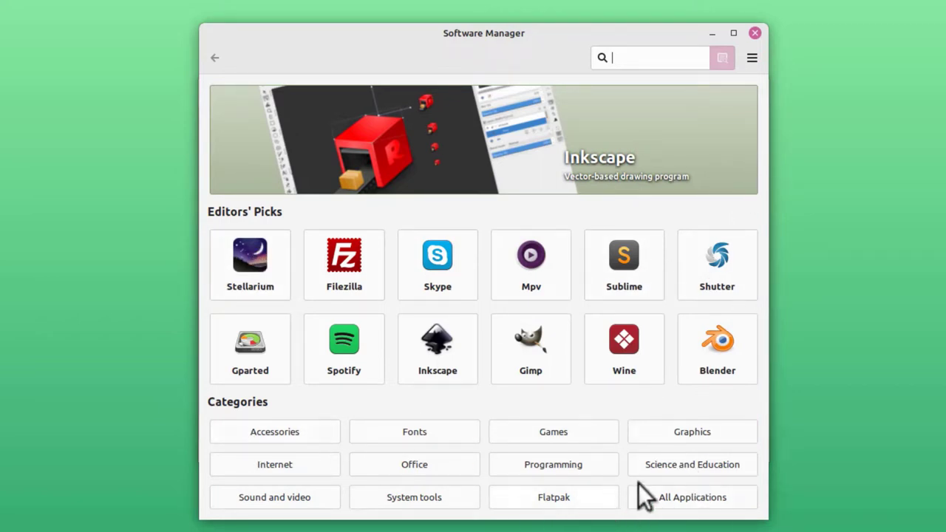
pyautogui.moveTo(325, 505)
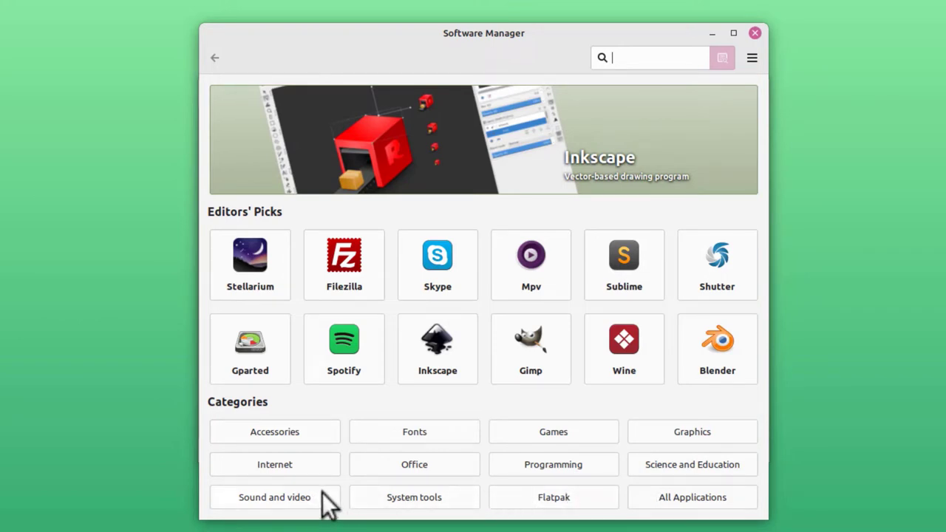
pyautogui.moveTo(579, 475)
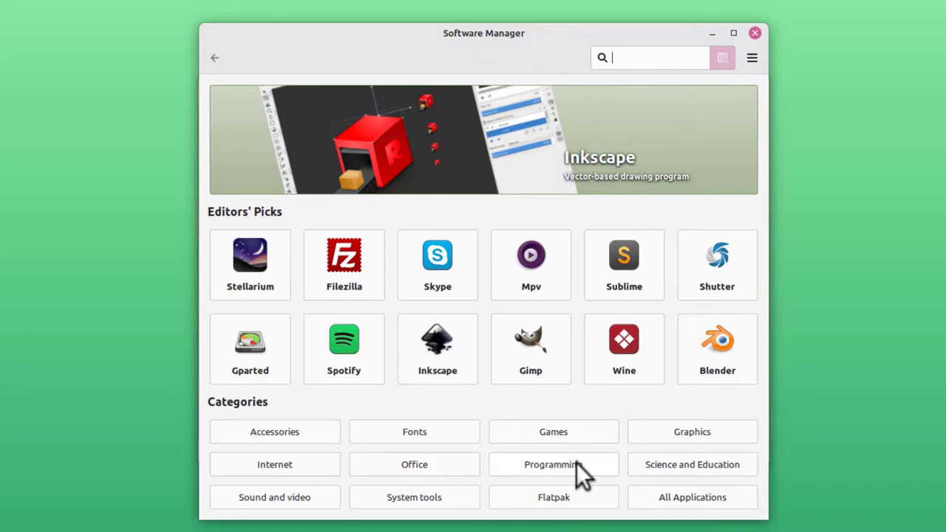
pyautogui.moveTo(591, 484)
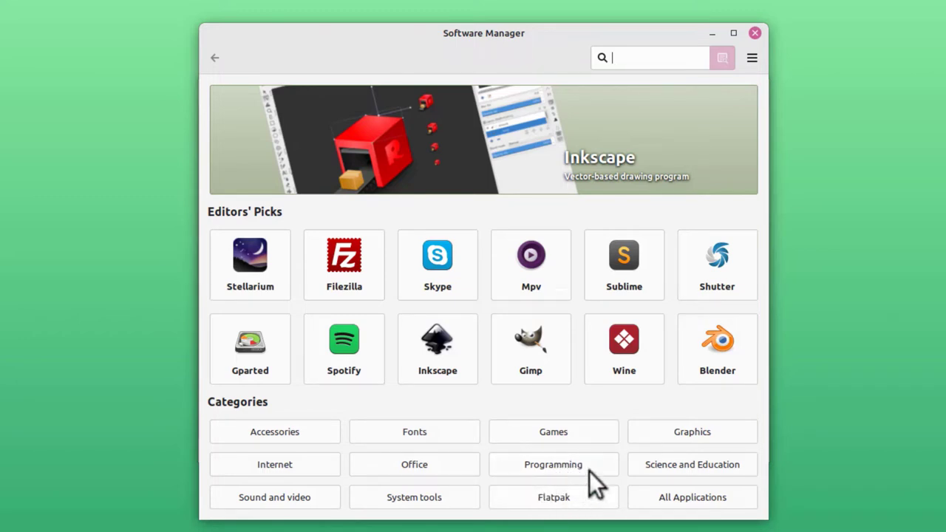
pyautogui.moveTo(535, 509)
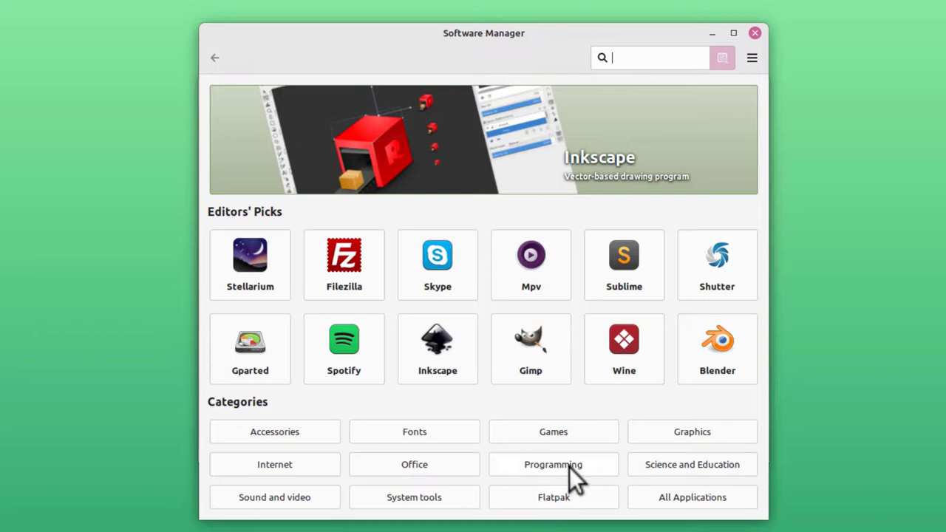
pyautogui.moveTo(573, 476)
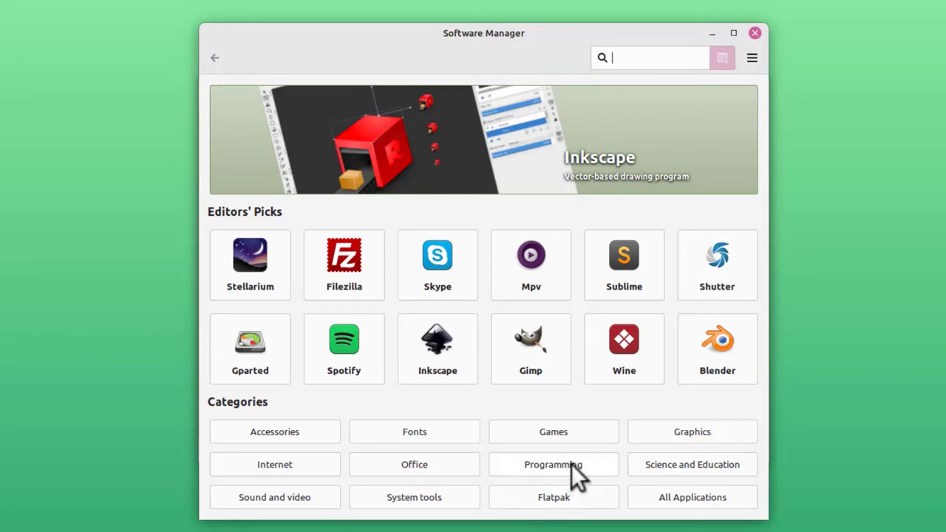
pyautogui.moveTo(561, 506)
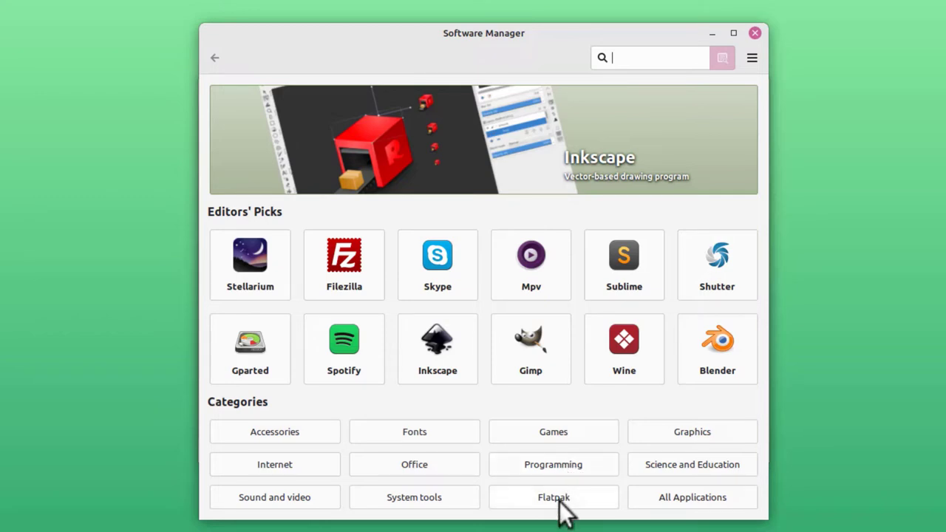
pyautogui.moveTo(579, 505)
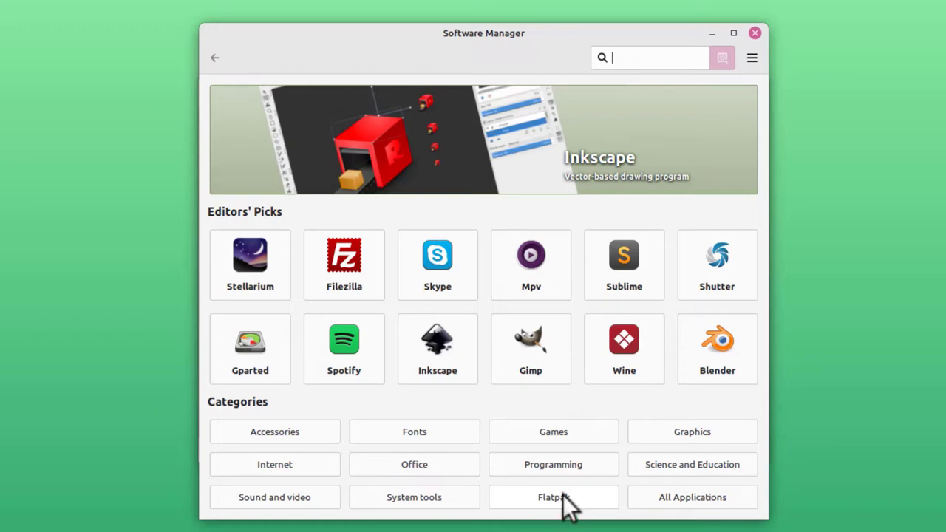
pyautogui.moveTo(765, 47)
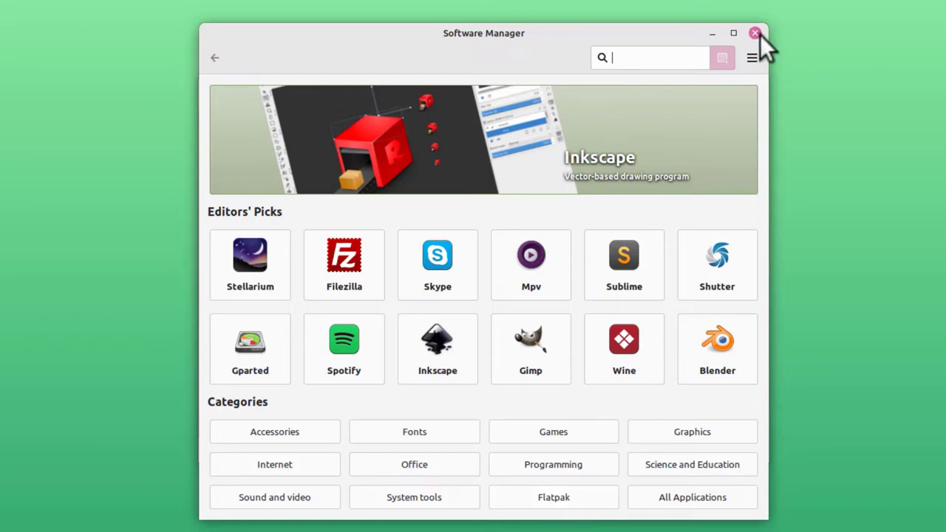
# Launch Firewall from the Welcome window and authenticate with the password.
pyautogui.click(755, 32)
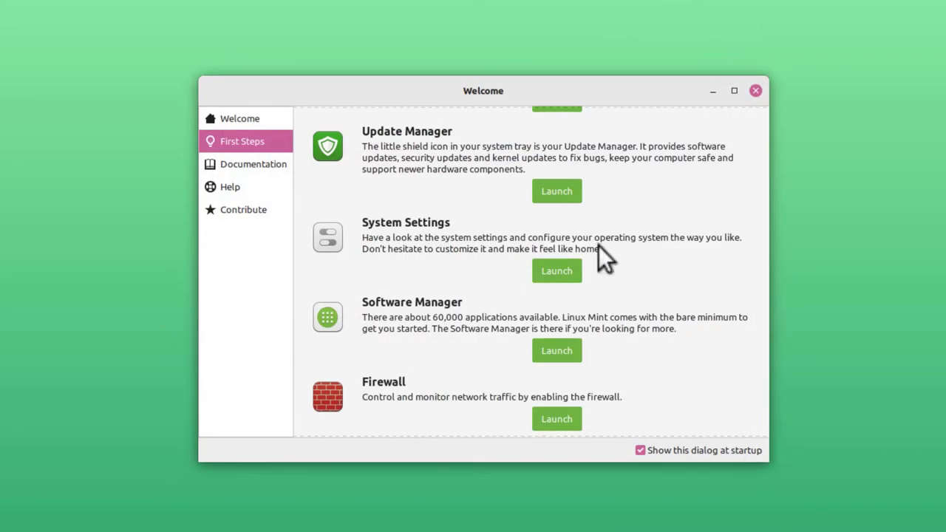
pyautogui.click(555, 419)
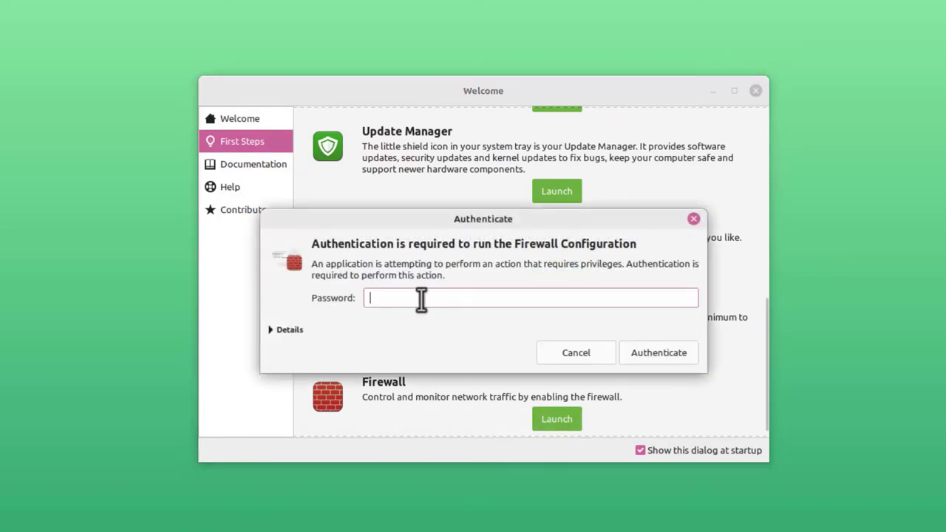
pyautogui.write('password')
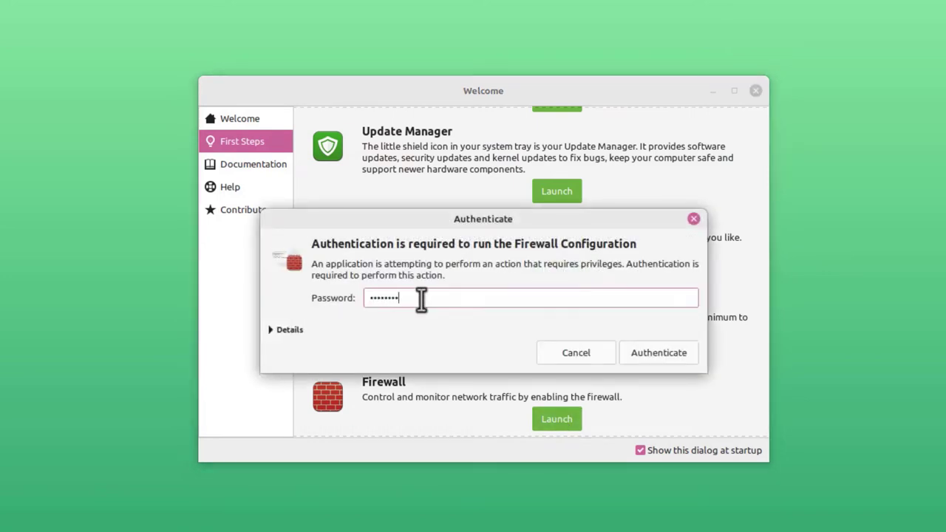
pyautogui.click(656, 352)
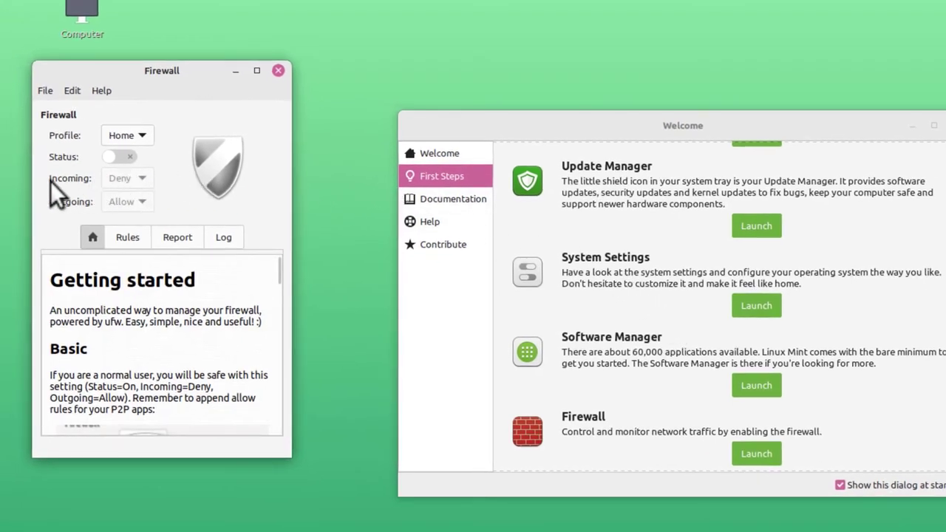
# Switch the firewall Status on for the Home profile.
pyautogui.click(118, 156)
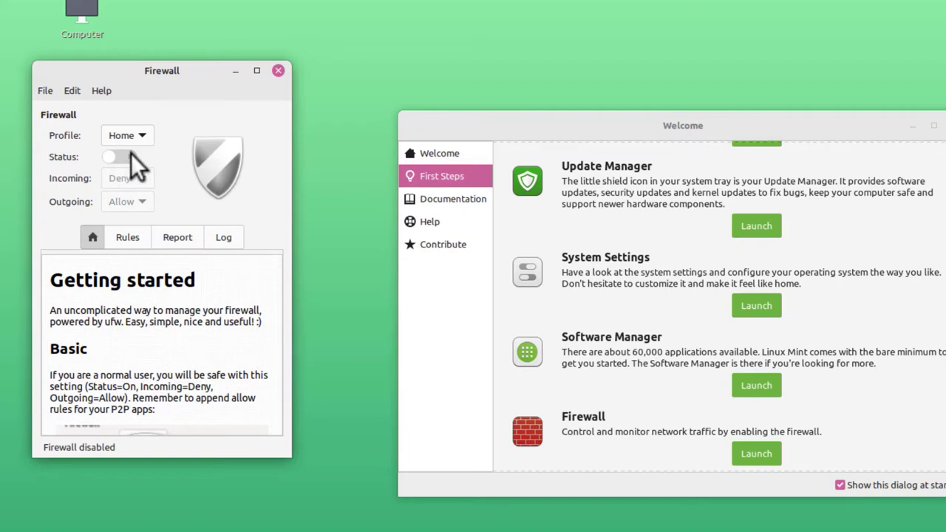
pyautogui.click(119, 156)
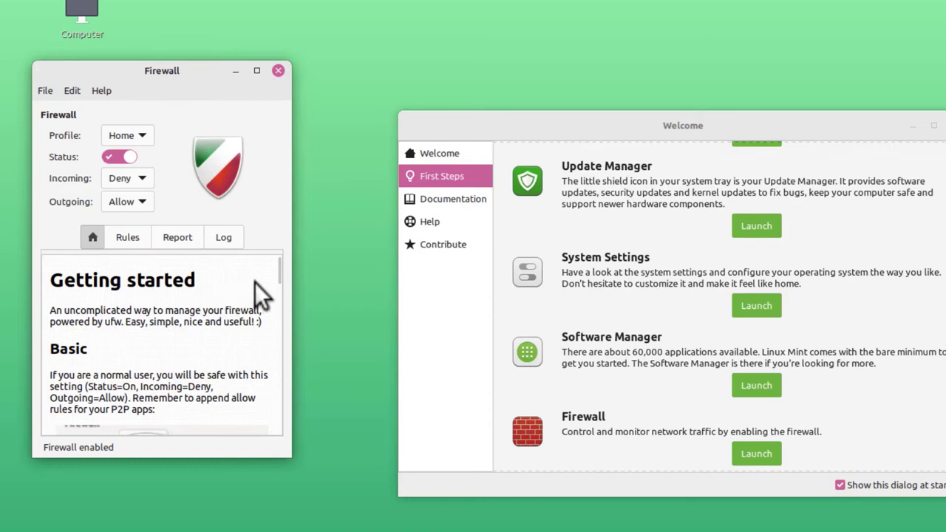
pyautogui.moveTo(284, 194)
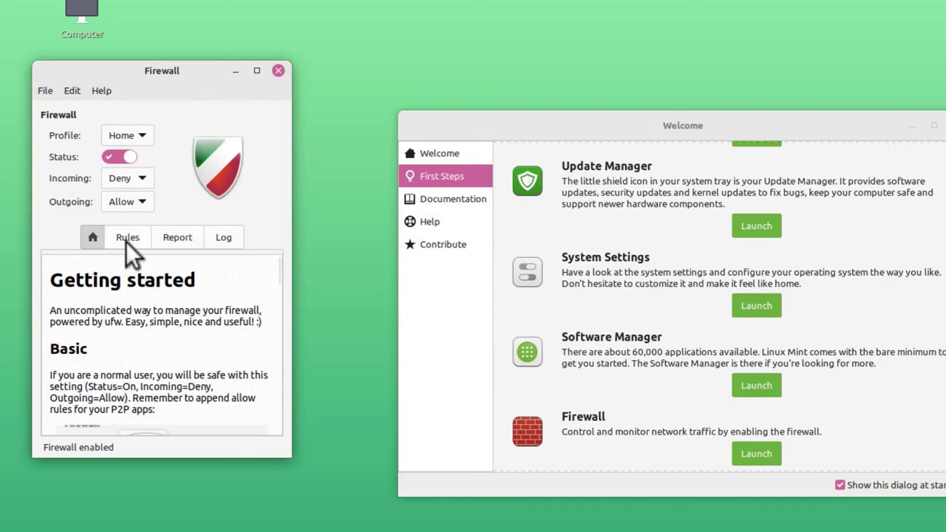
pyautogui.moveTo(136, 251)
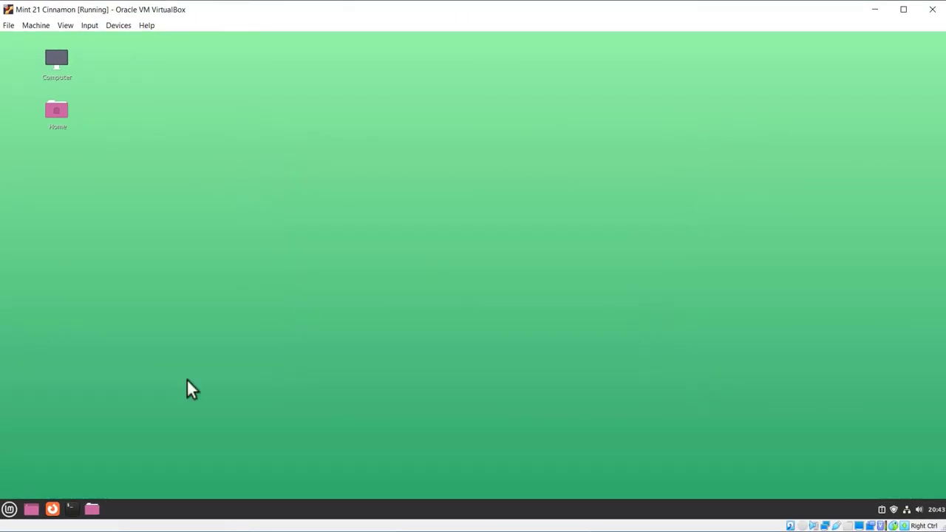
pyautogui.moveTo(214, 446)
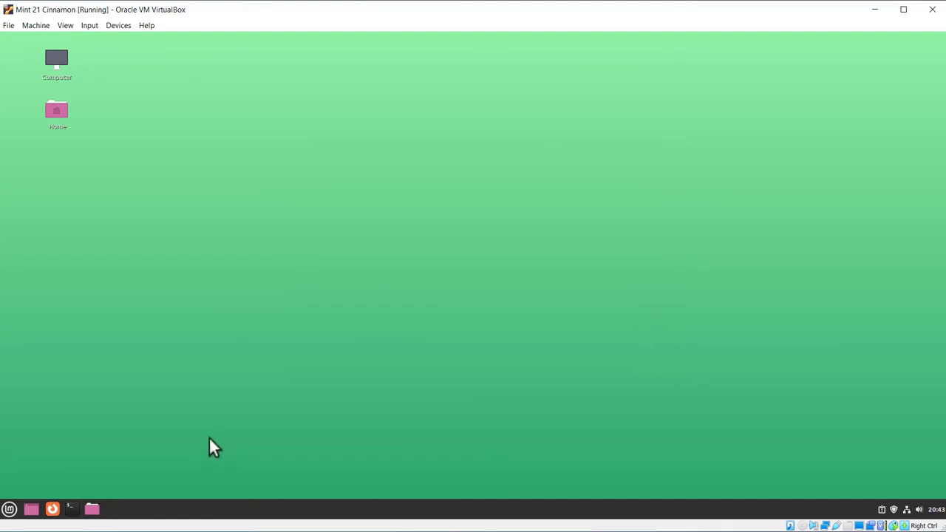
pyautogui.moveTo(294, 274)
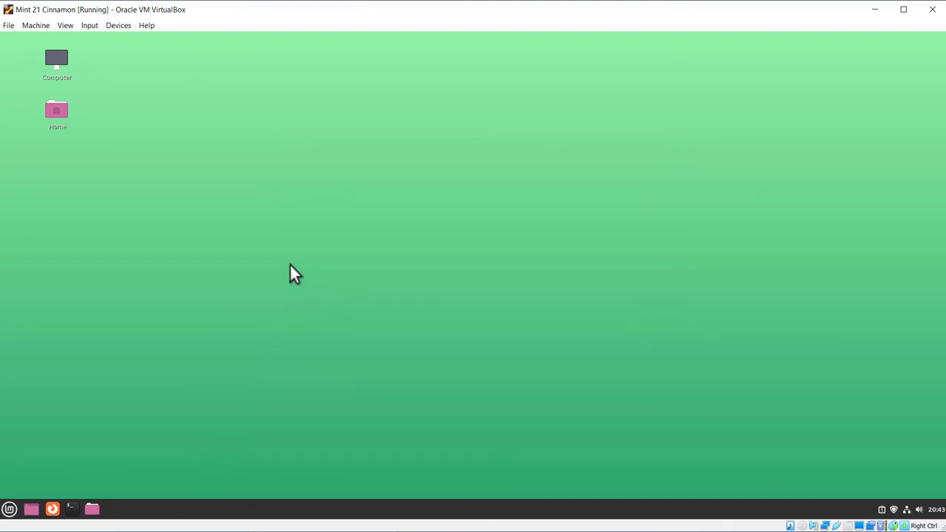